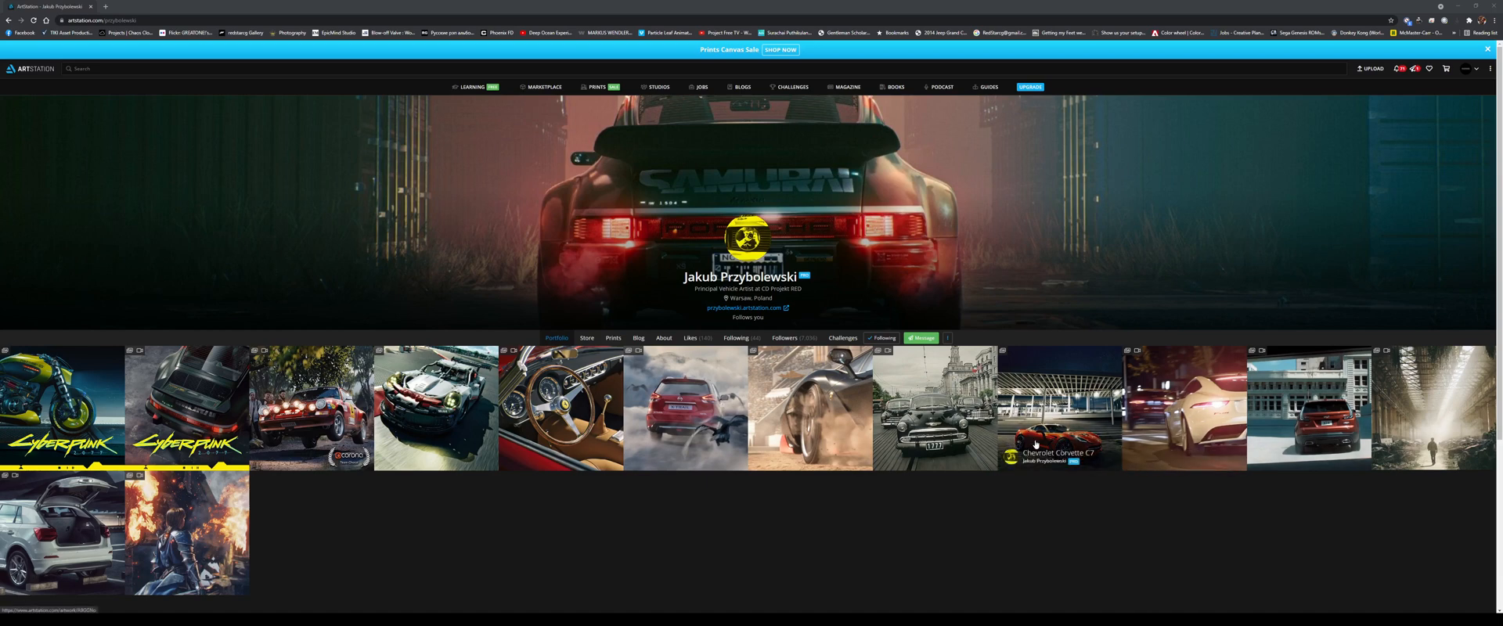
mouse_move(983, 520)
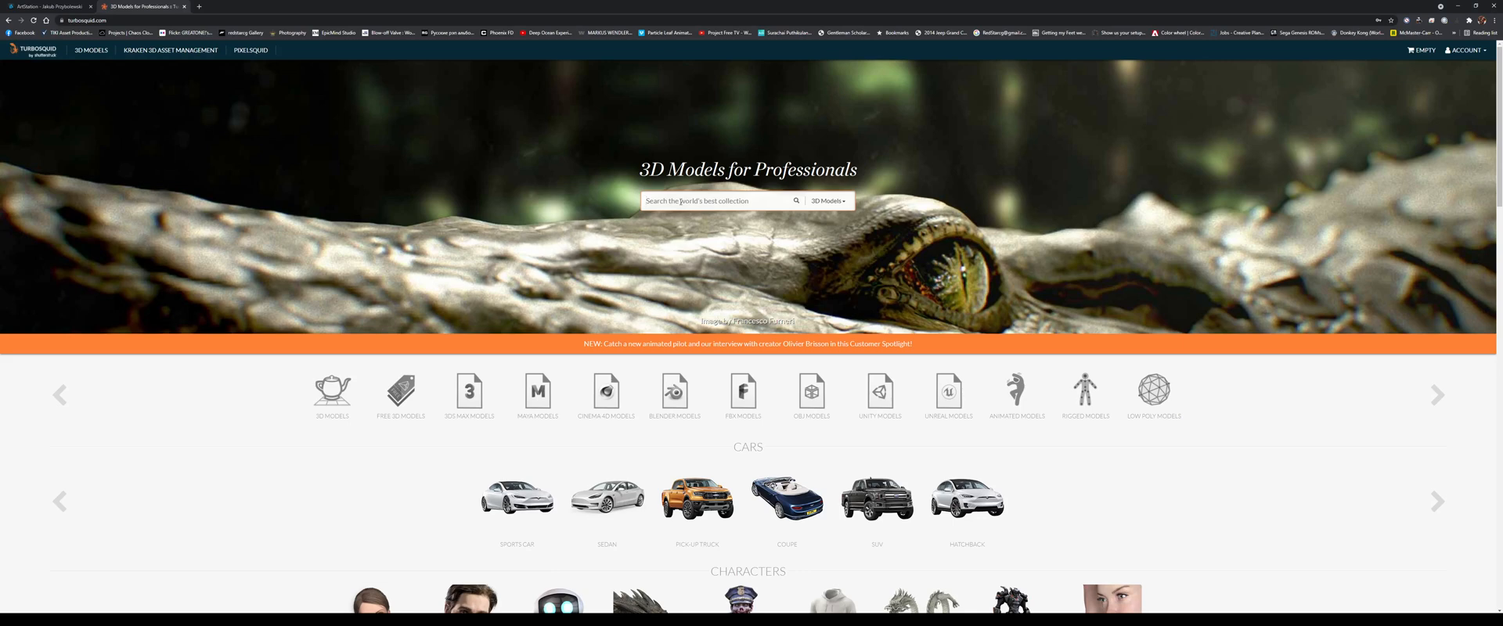
Search TurboSquid for 'ferrari', then start a fresh search for BMW models.
text(ferrari)
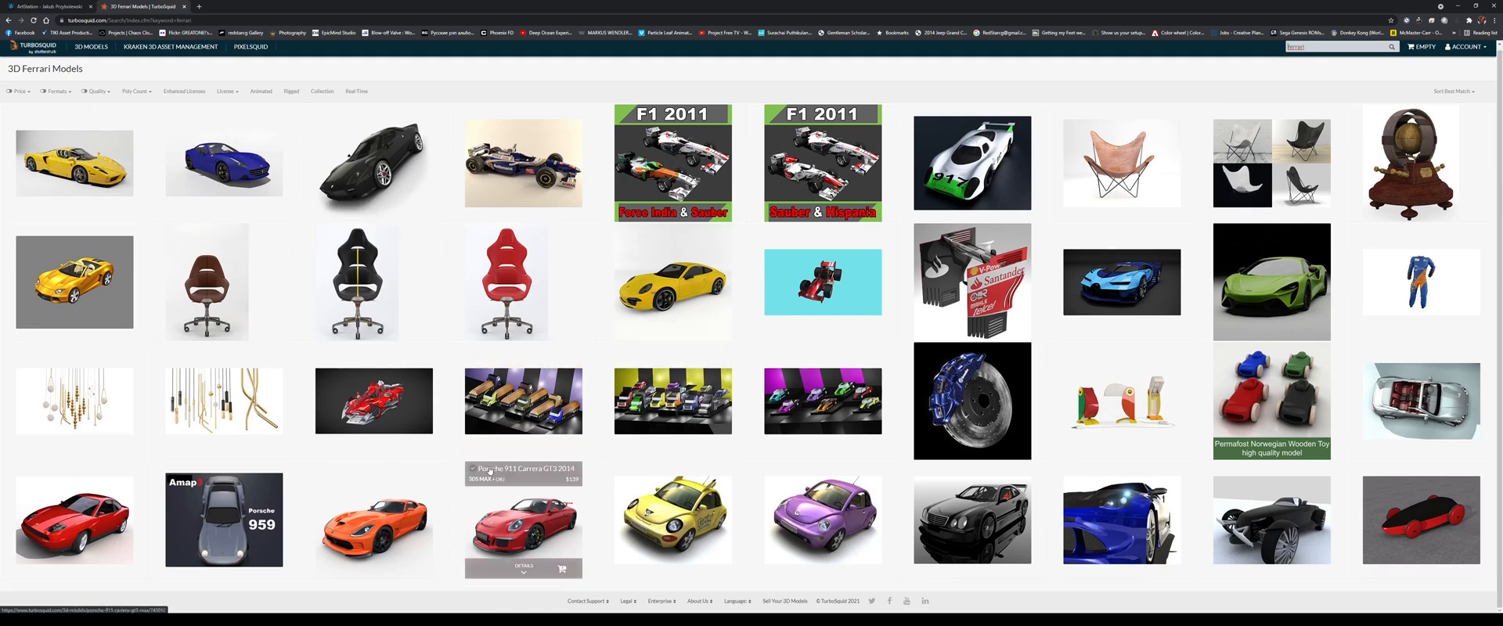
mouse_move(411, 386)
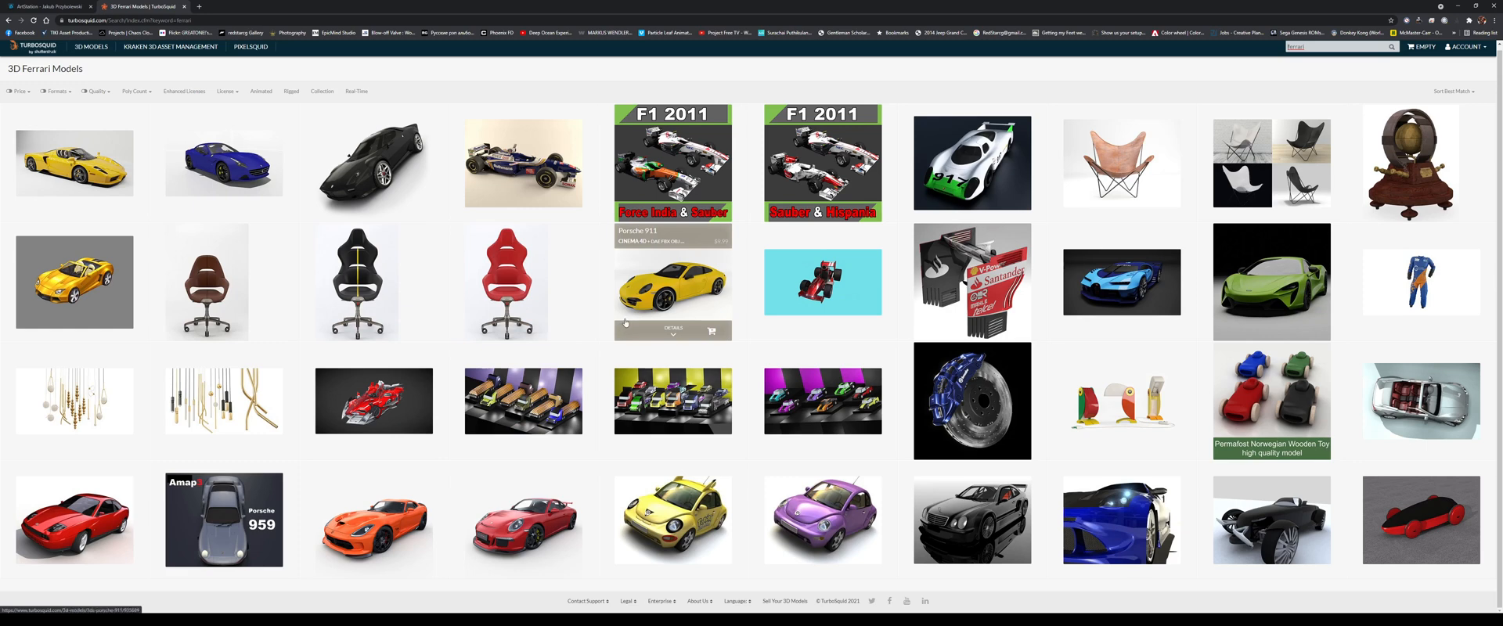
mouse_move(622, 327)
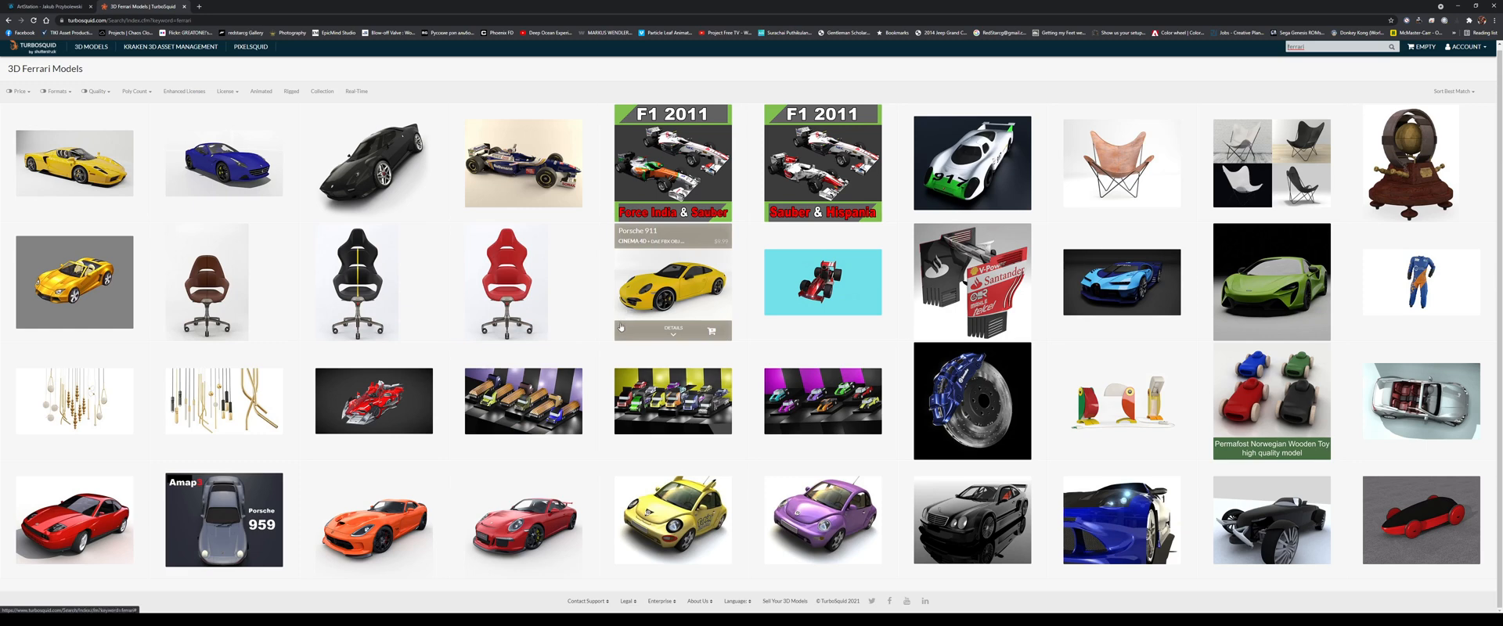
mouse_move(523, 400)
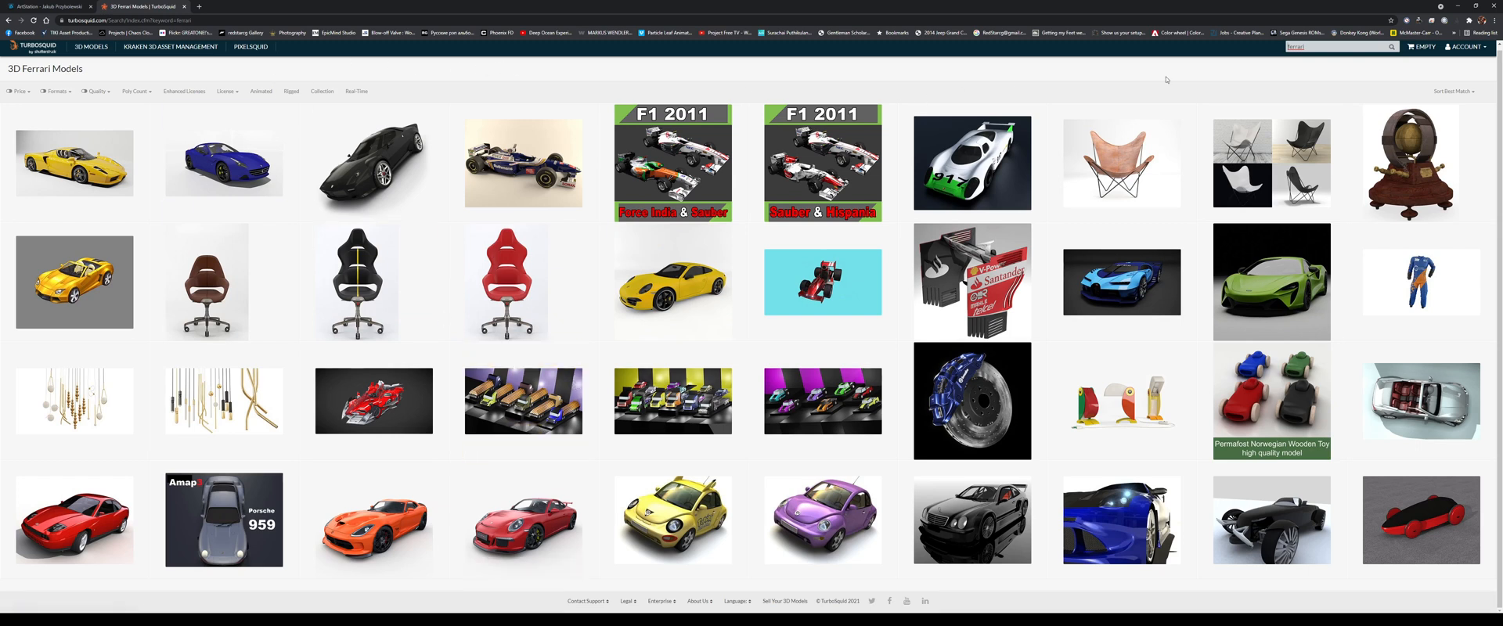
click(1328, 47)
text(bmw)
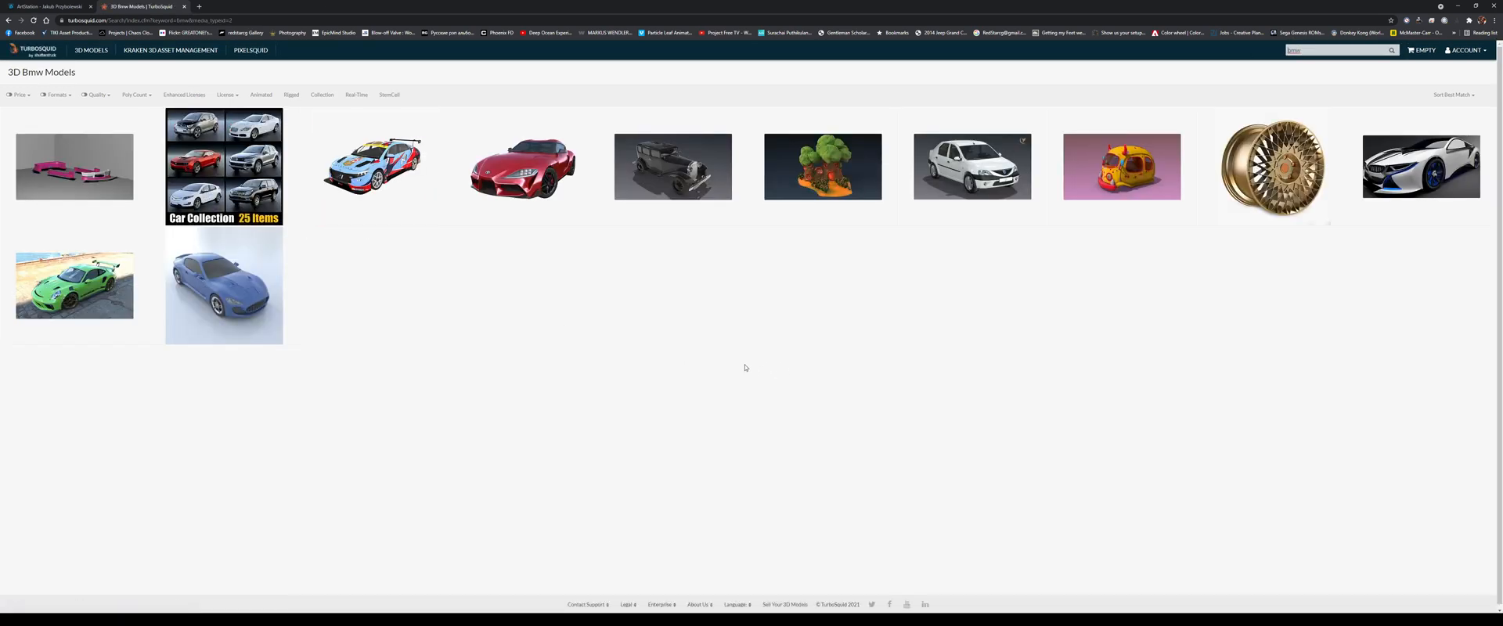
mouse_move(745, 368)
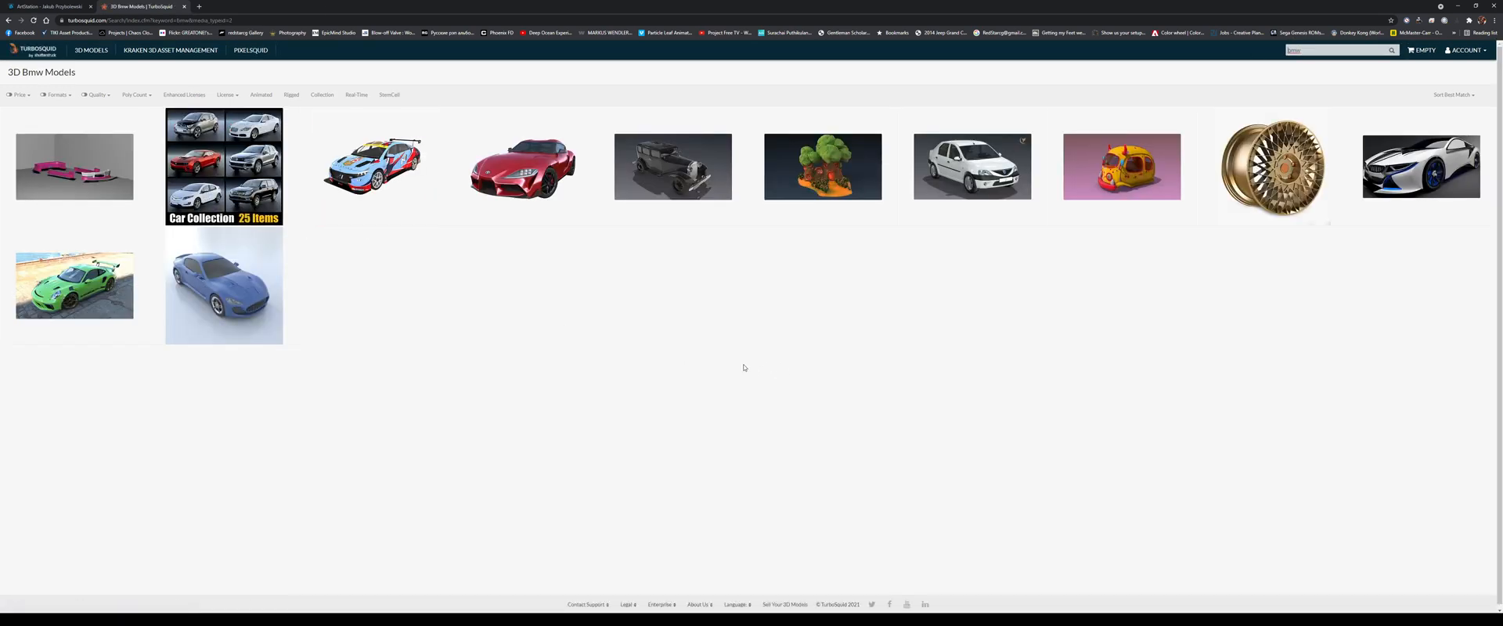
Search the Hum3D store for BMW, find no results, and return to the ArtStation tab.
click(145, 20)
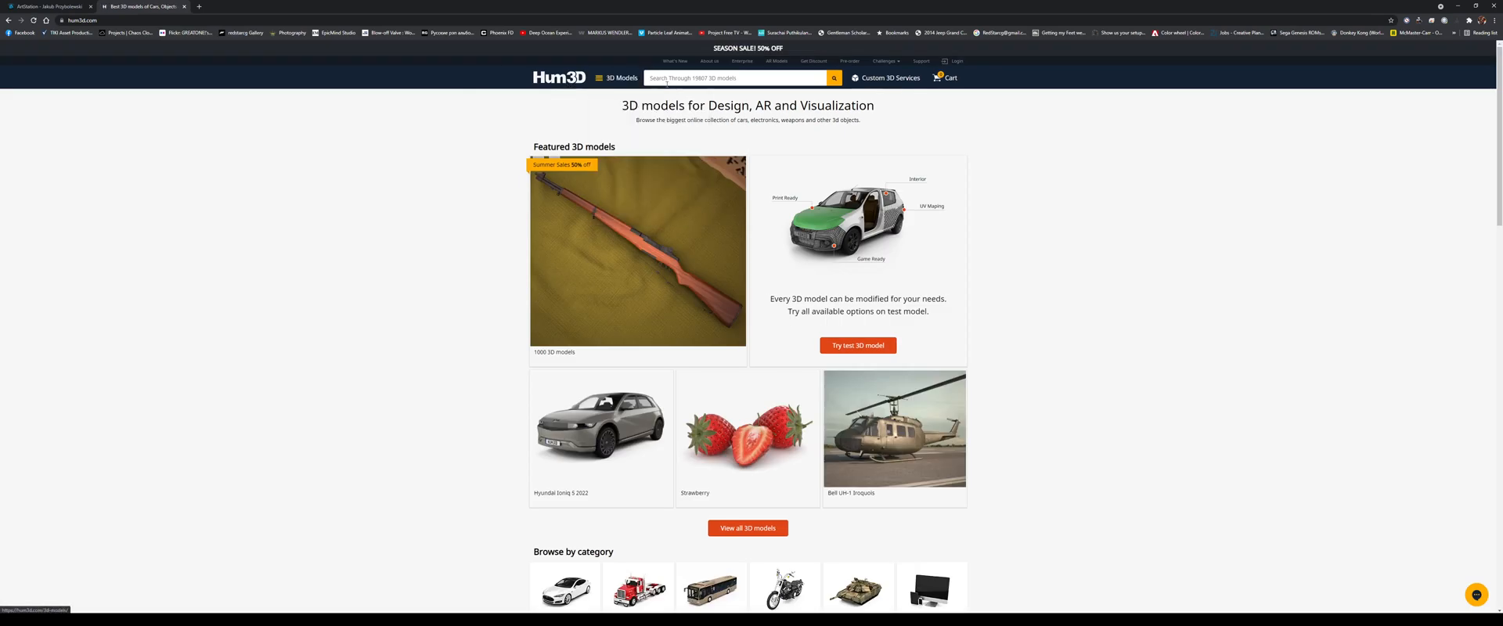
text(bma)
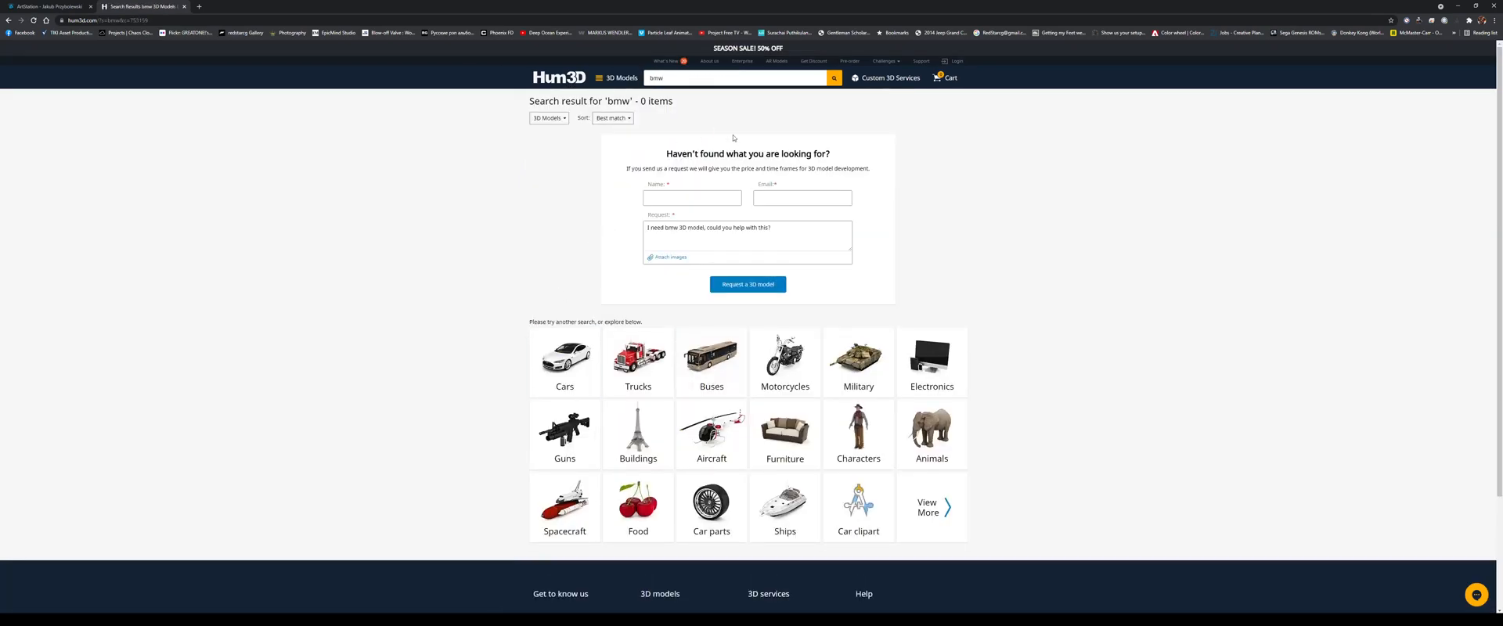
click(1475, 595)
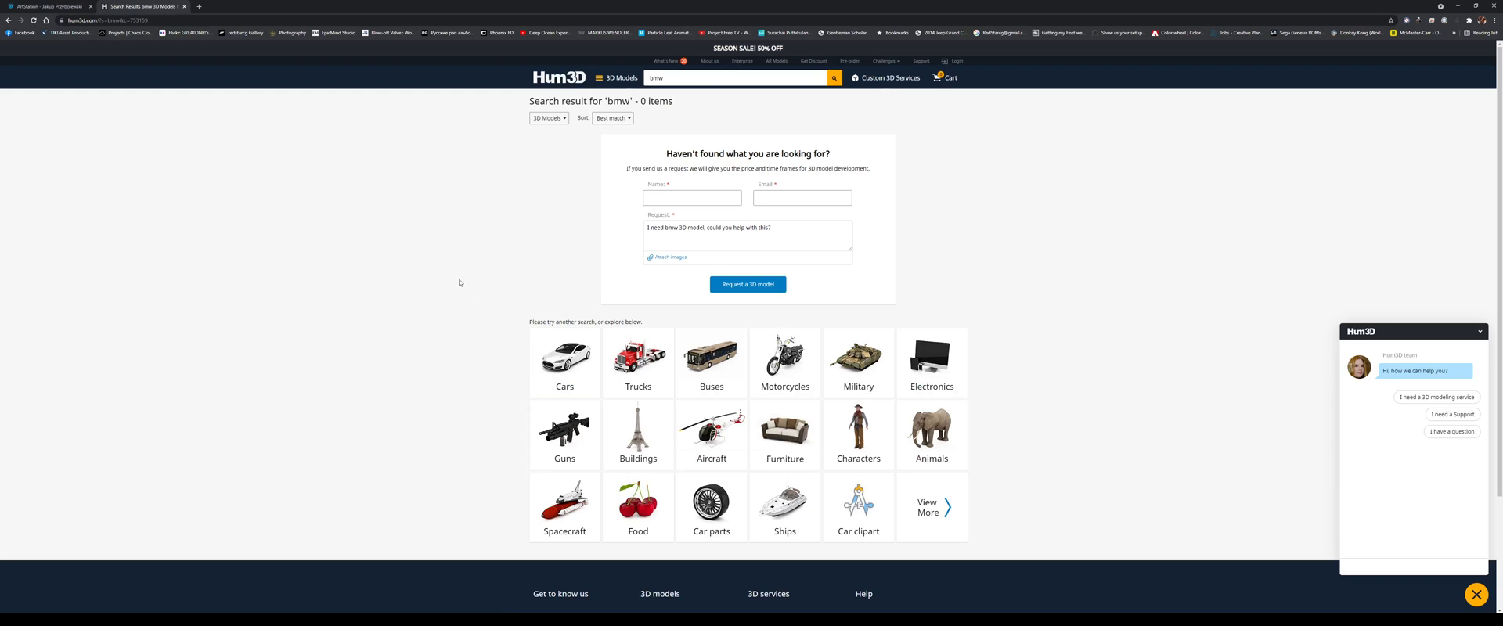
mouse_move(498, 361)
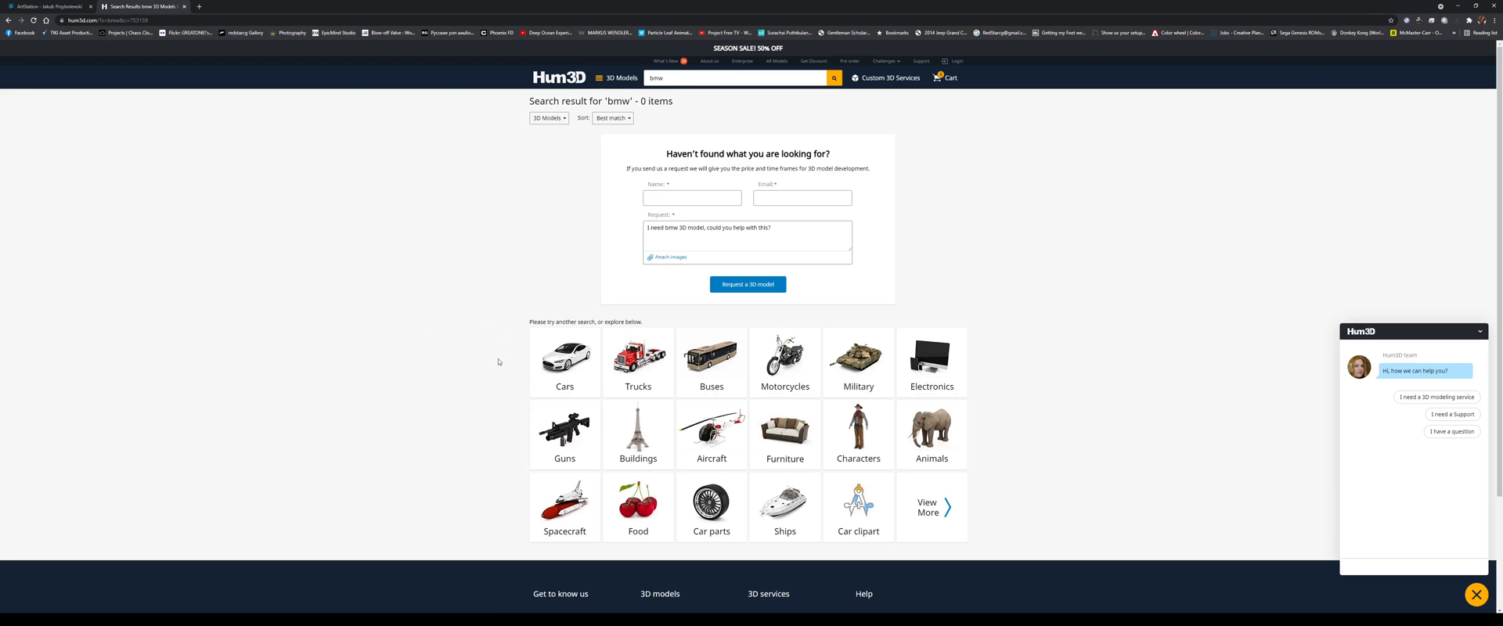
mouse_move(348, 179)
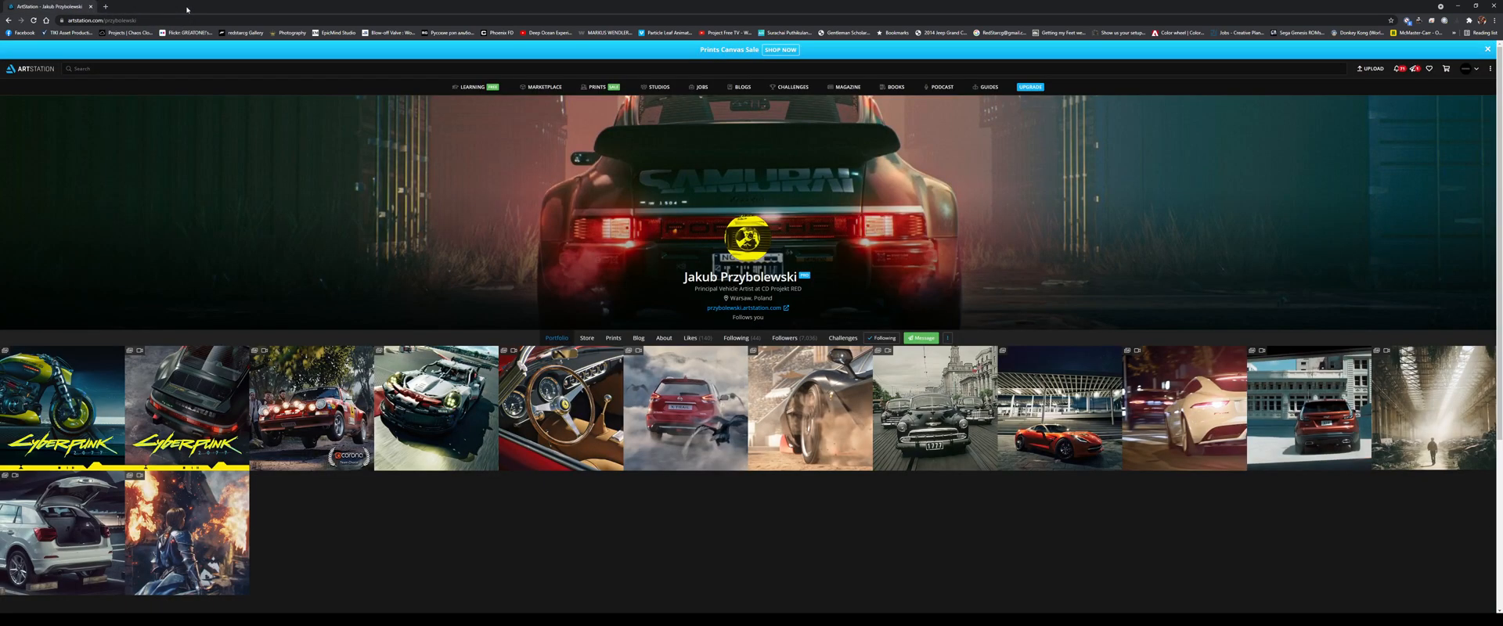
mouse_move(989, 535)
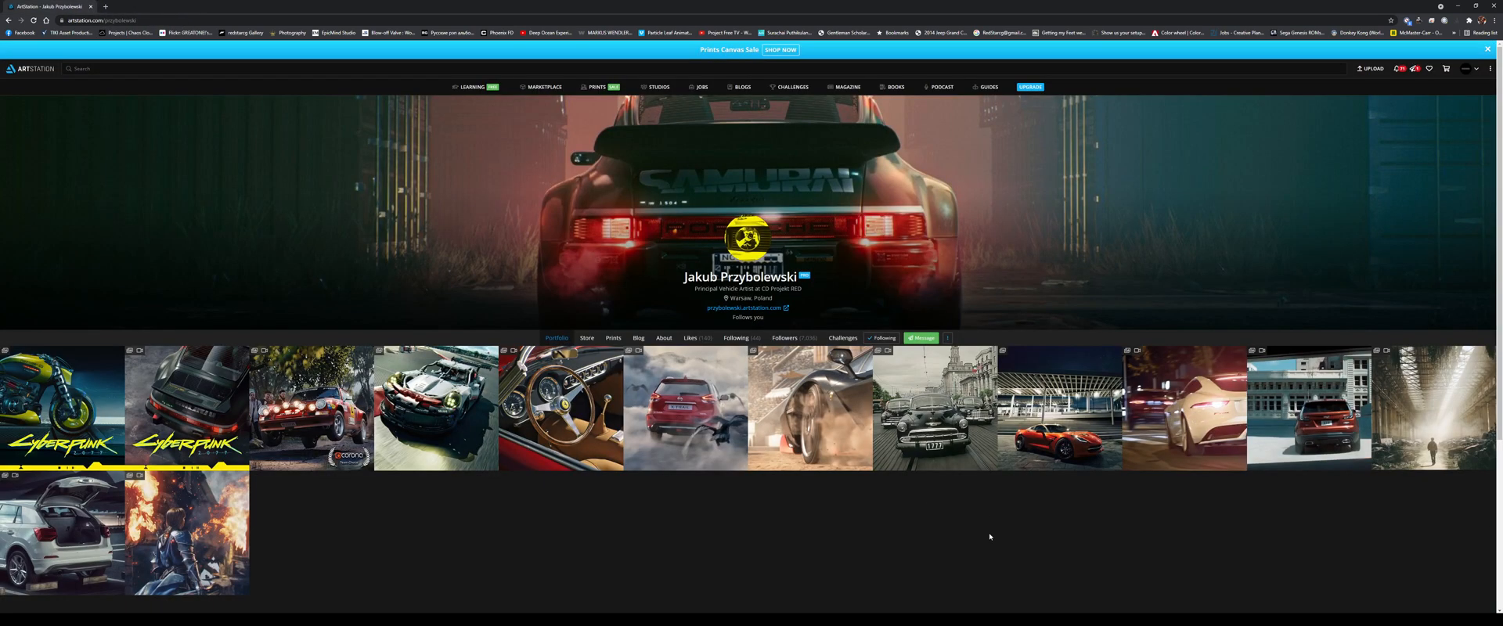
mouse_move(789, 263)
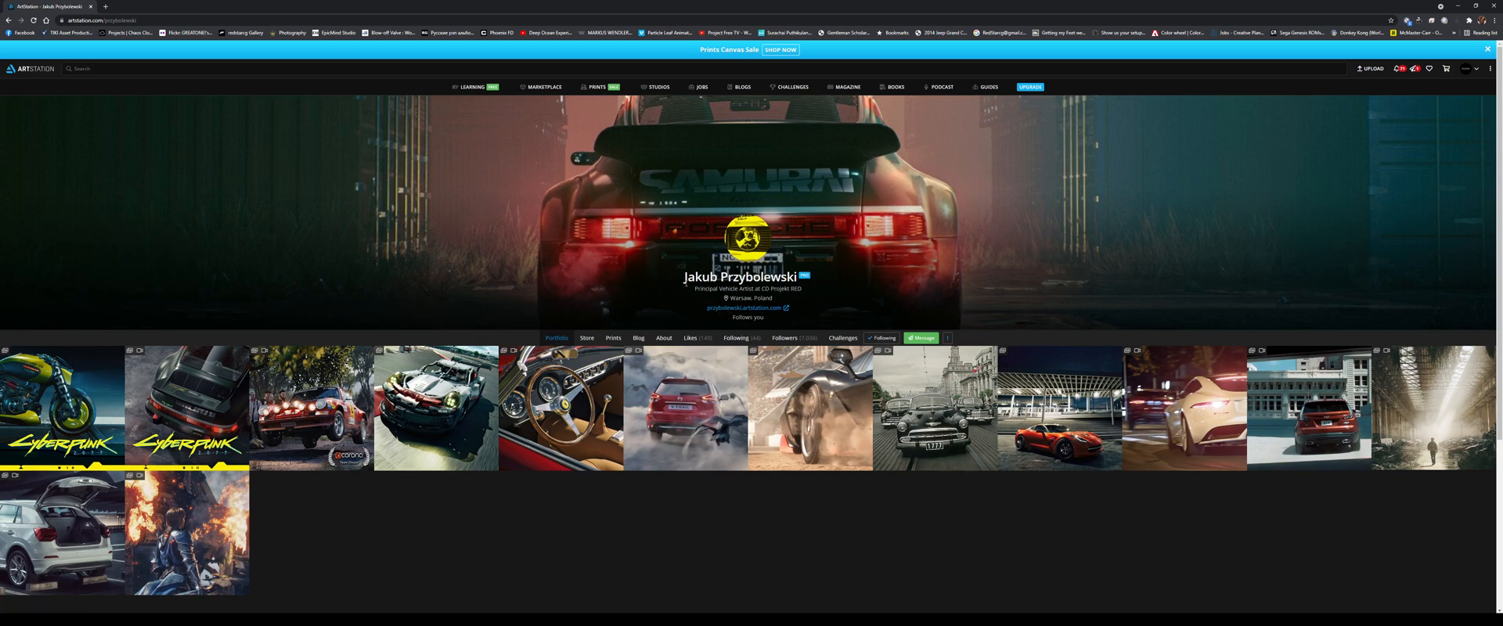
mouse_move(559, 407)
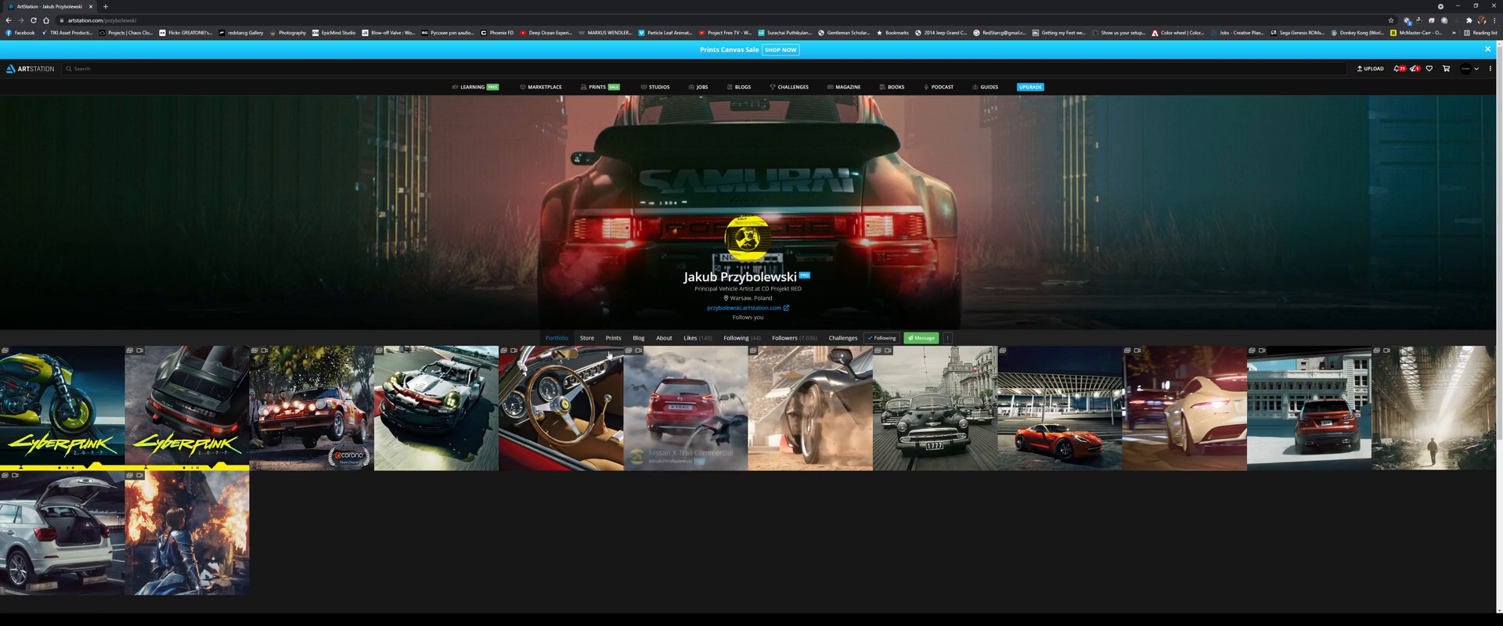
Show the artist's ArtStation store with the free Corvette C7 and Lamborghini Centenario.
click(587, 338)
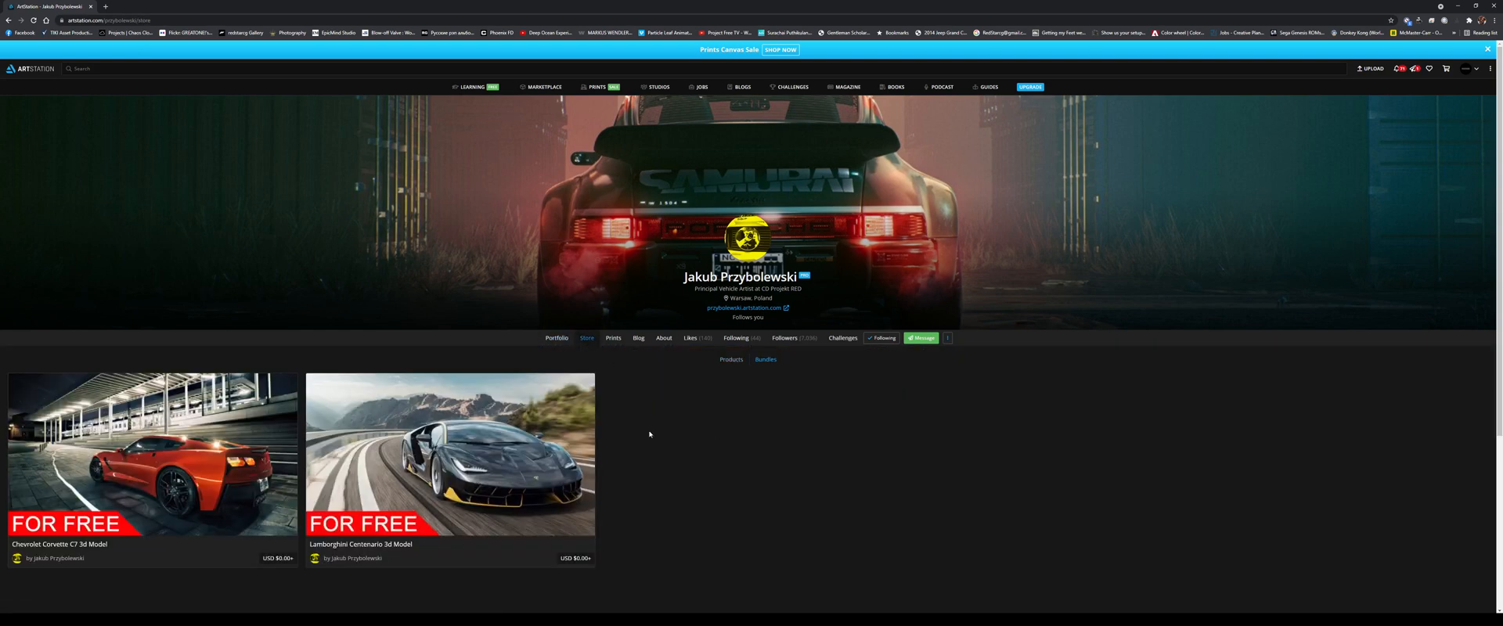
mouse_move(784, 536)
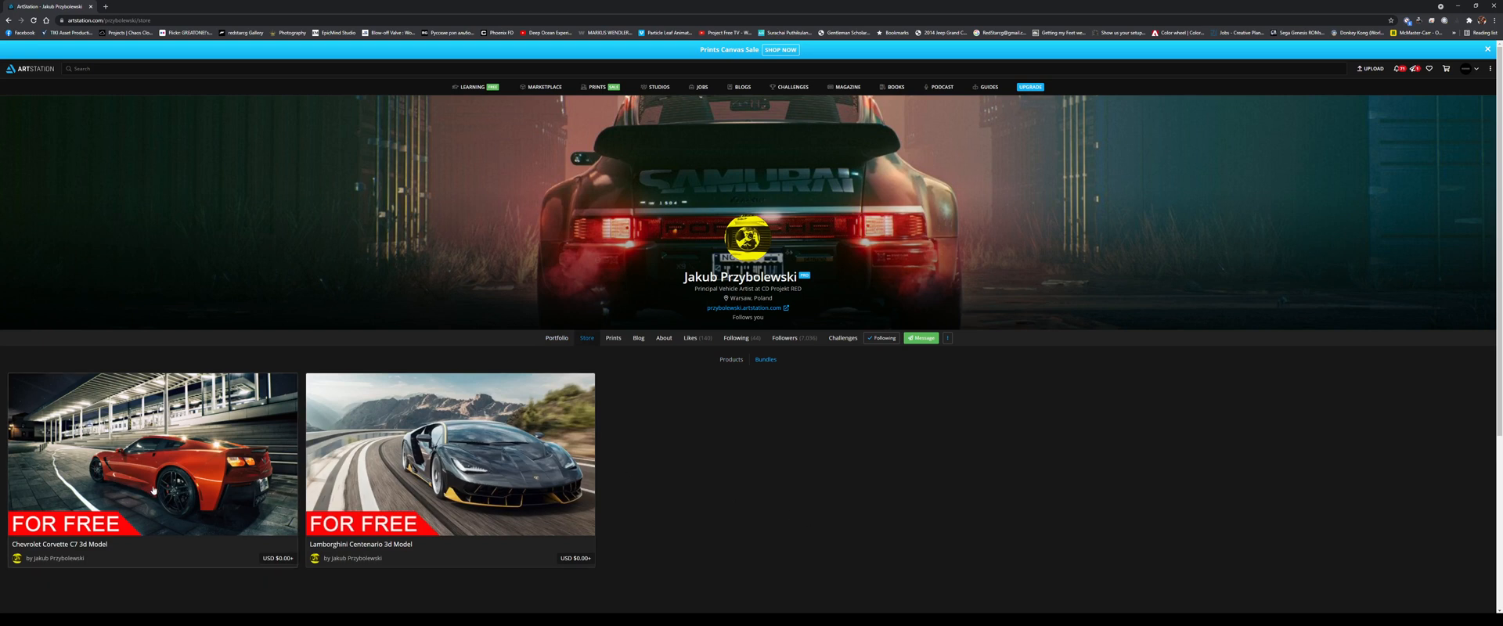
mouse_move(540, 494)
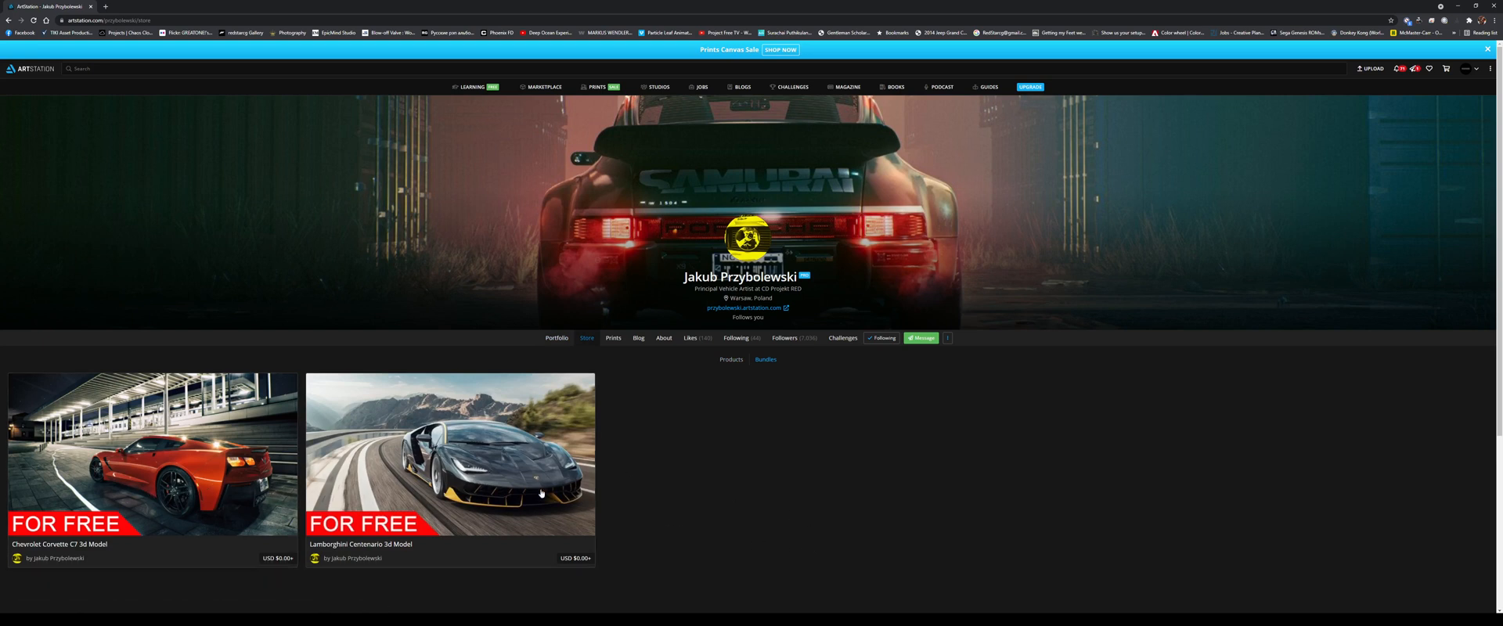
mouse_move(714, 547)
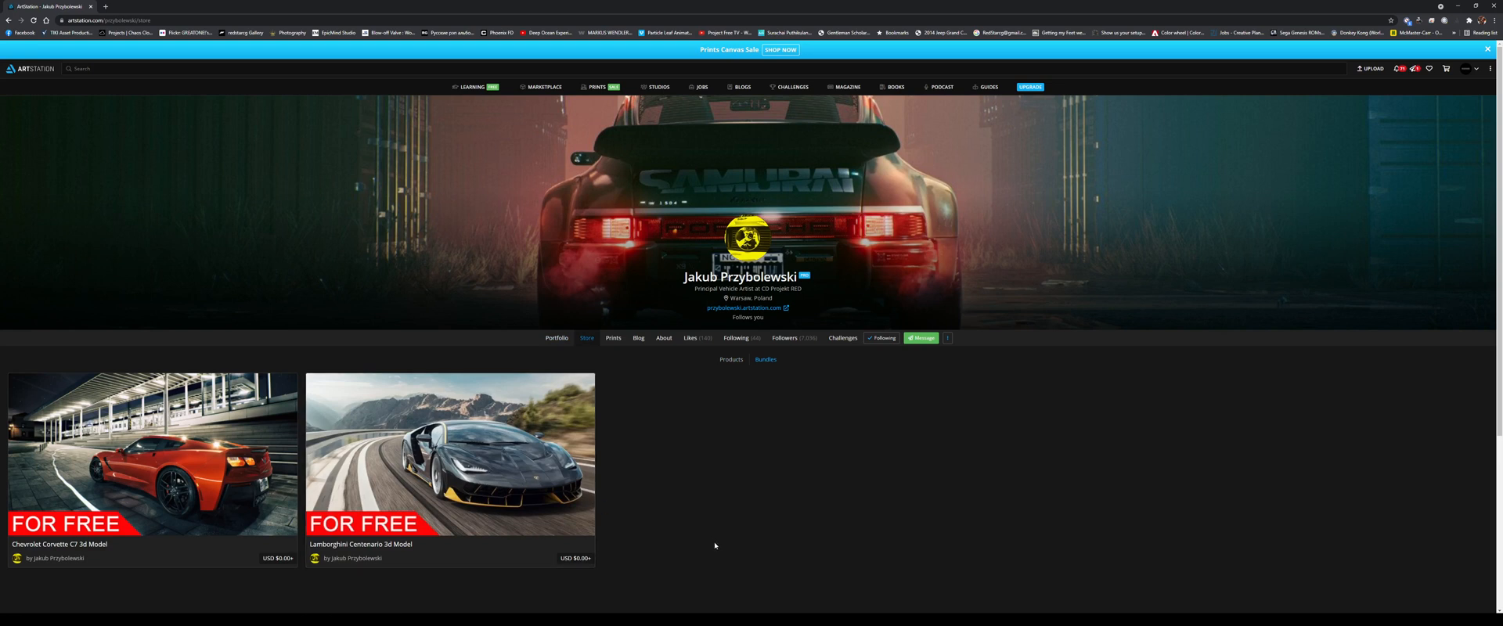
mouse_move(657, 504)
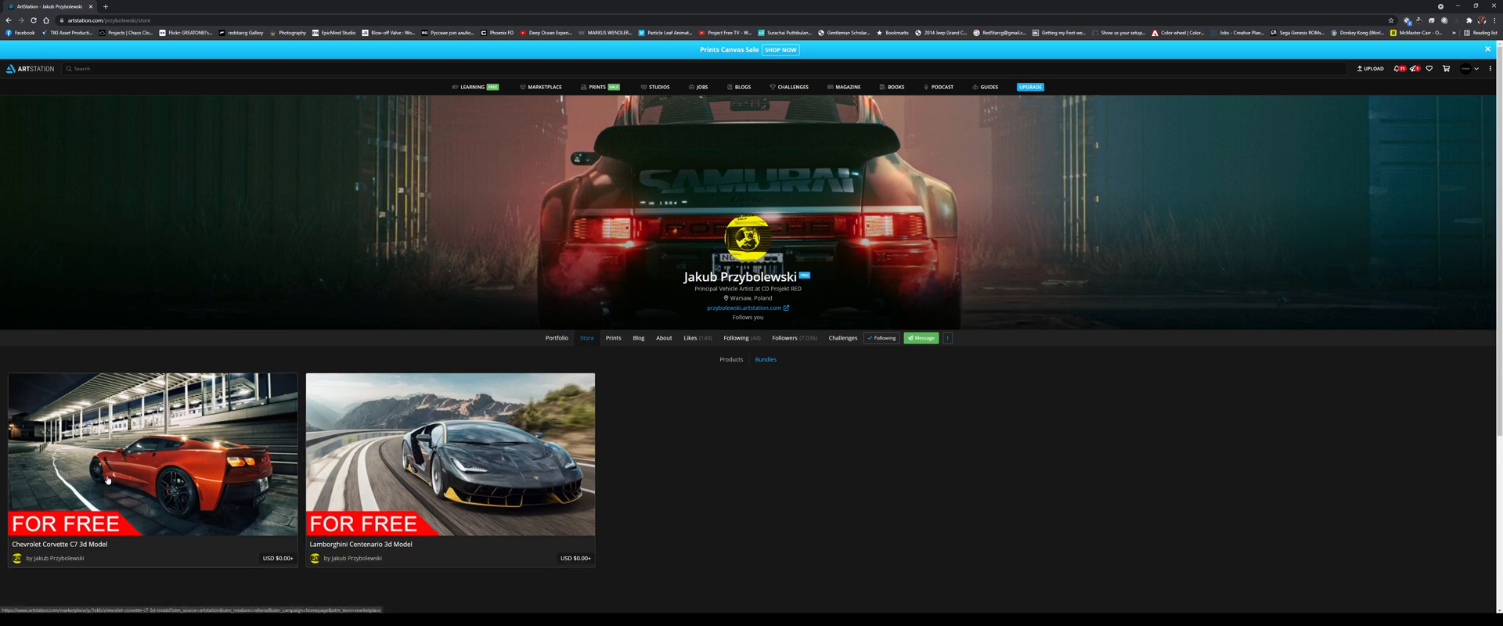
mouse_move(814, 504)
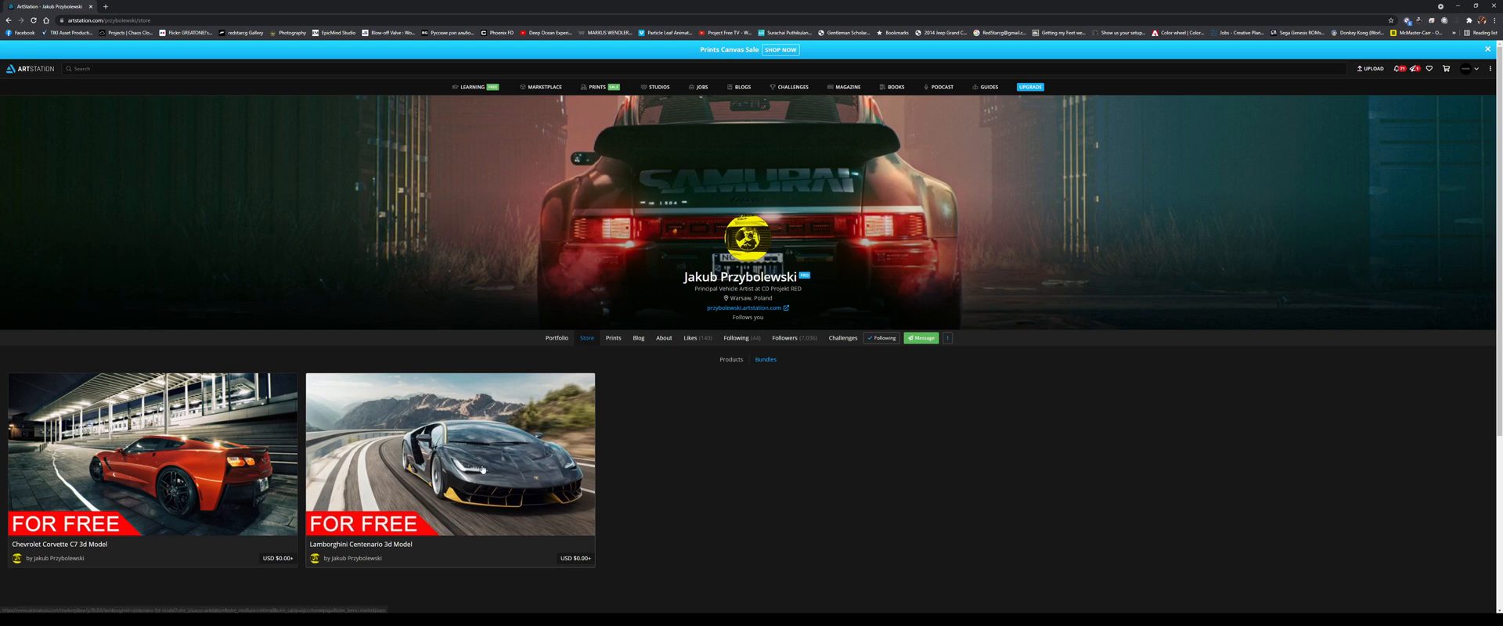
mouse_move(640, 493)
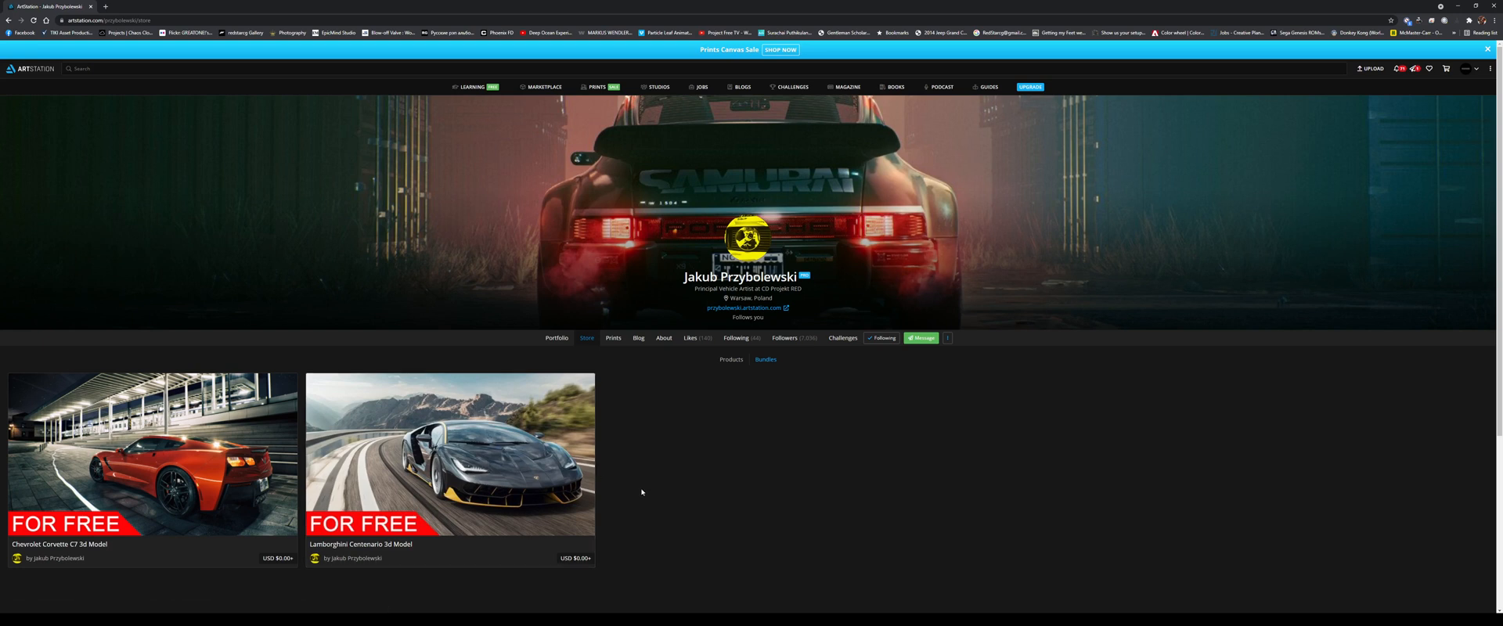
mouse_move(567, 484)
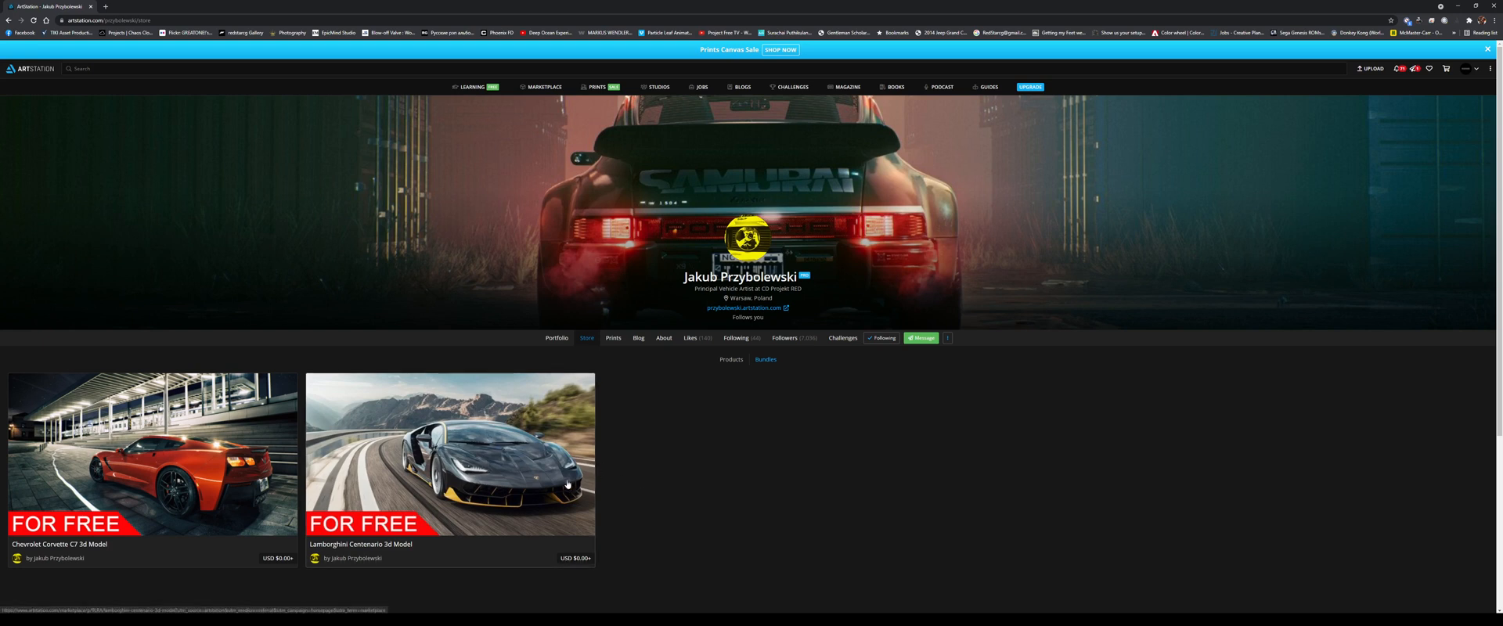
mouse_move(540, 475)
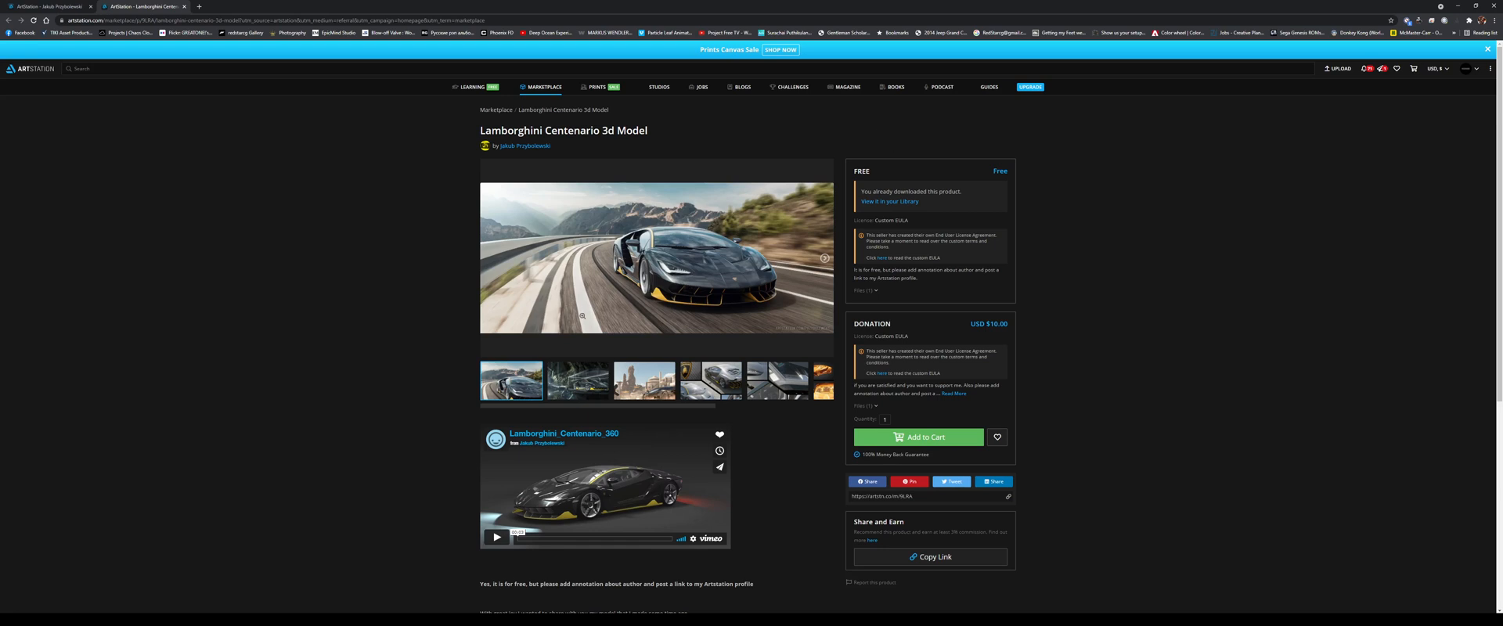
mouse_move(1413, 135)
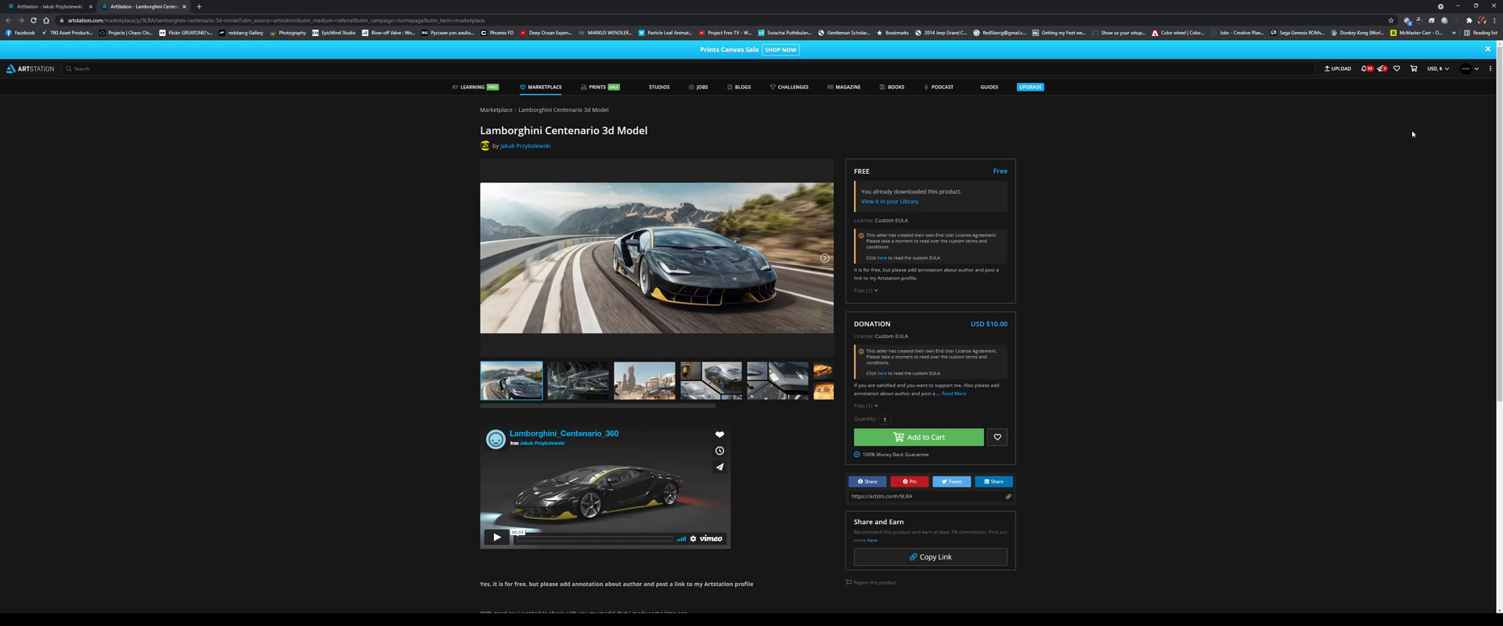
mouse_move(1196, 222)
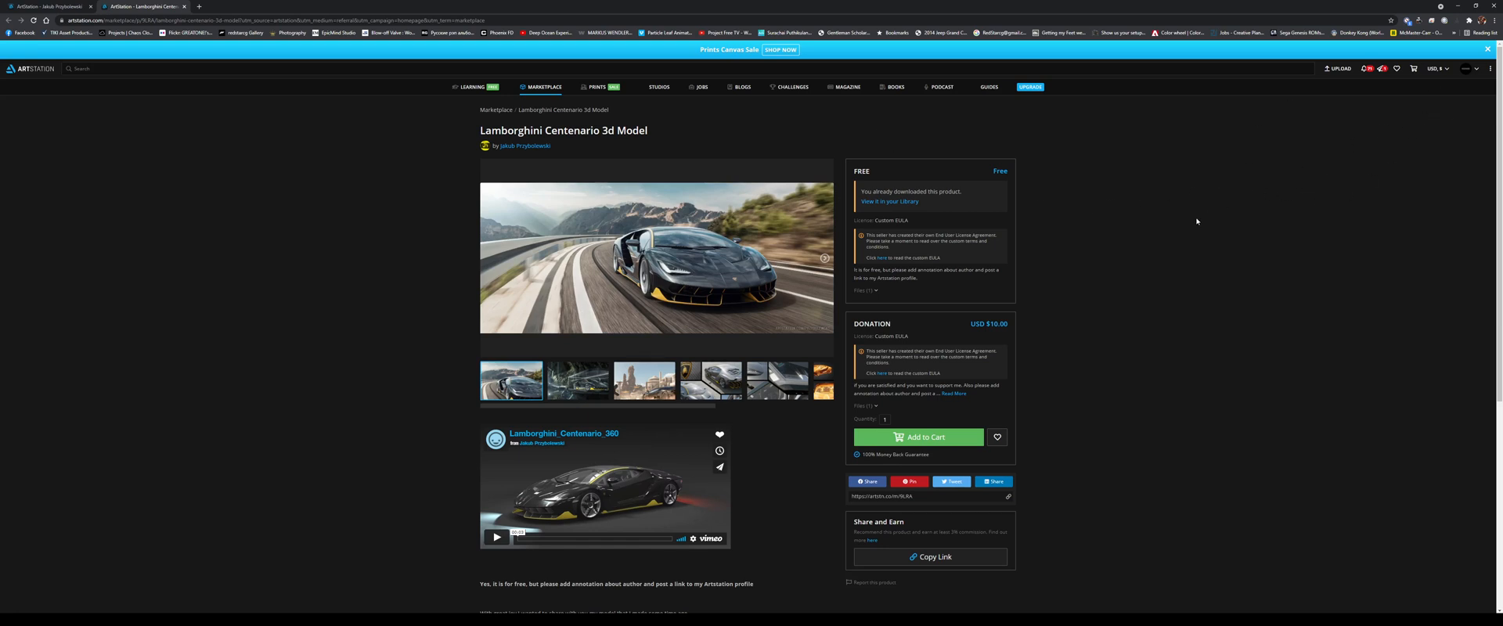
mouse_move(917, 225)
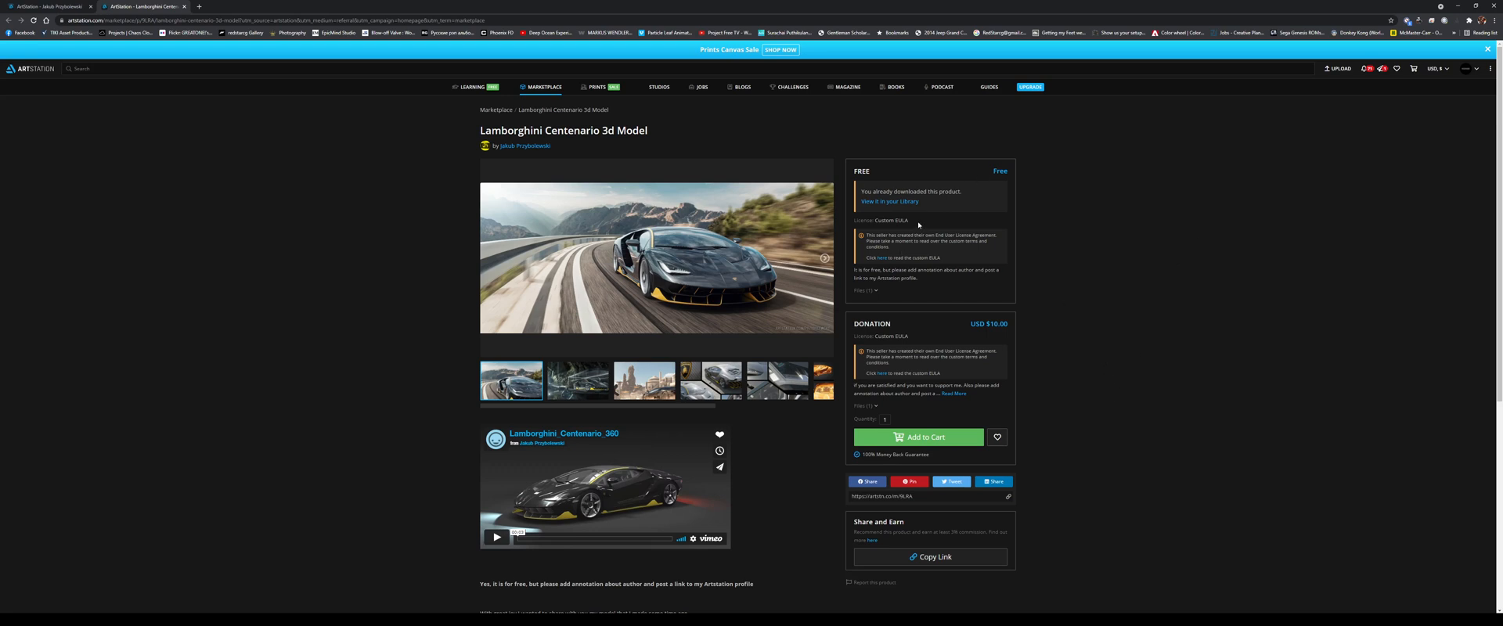
mouse_move(572, 454)
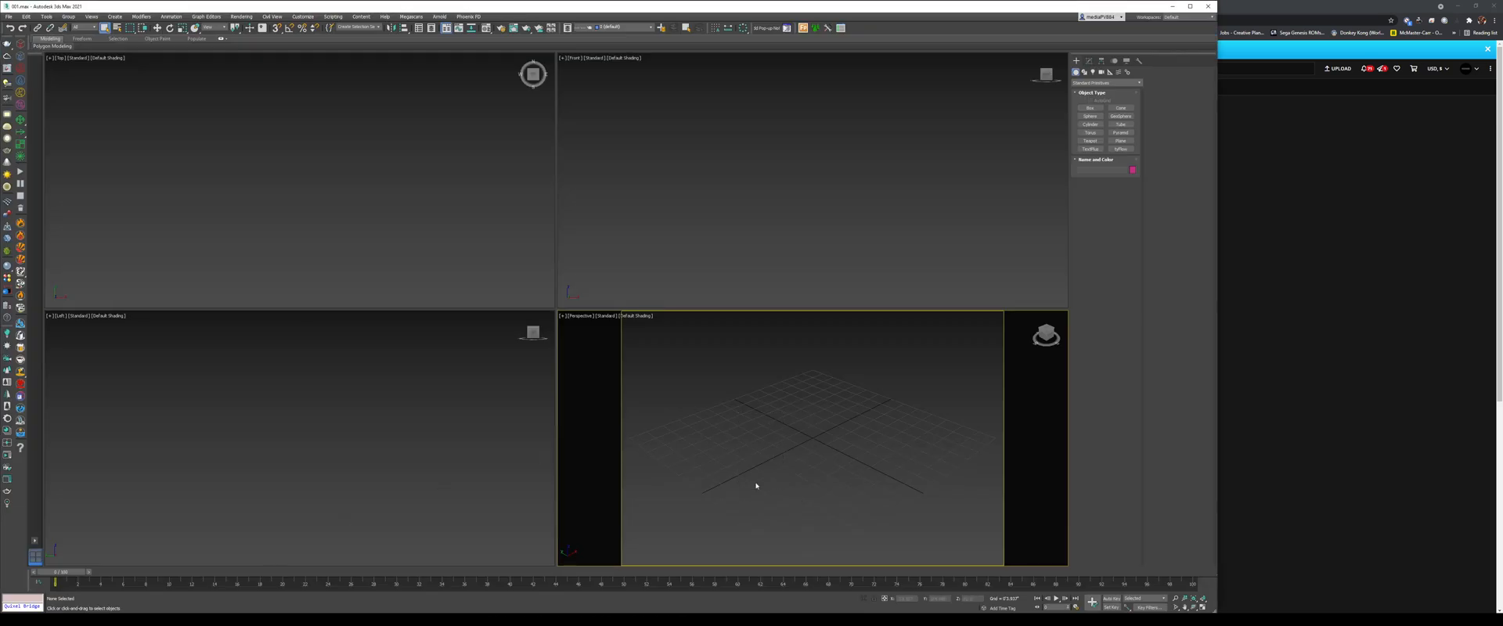
mouse_move(808, 451)
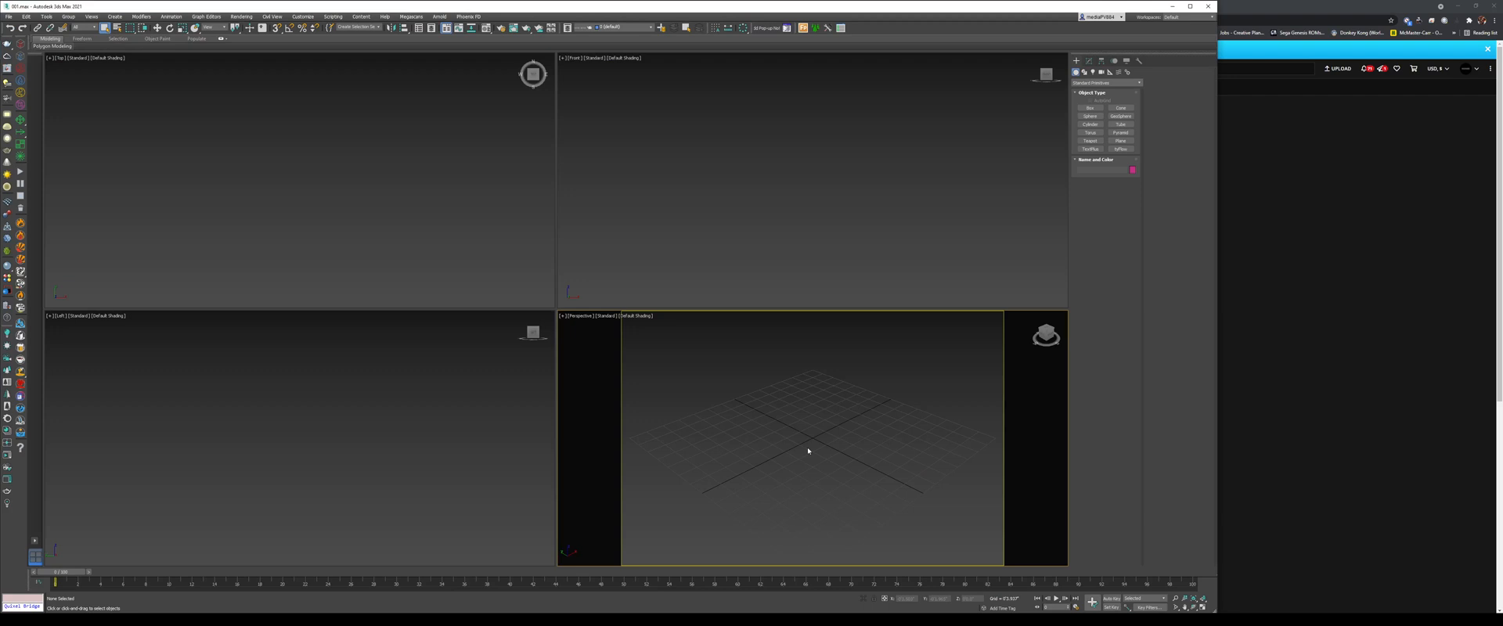
mouse_move(394, 611)
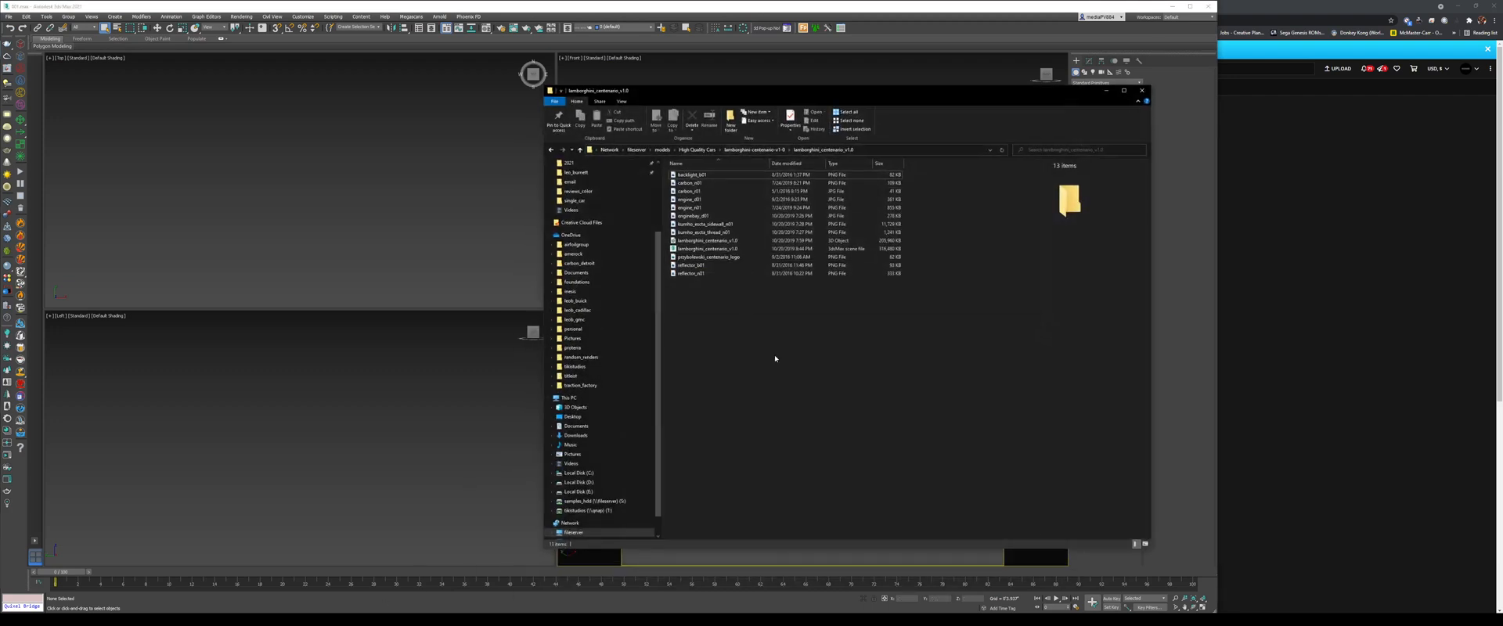
click(710, 249)
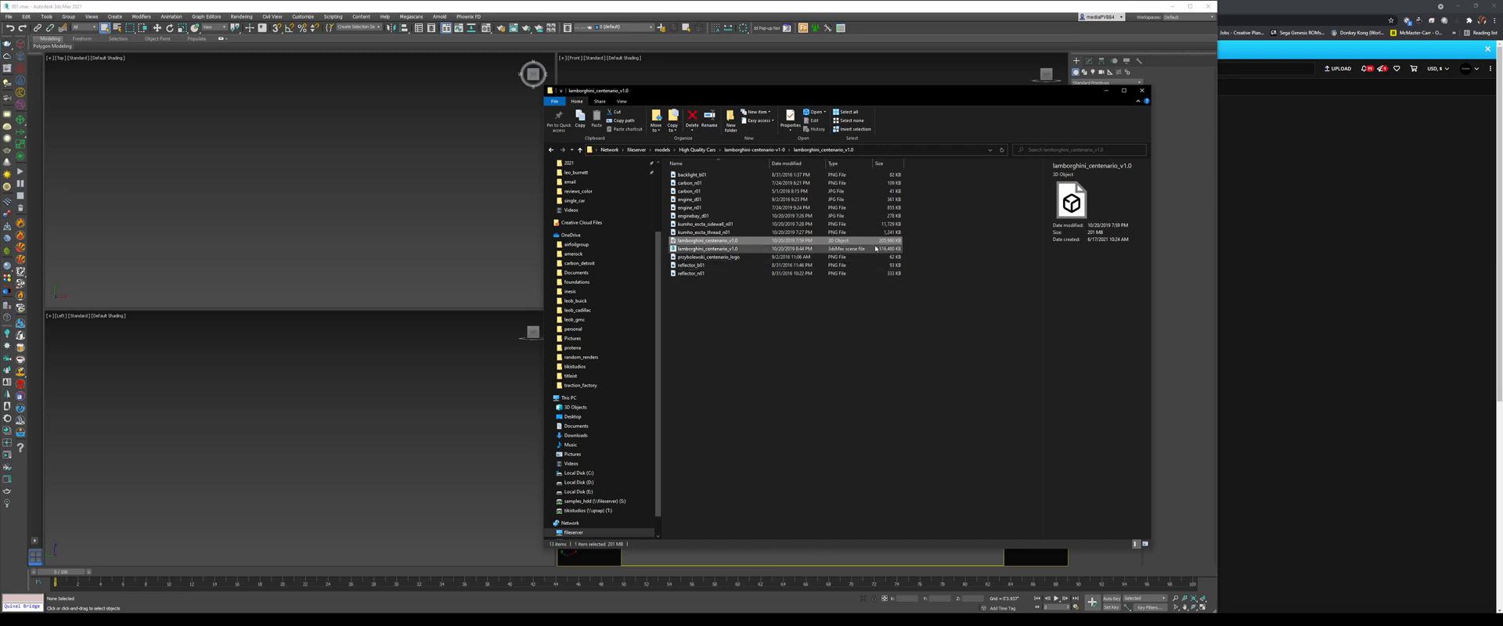
click(709, 249)
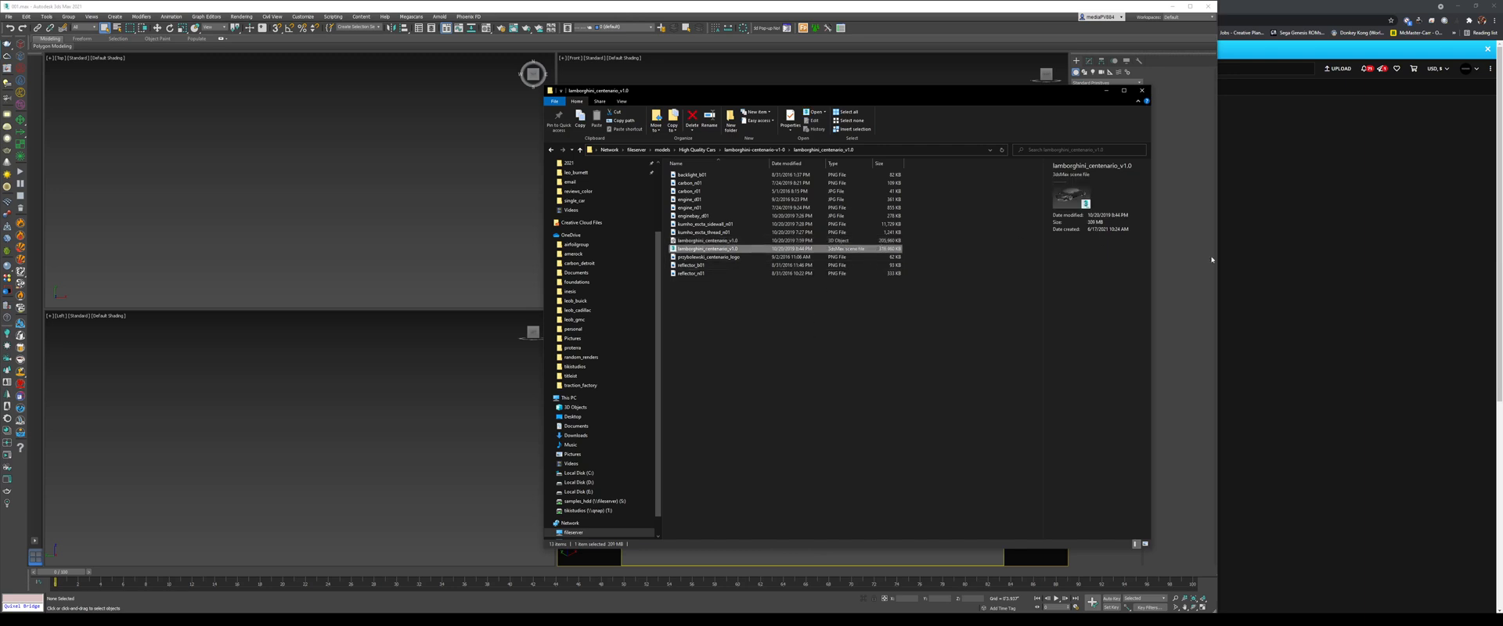
click(1142, 91)
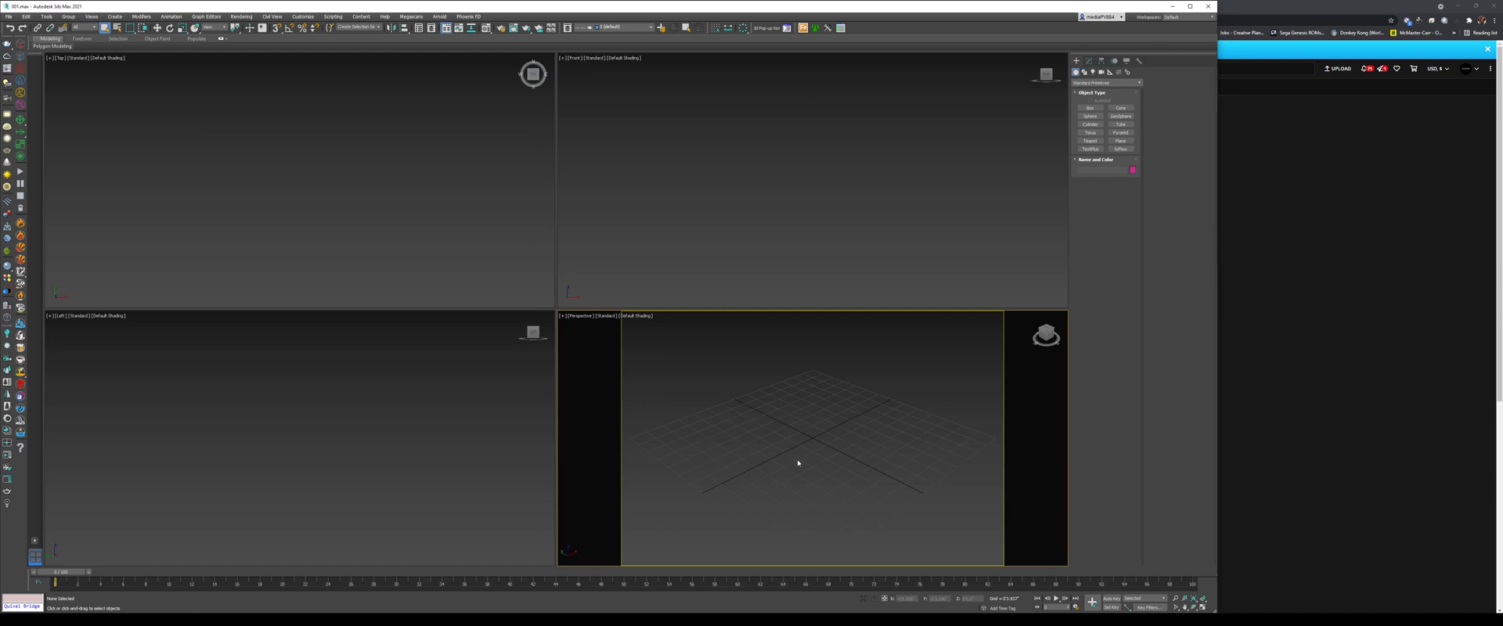
mouse_move(158, 100)
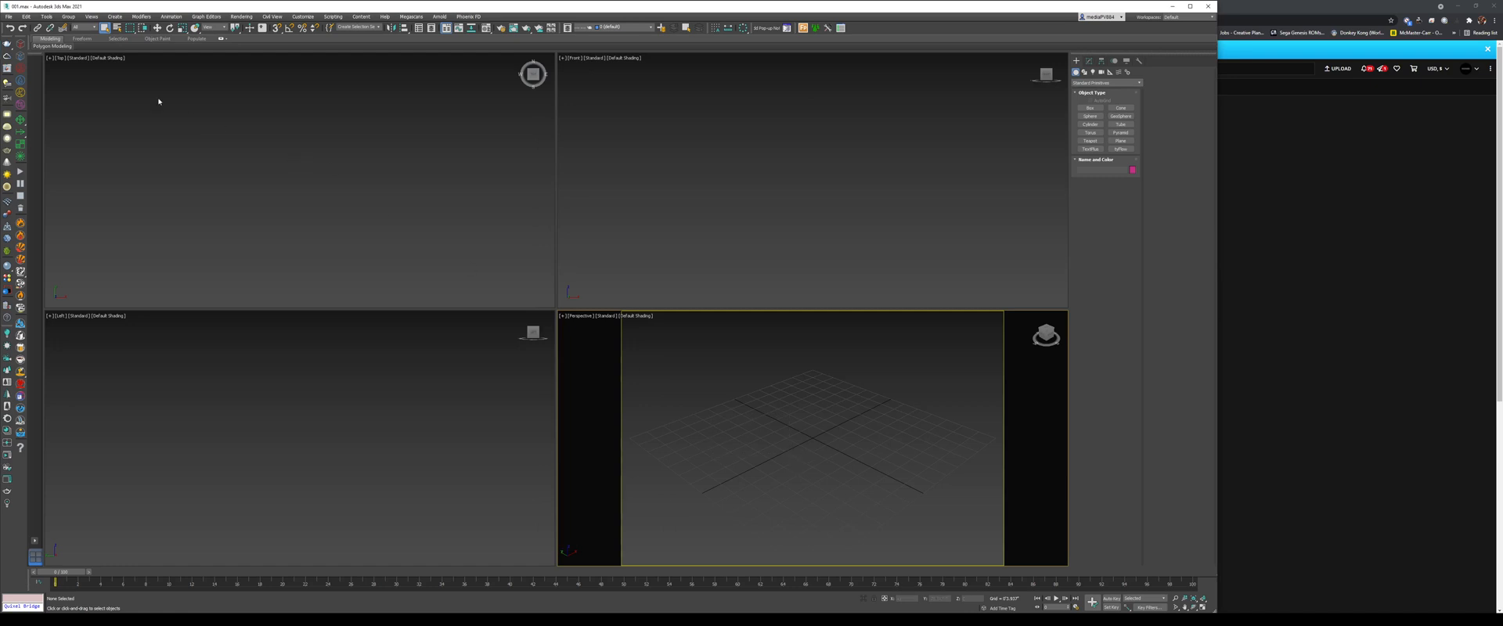
Merge lamborghini_centenario_v1.0.max into the scene and continue past the Missing DLLs warning.
click(8, 16)
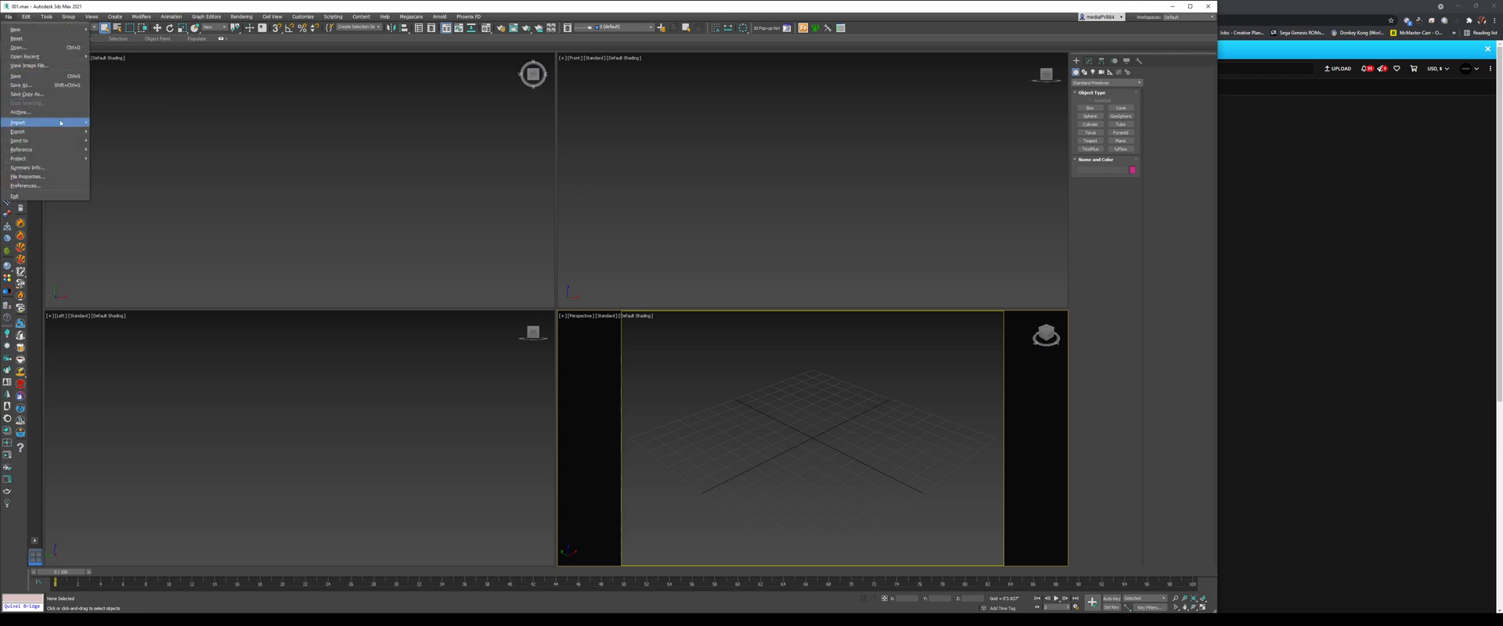
click(17, 123)
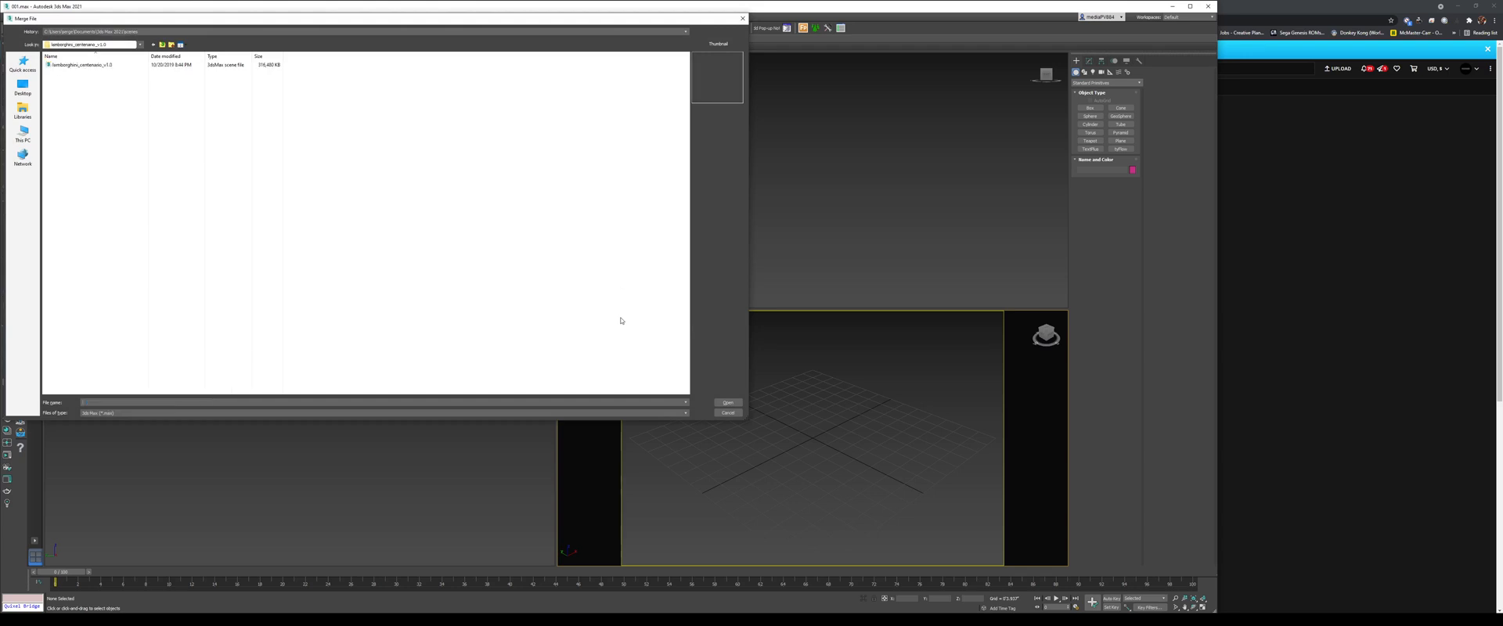
click(114, 64)
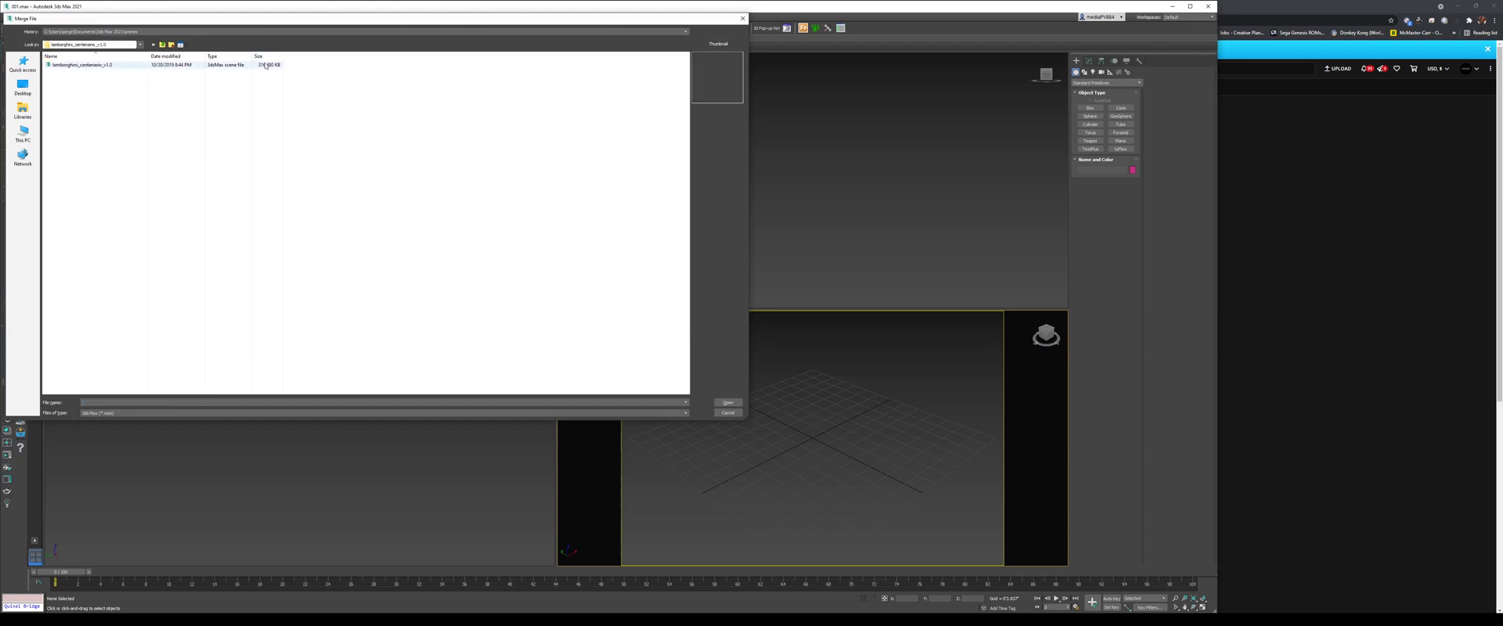
click(95, 64)
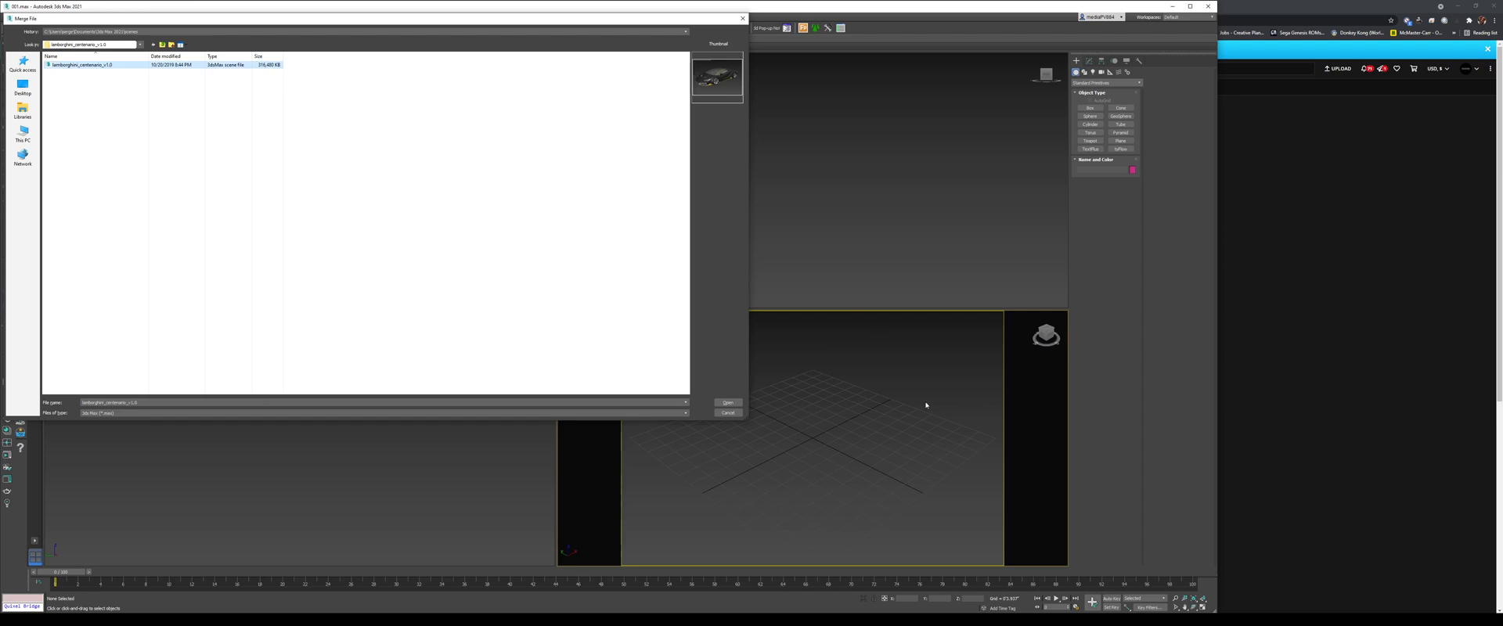
mouse_move(908, 355)
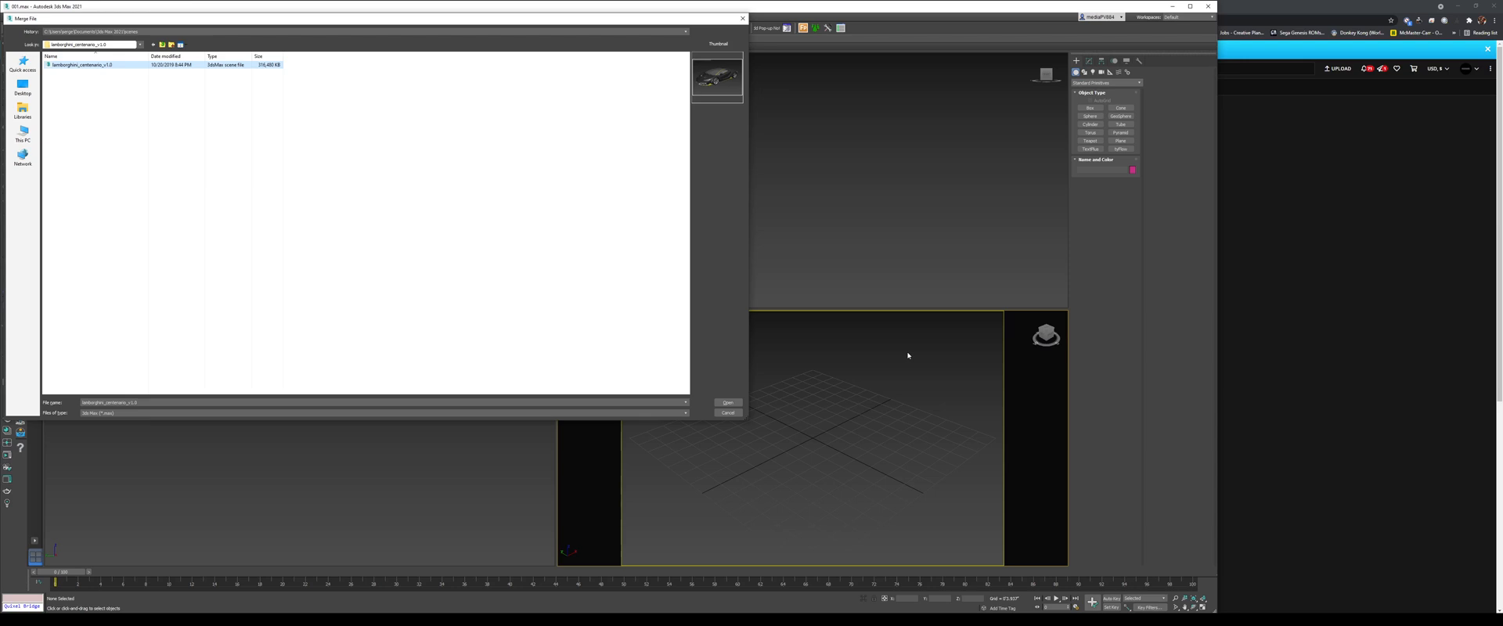
mouse_move(728, 402)
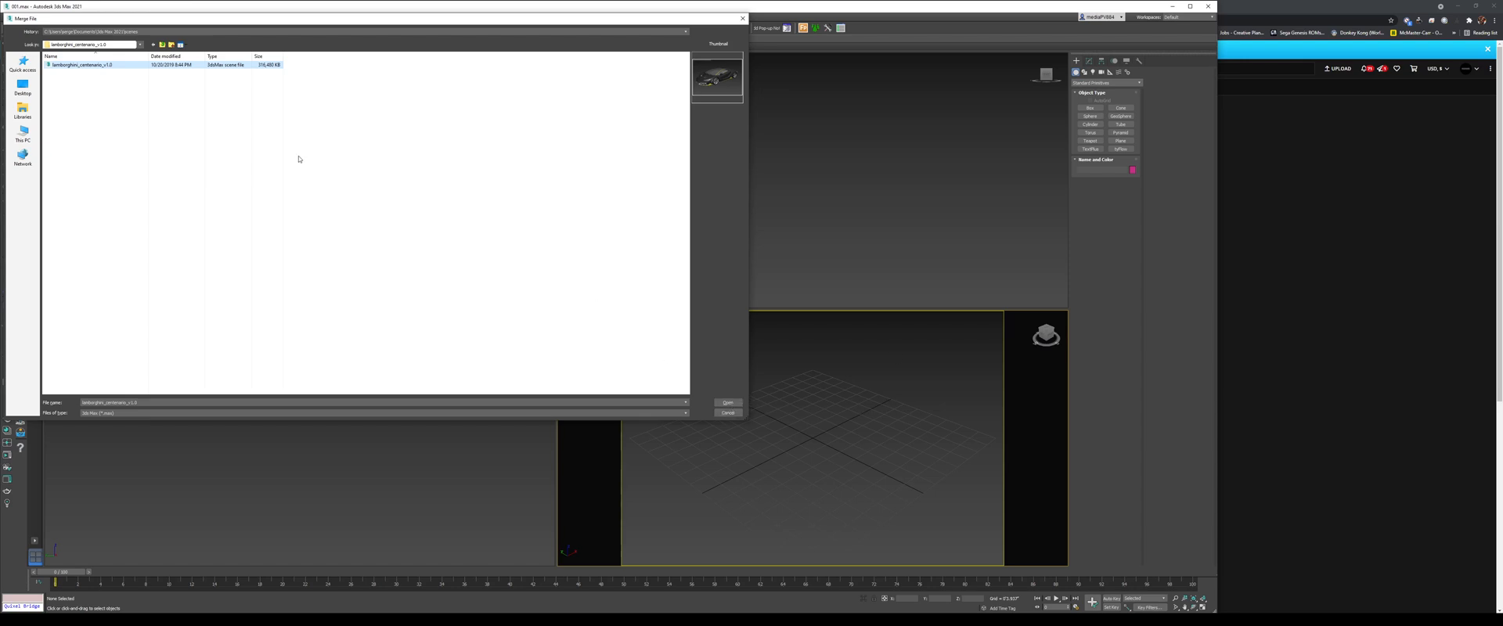
mouse_move(679, 518)
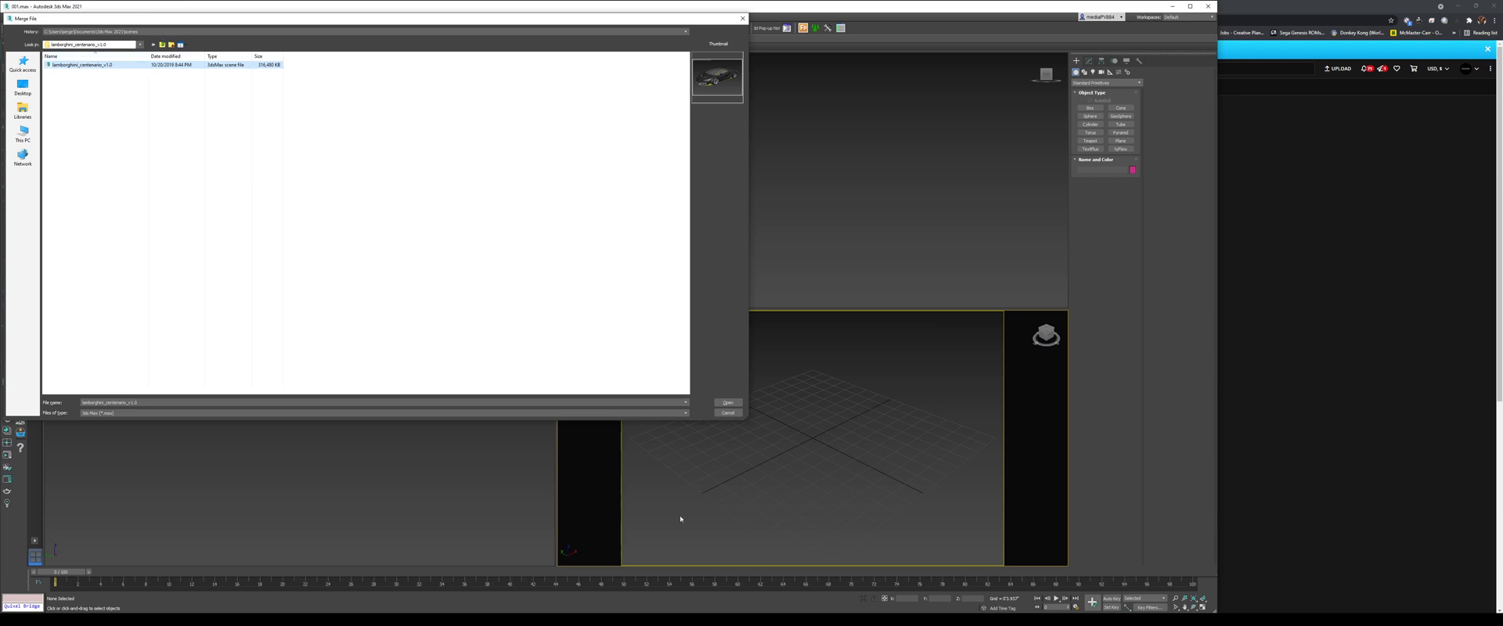
click(728, 402)
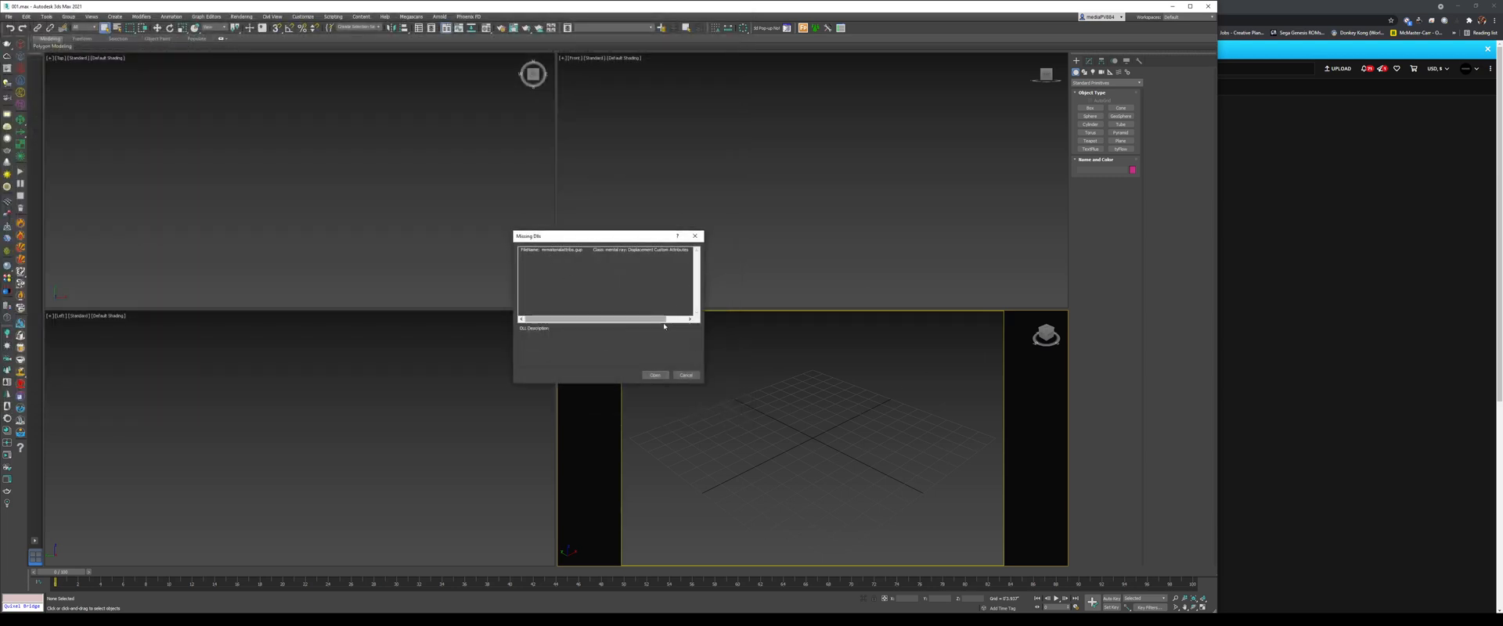
click(655, 376)
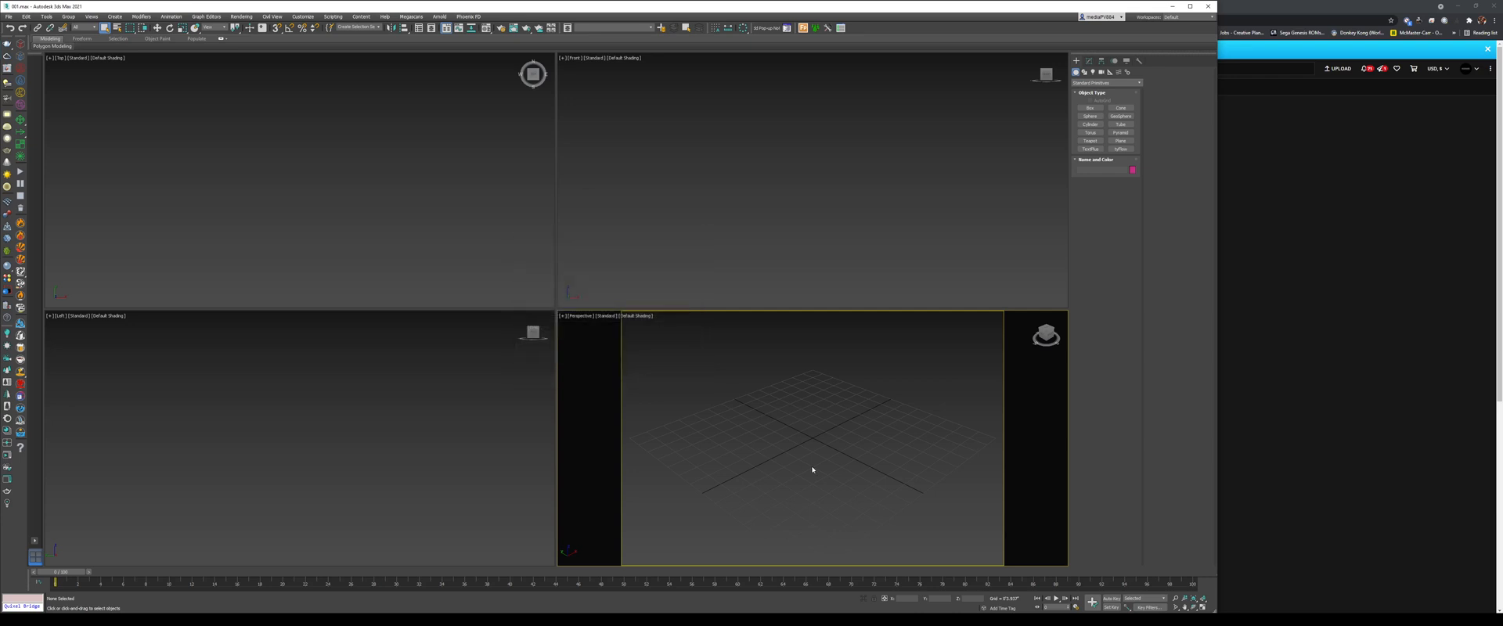
mouse_move(450, 262)
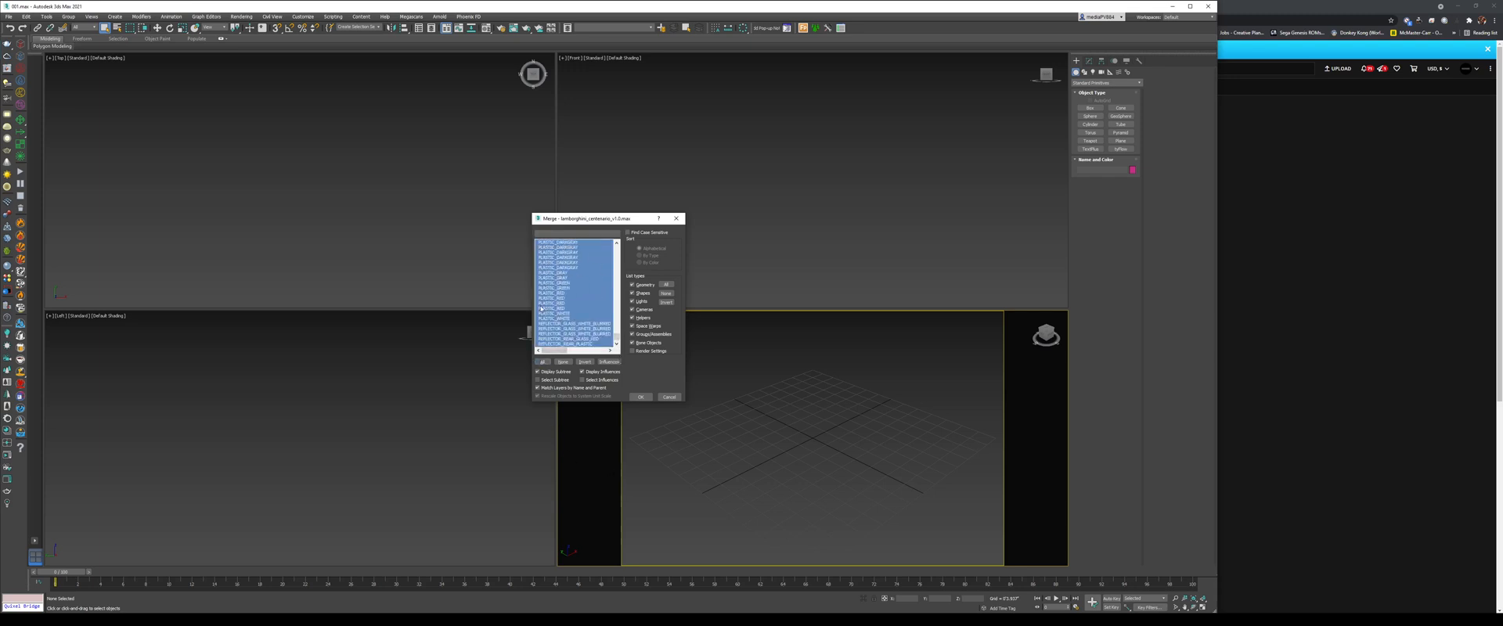
Merge all listed Lamborghini objects and dismiss the Scene Converter warning.
click(668, 397)
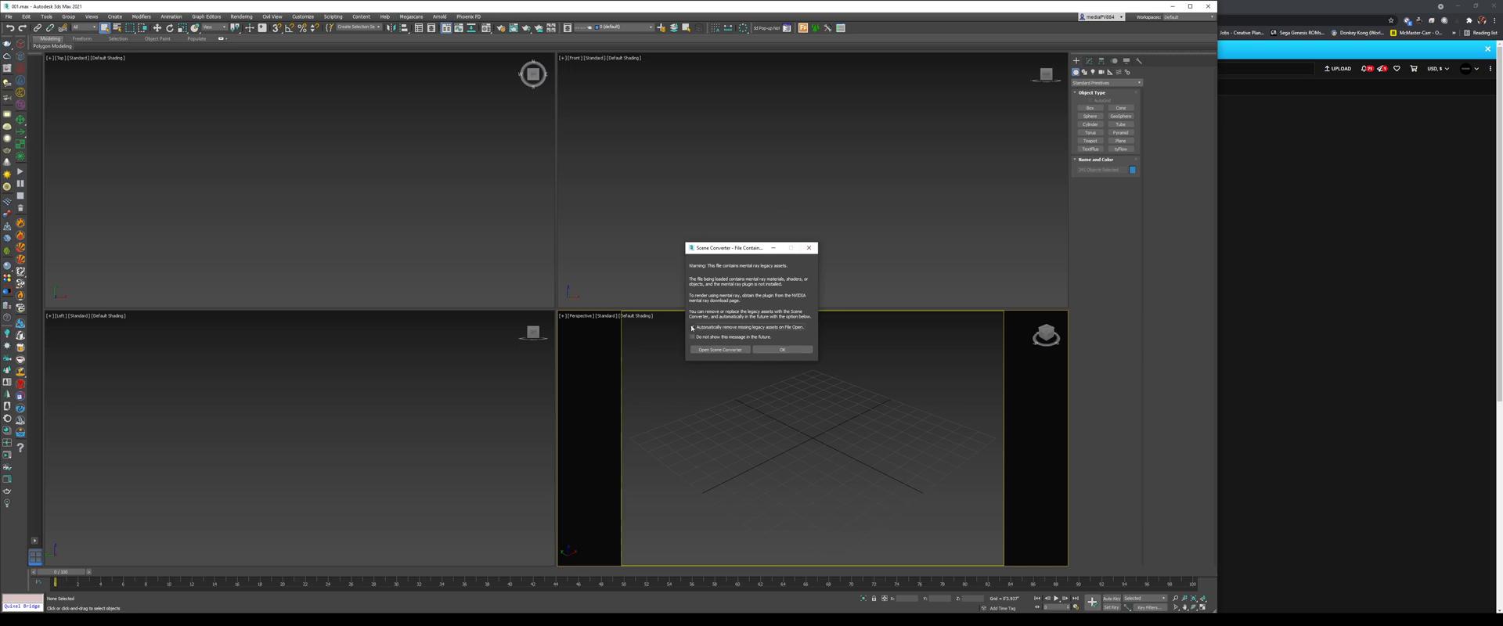
click(782, 349)
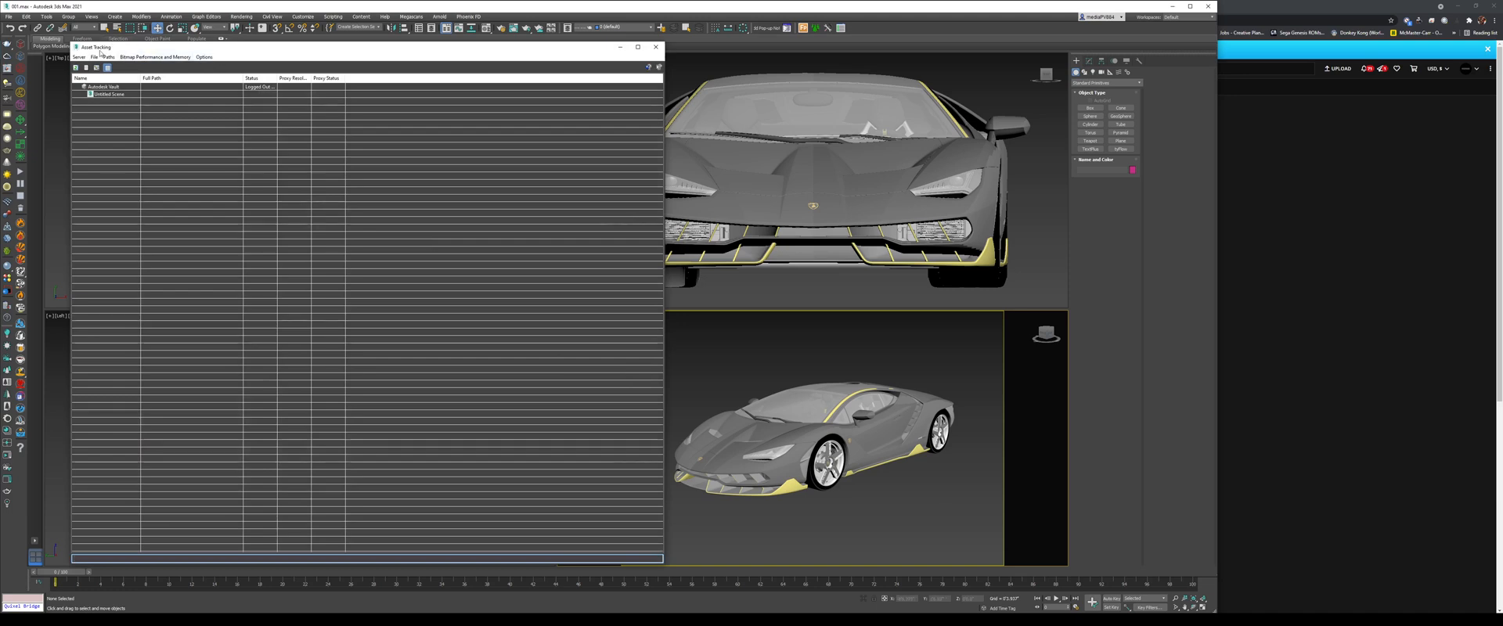
Reopen the Asset Tracking list via File > Reference.
click(654, 47)
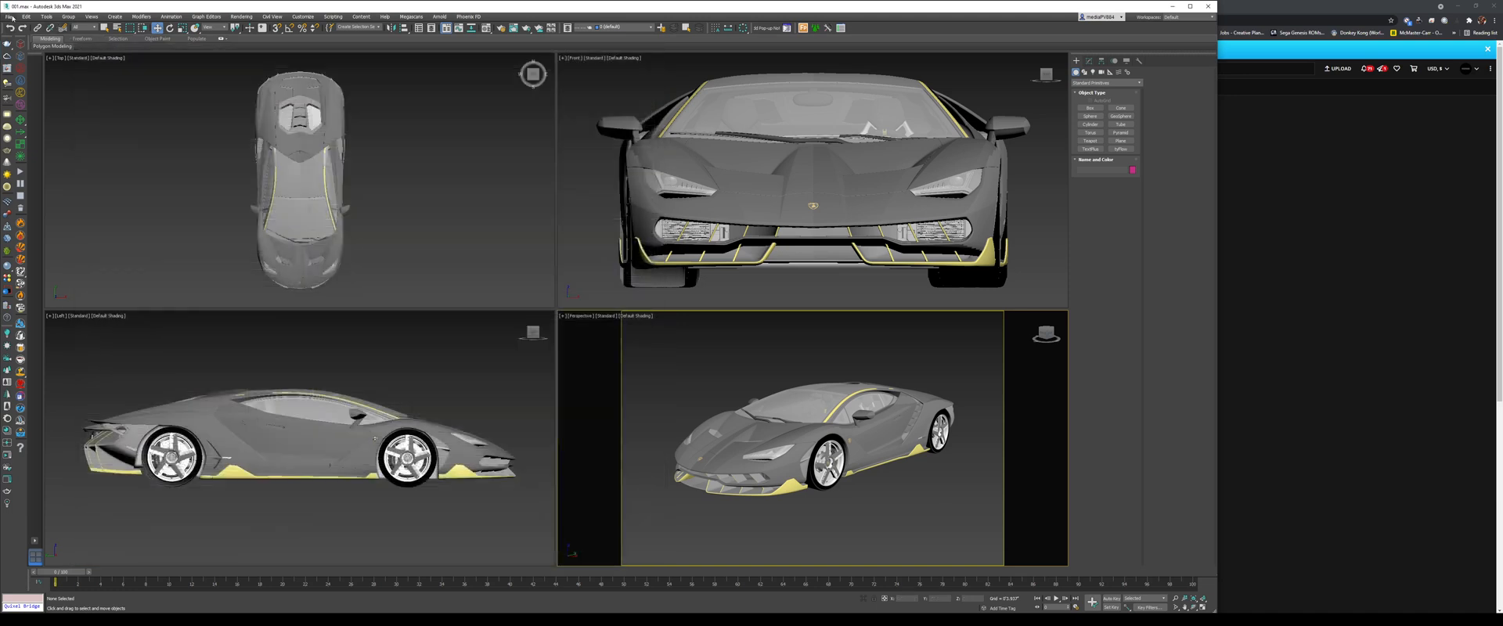
click(9, 17)
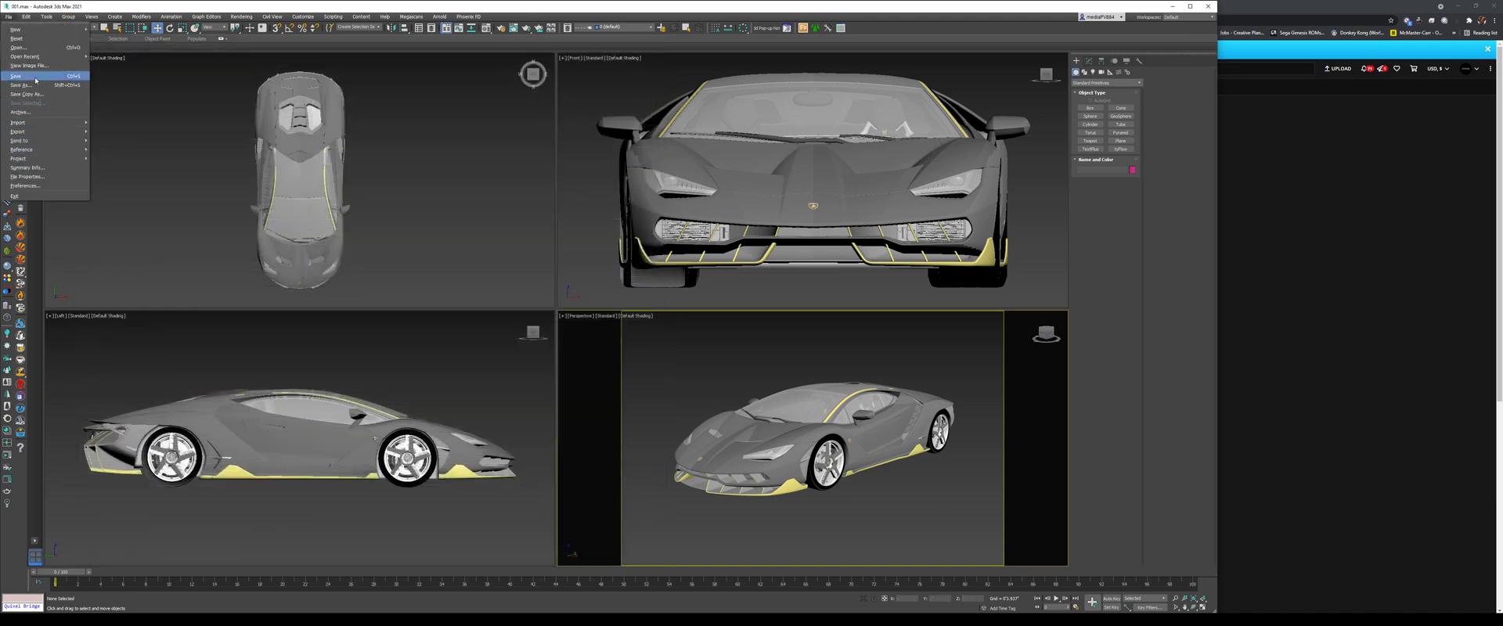
mouse_move(20, 150)
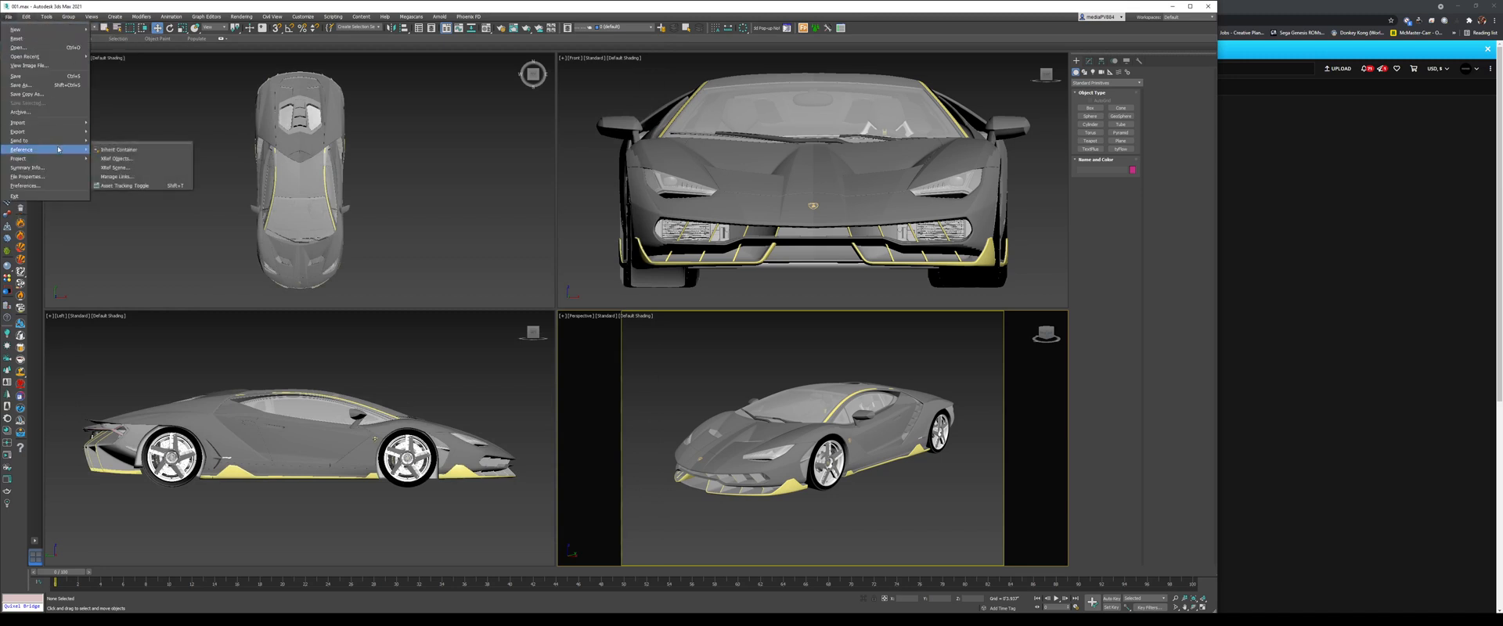
mouse_move(125, 185)
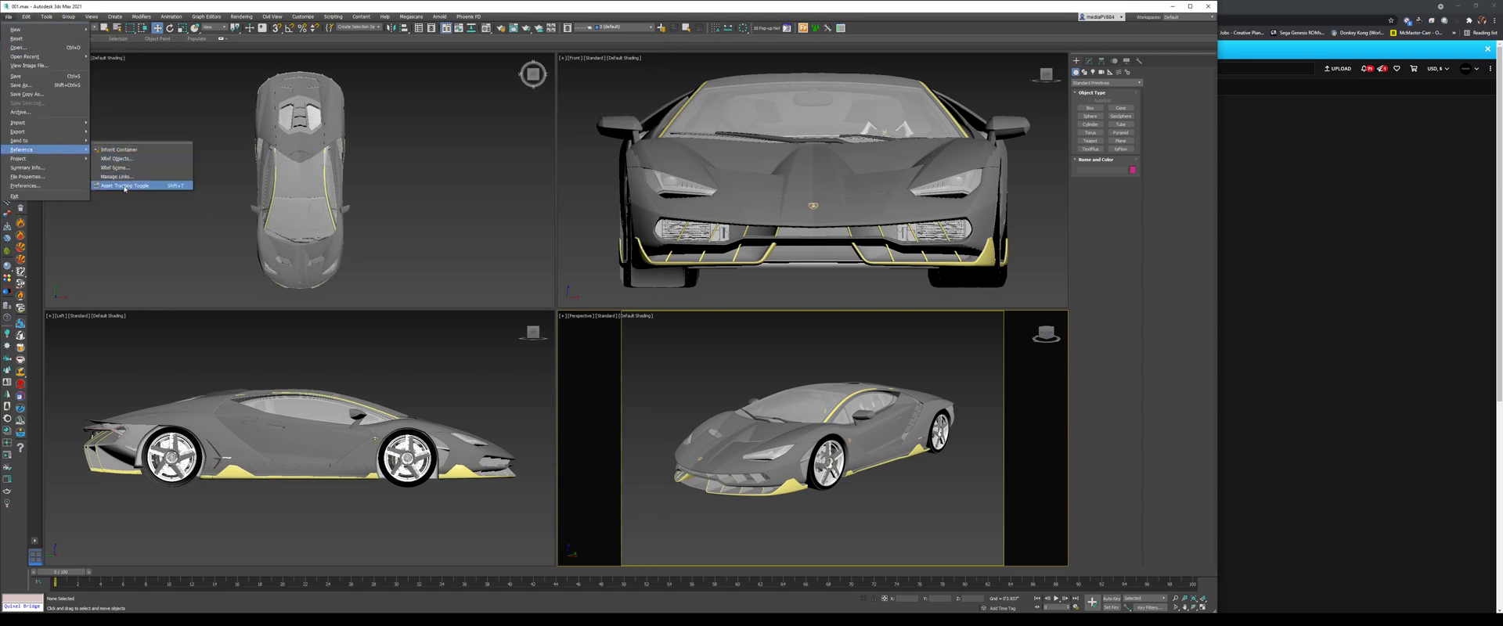
click(125, 185)
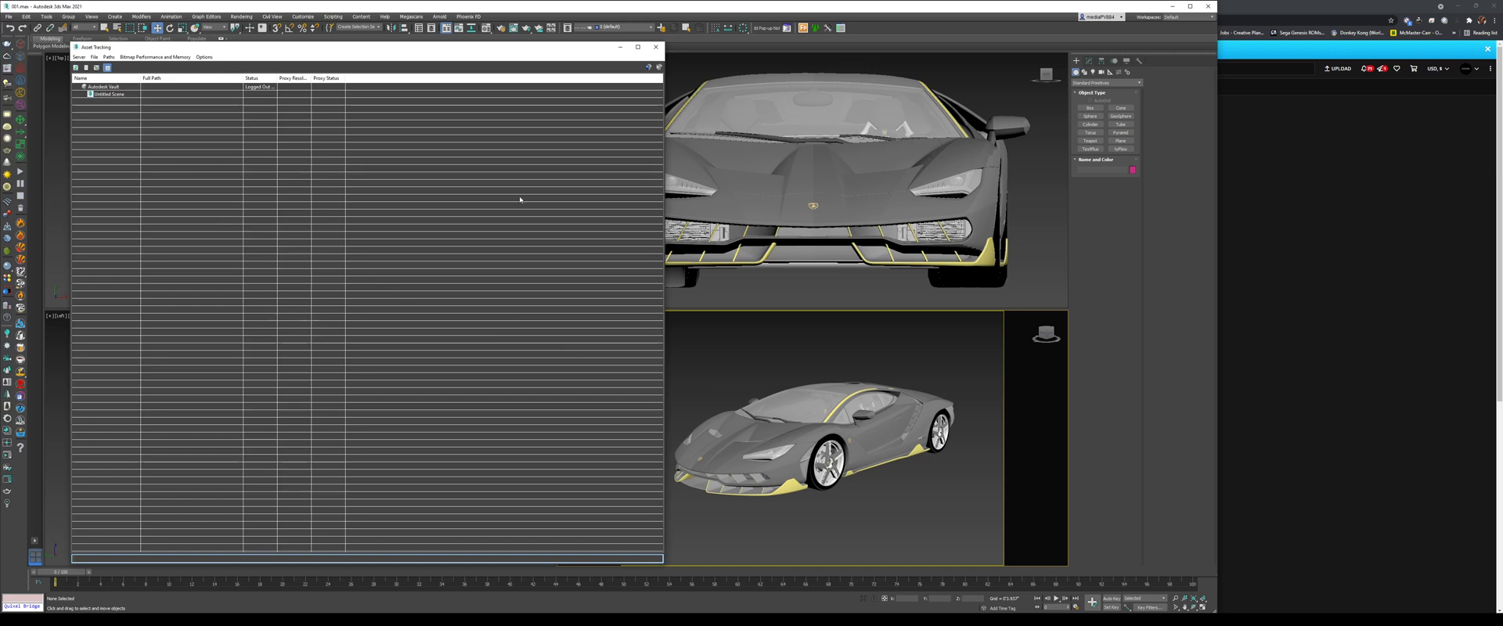
mouse_move(221, 86)
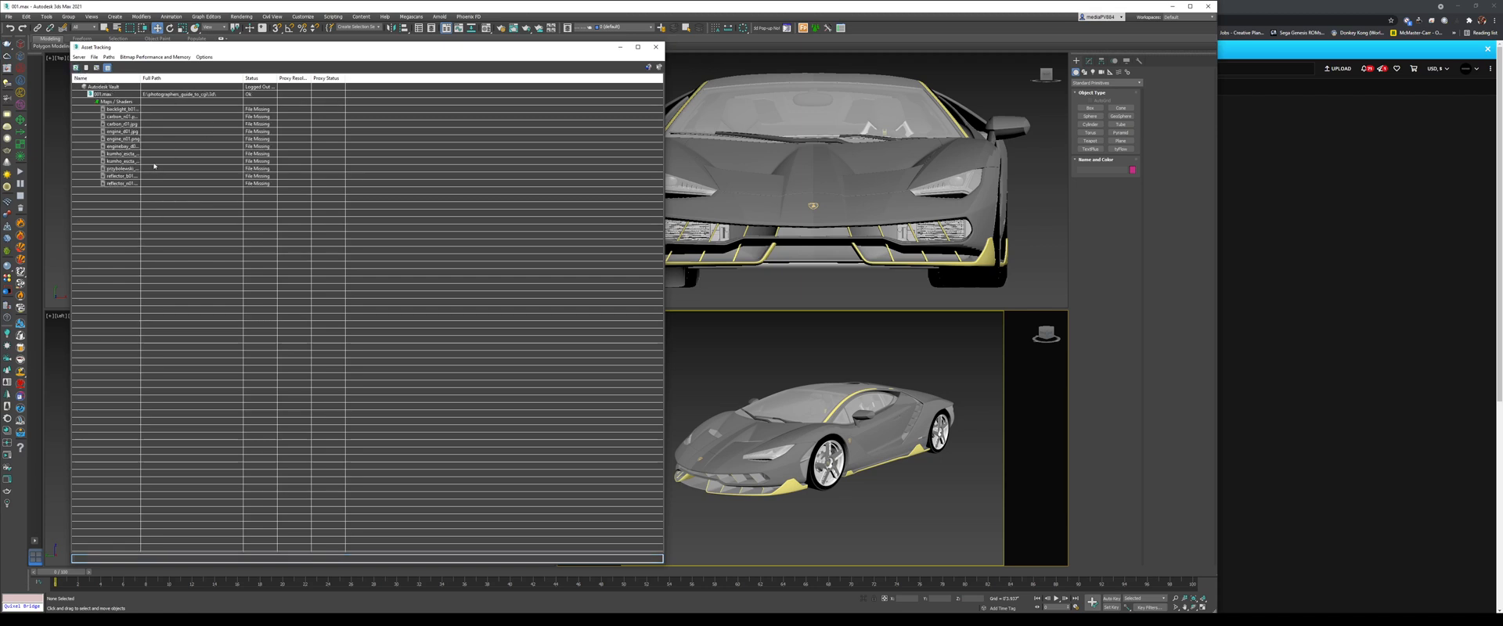
Set the path of all missing texture bitmaps to the Lamborghini textures folder.
click(121, 108)
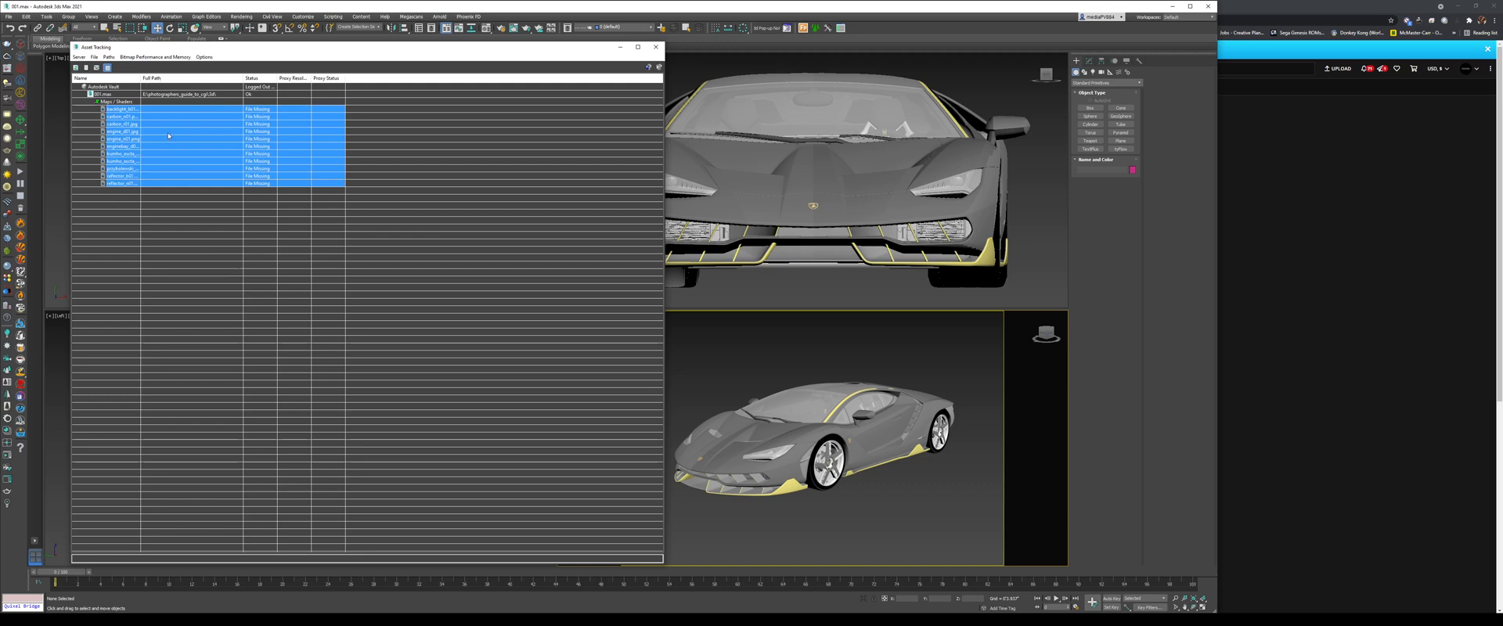
right_click(167, 135)
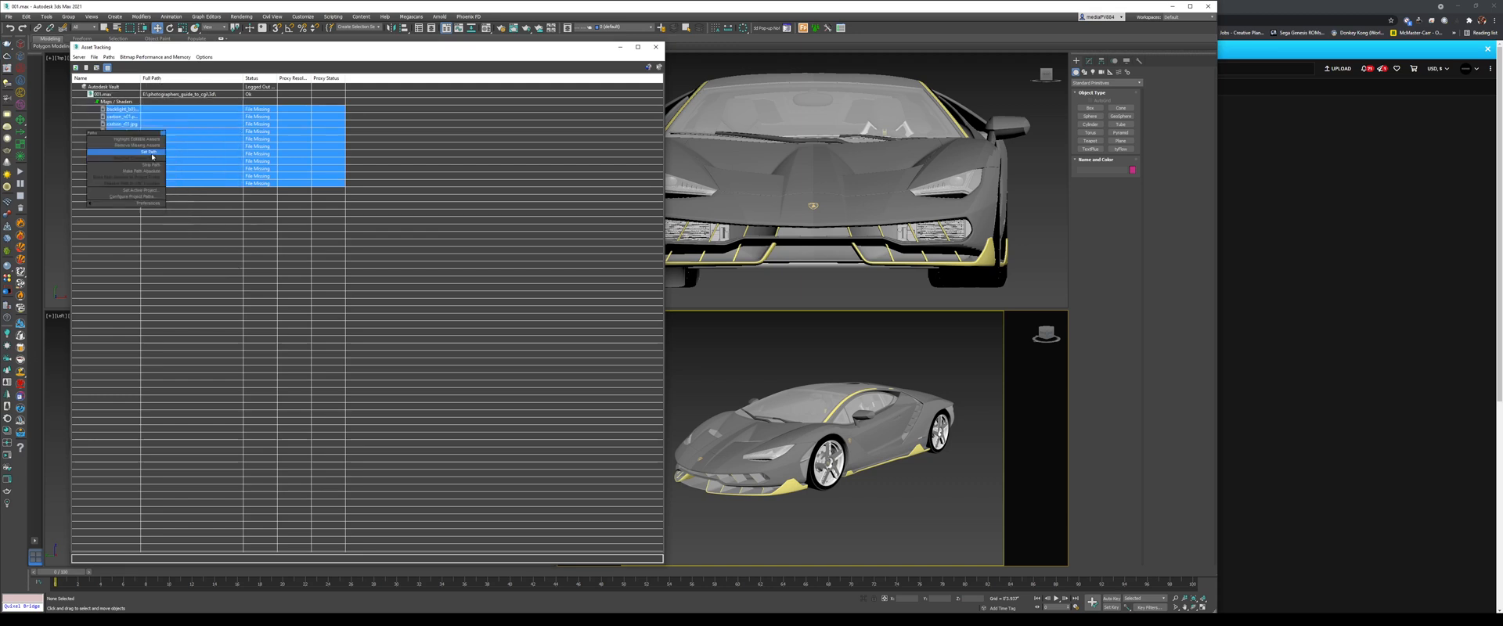
click(144, 152)
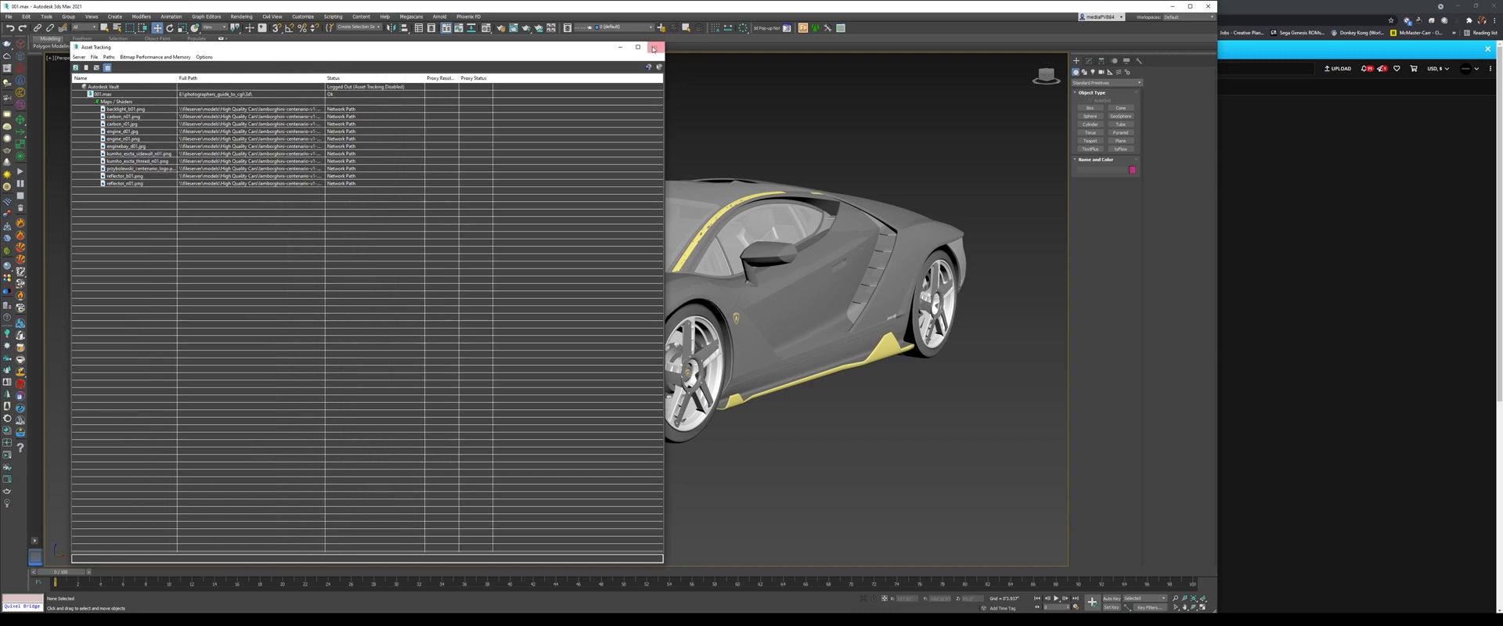
Close Asset Tracking and save the Lamborghini scene to disk under its current name.
click(656, 47)
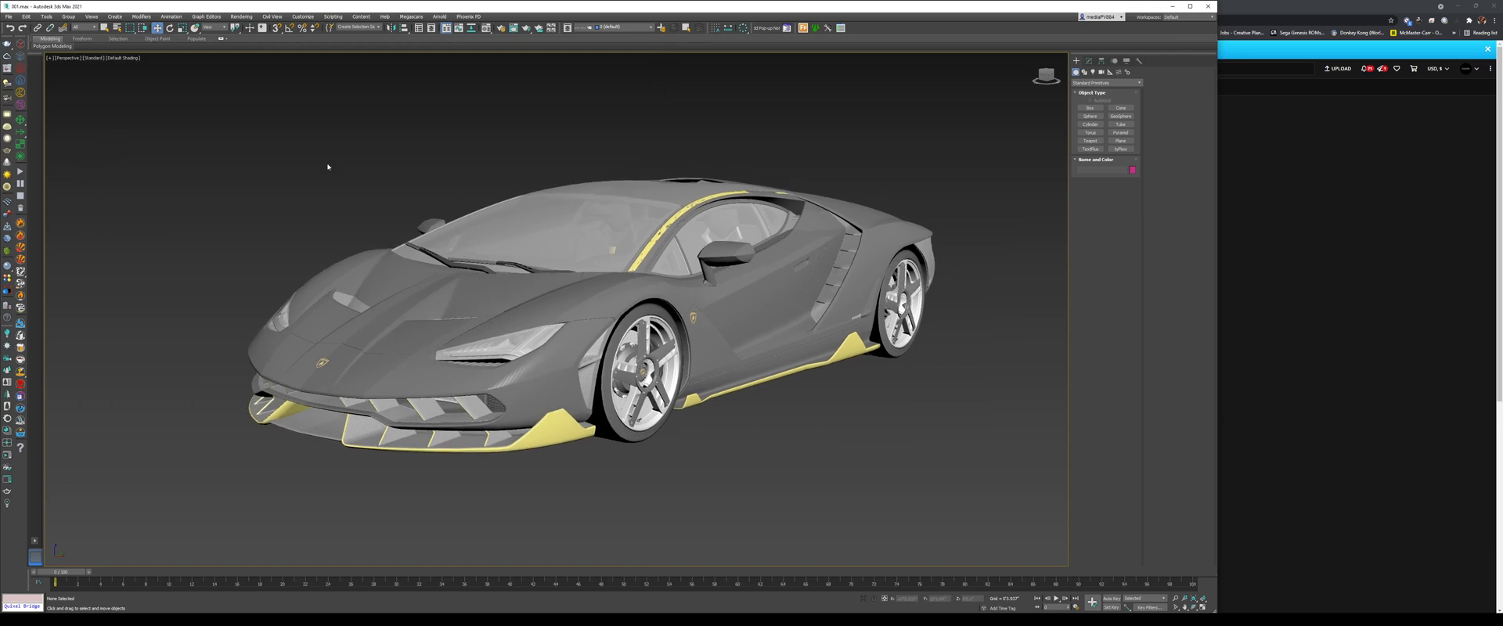
click(10, 16)
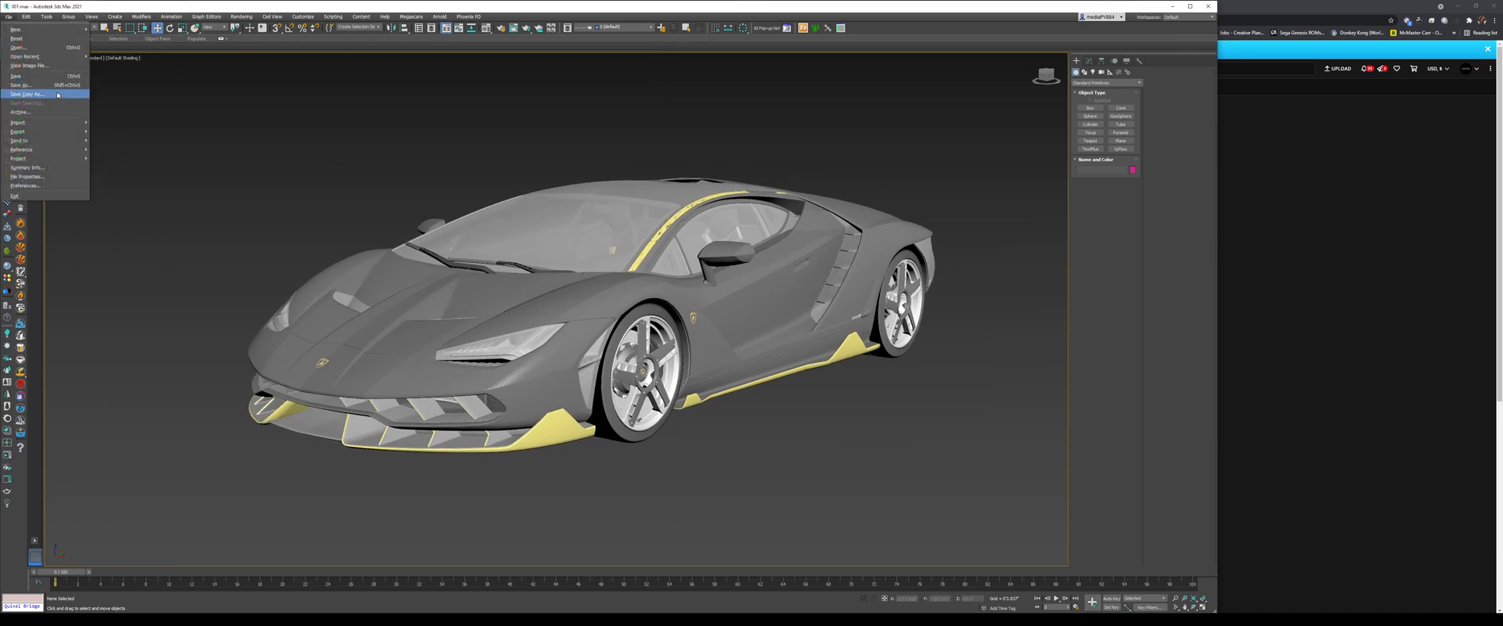
click(21, 86)
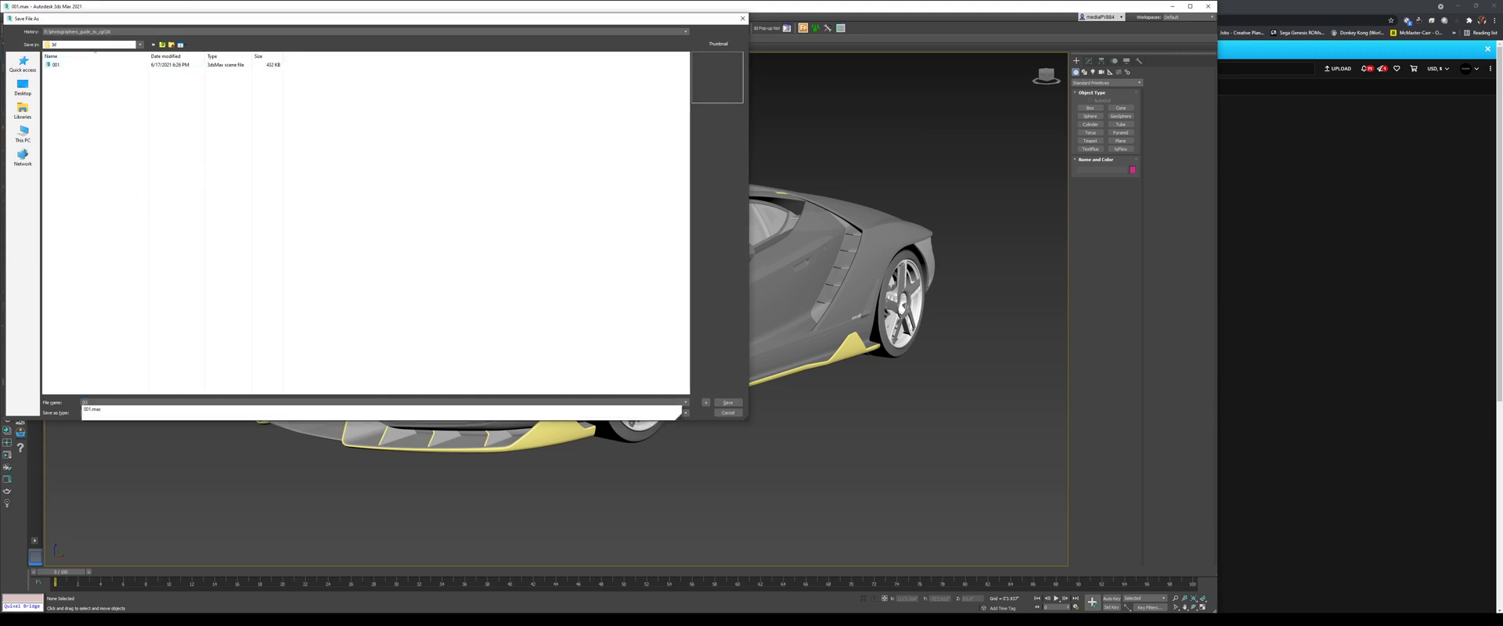
click(727, 402)
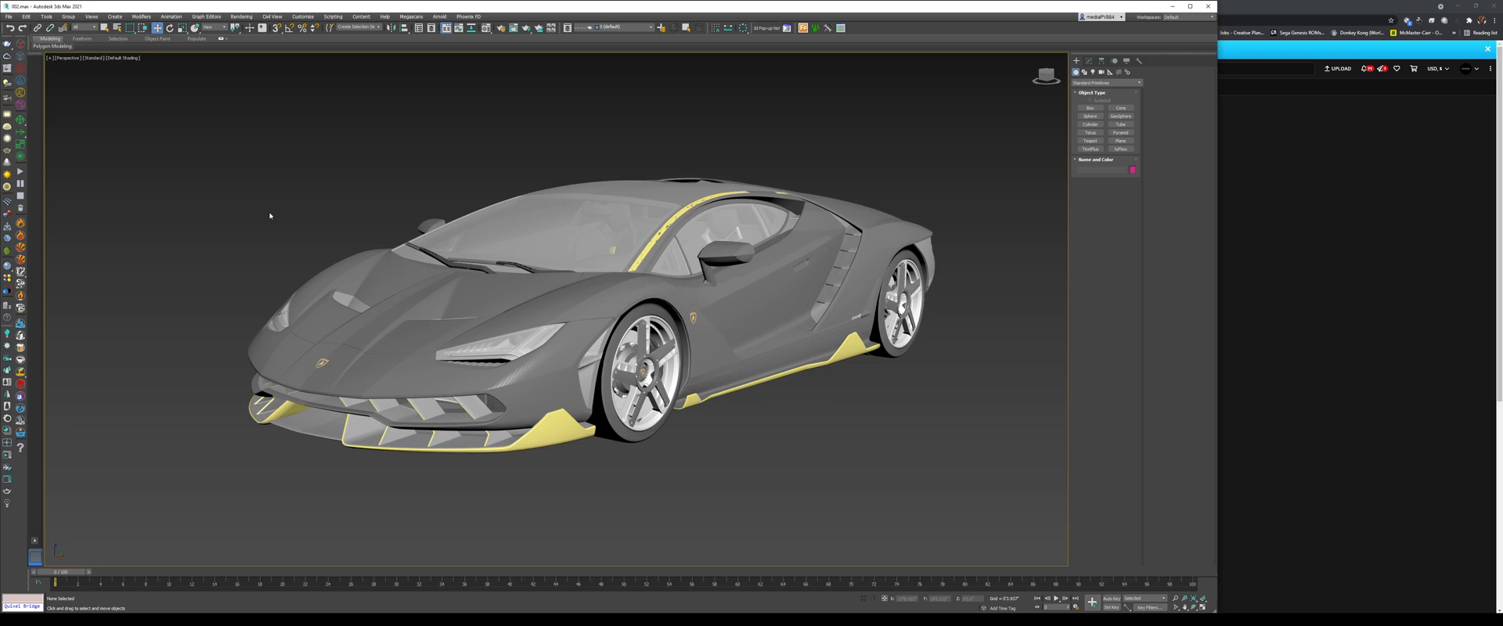
mouse_move(567, 28)
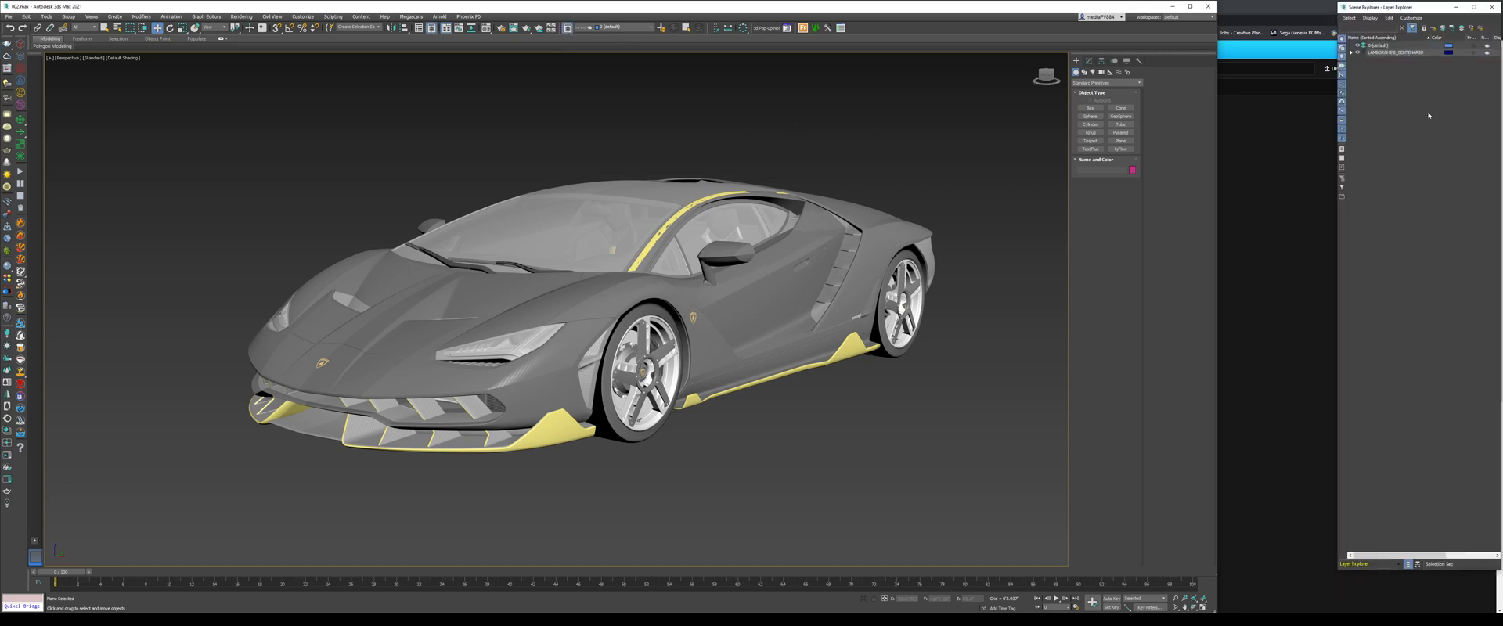
Expand the imported car layer in the Layer Explorer and scroll through its part objects.
click(1400, 52)
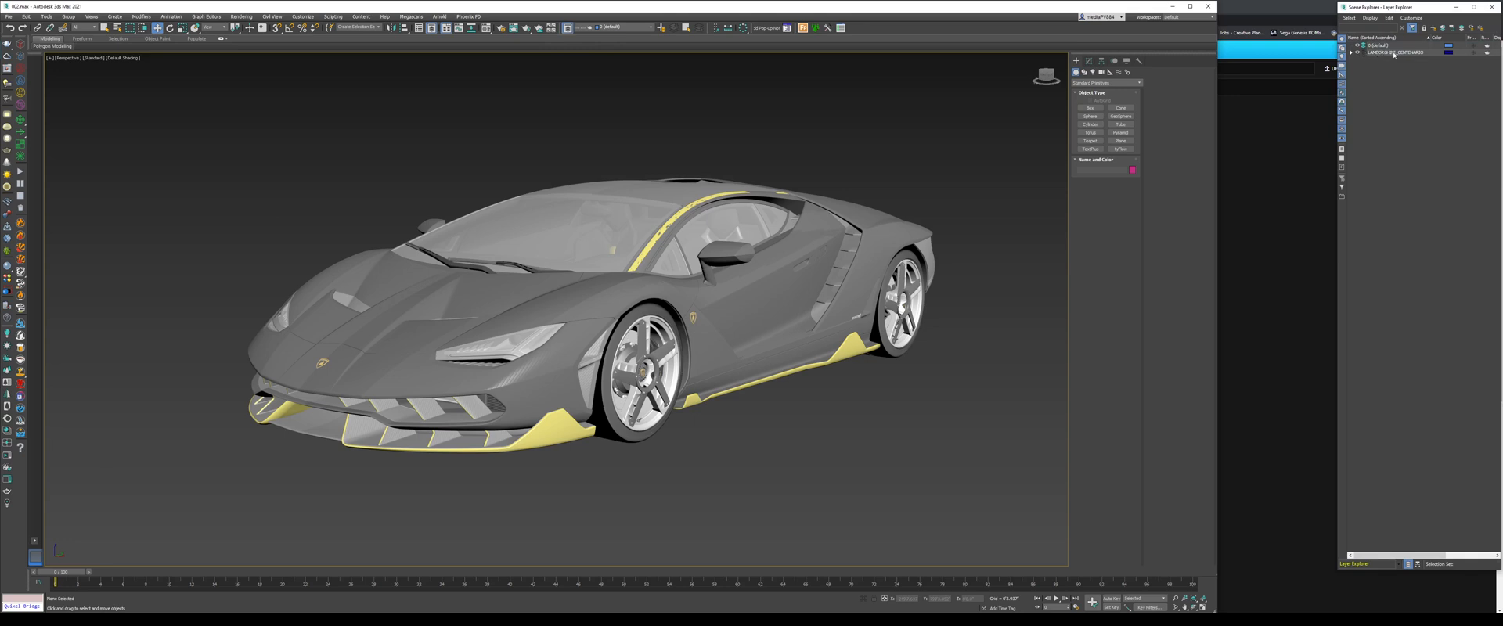
click(1352, 45)
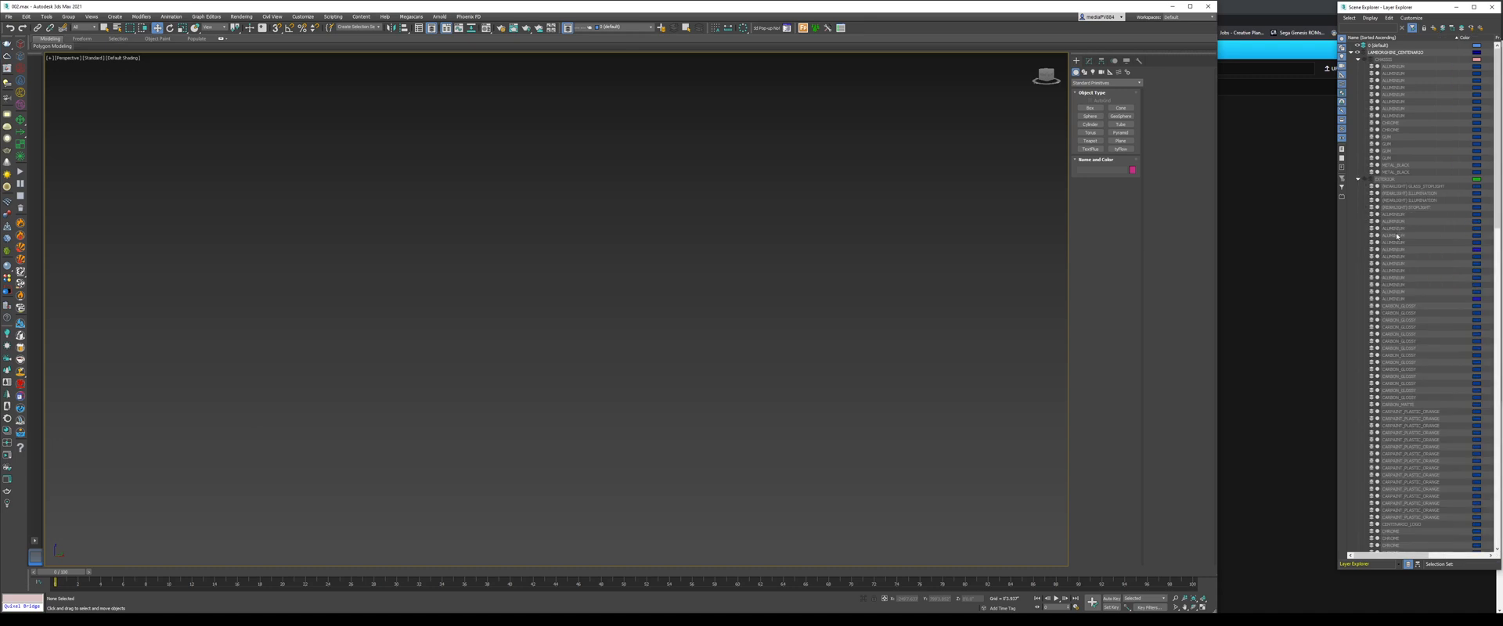
scroll(down, 3)
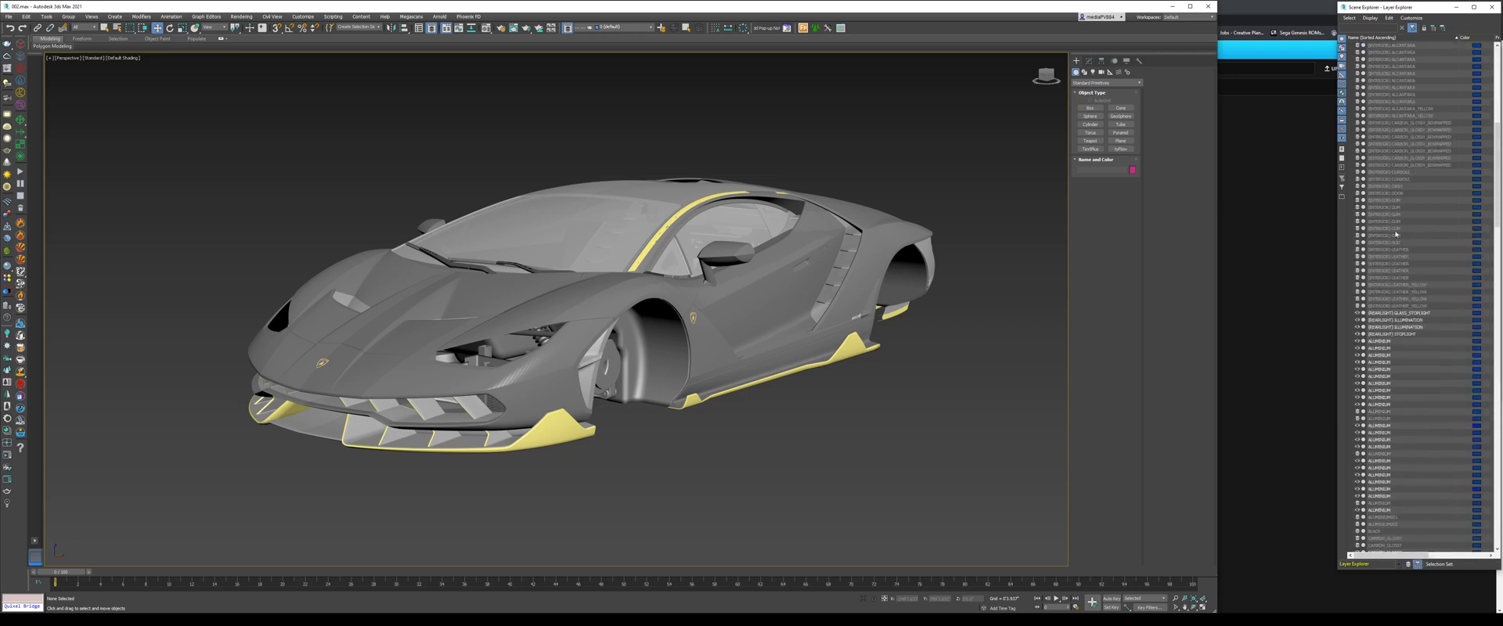
scroll(down, 3)
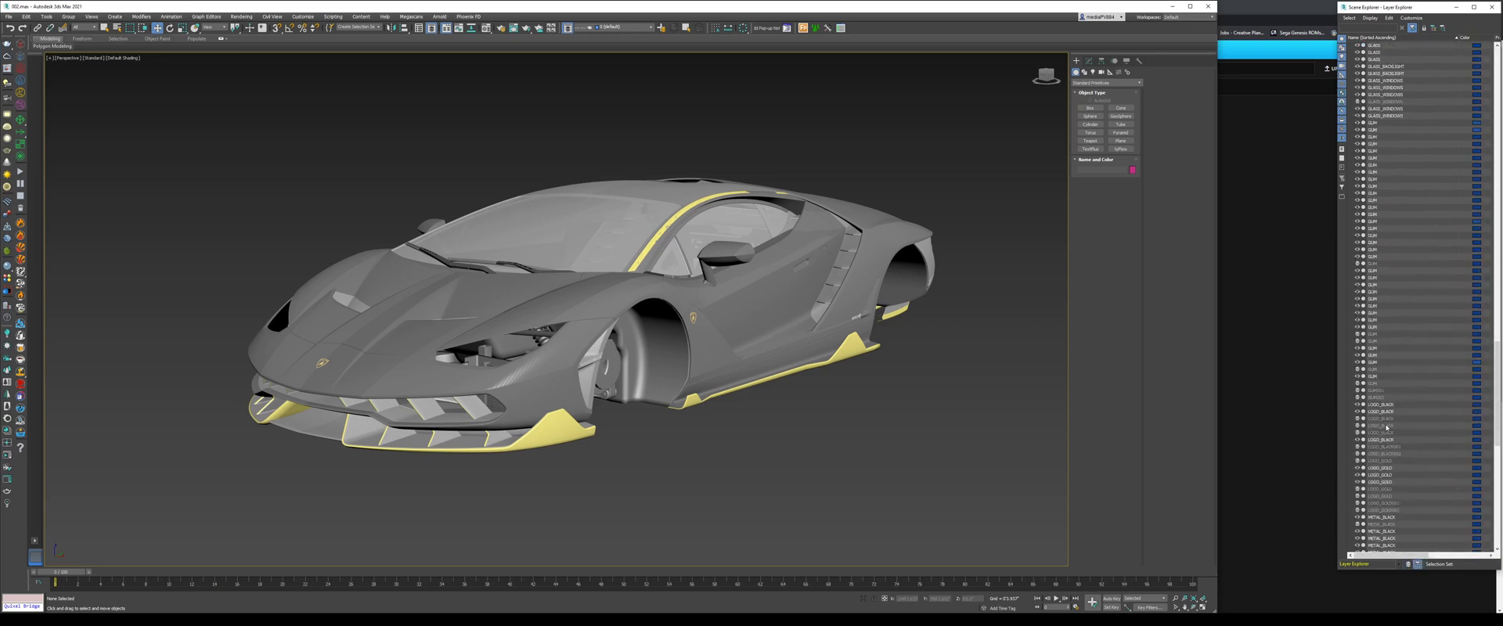
scroll(down, 3)
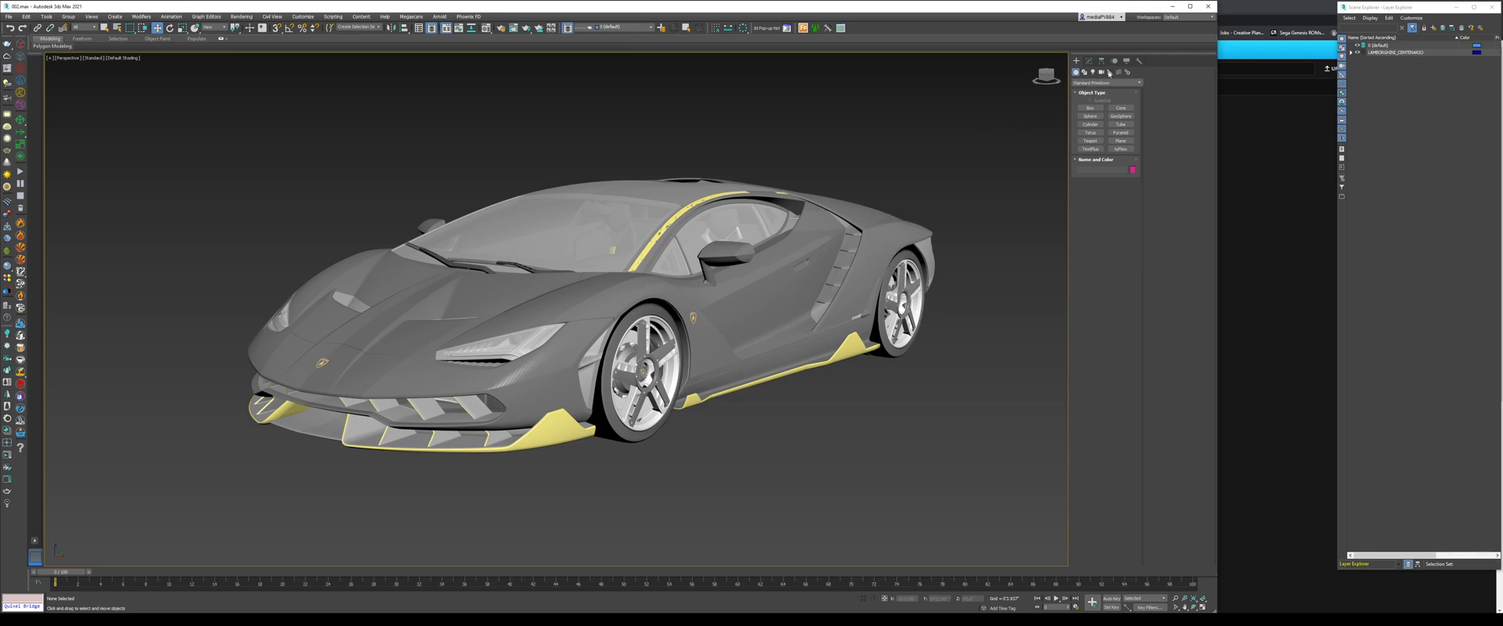
Place a Point helper below the car with Box display and enlarge its size.
click(1108, 72)
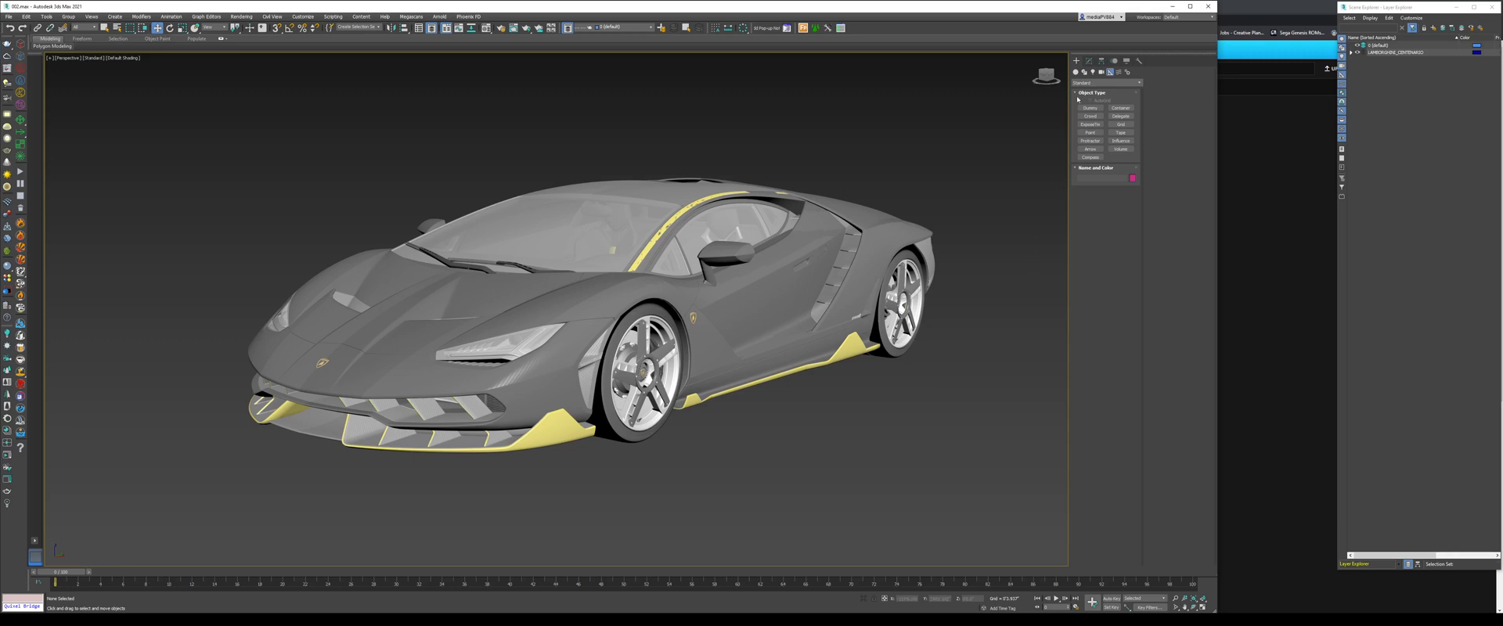
click(1090, 133)
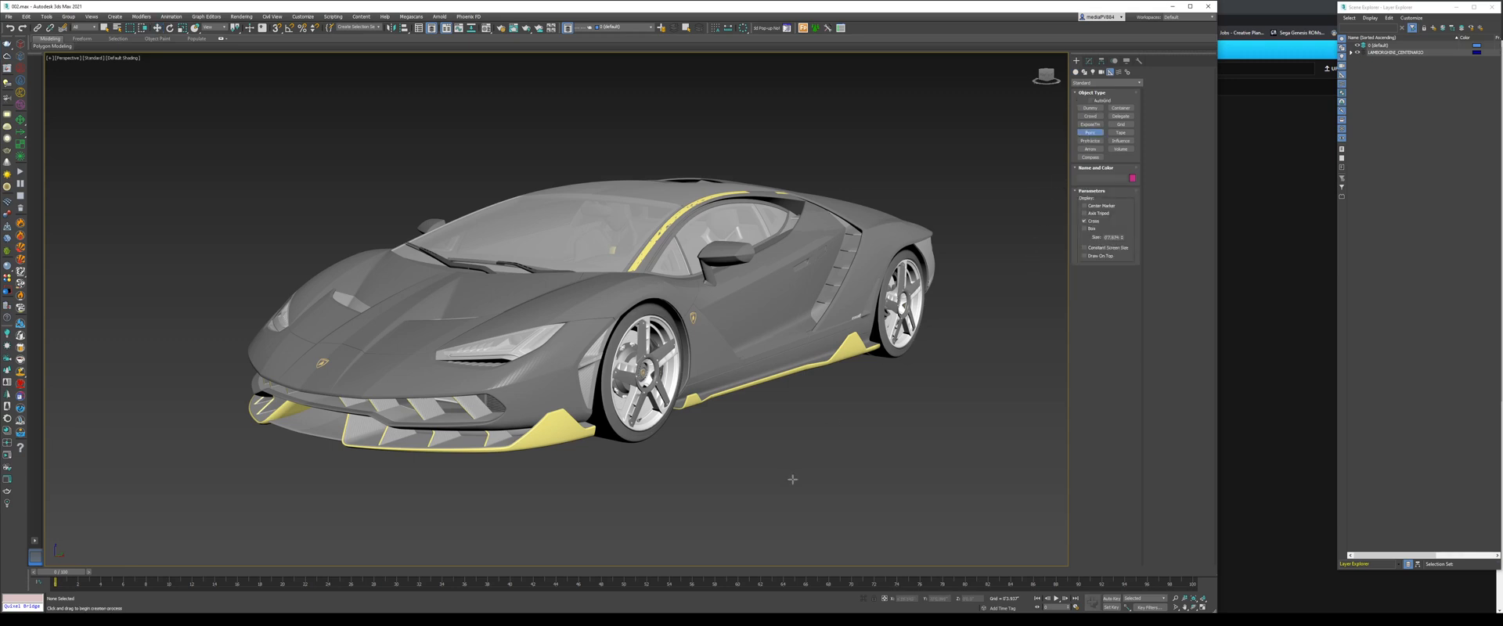
click(813, 467)
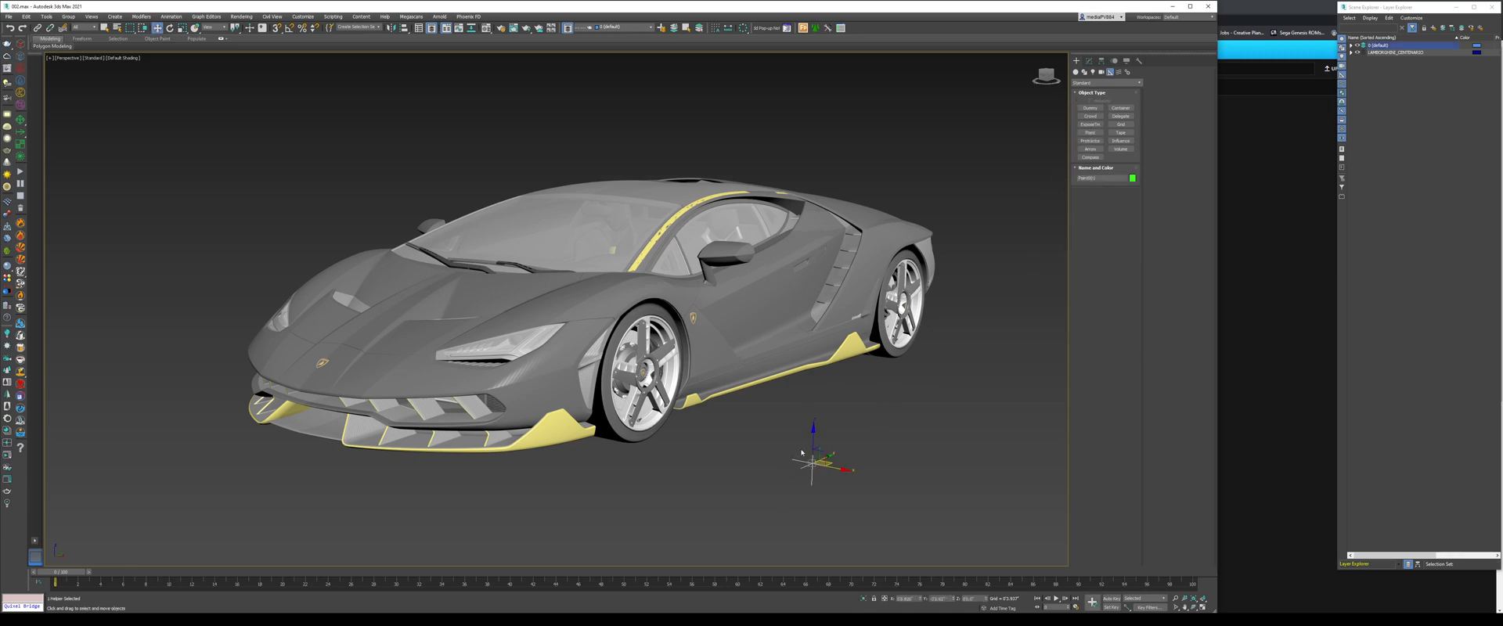
mouse_move(804, 451)
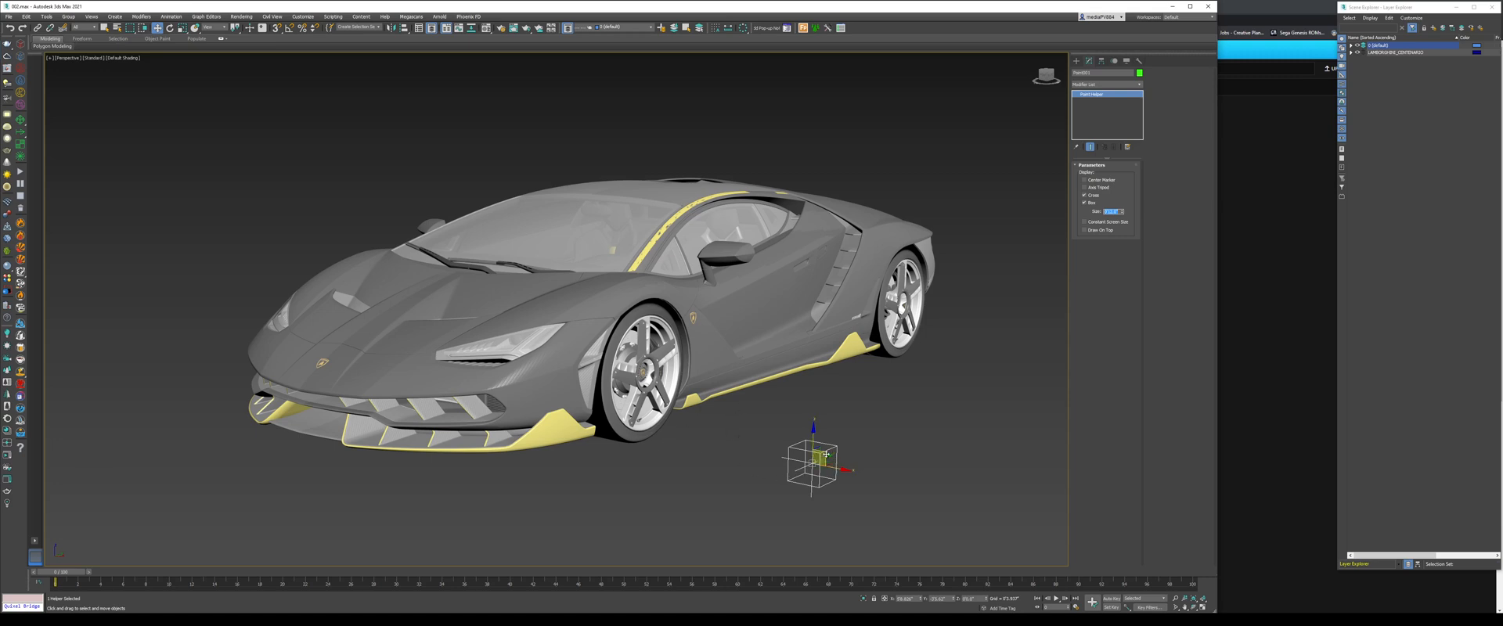
drag(814, 459, 861, 449)
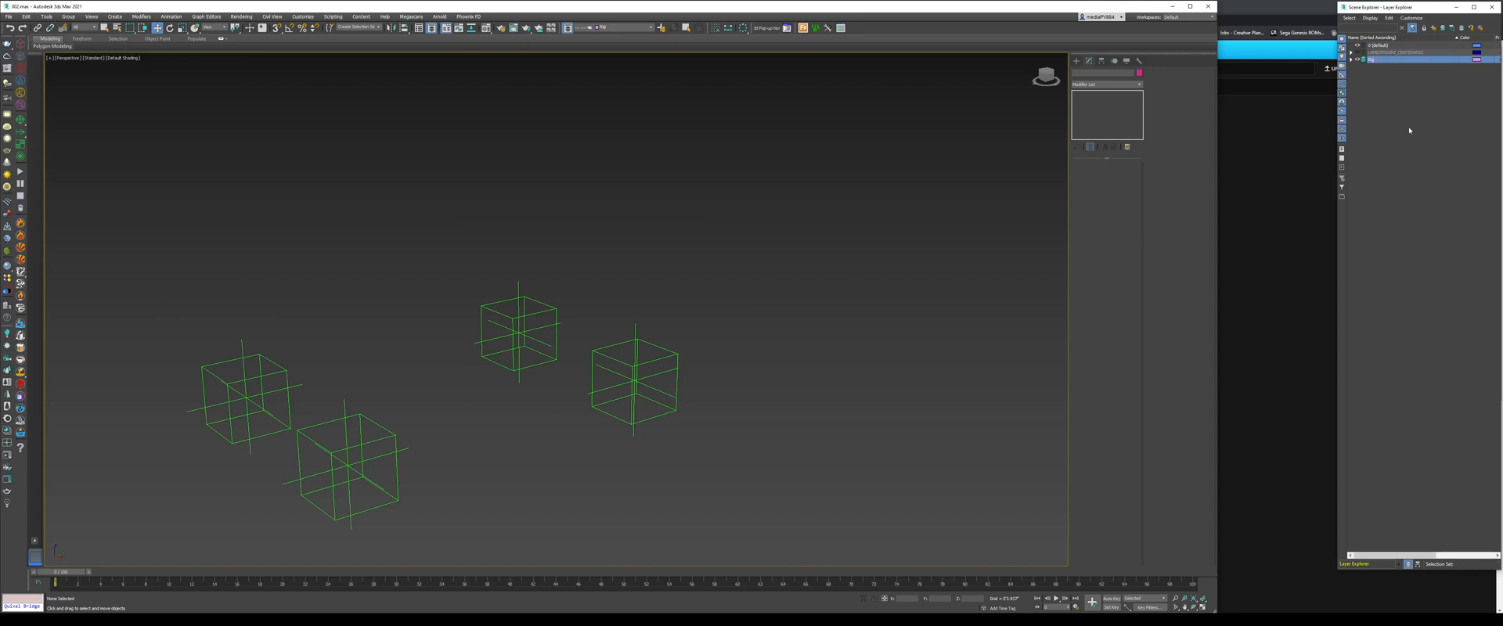
Select one of the four wheel helpers to clone for the chassis.
click(635, 381)
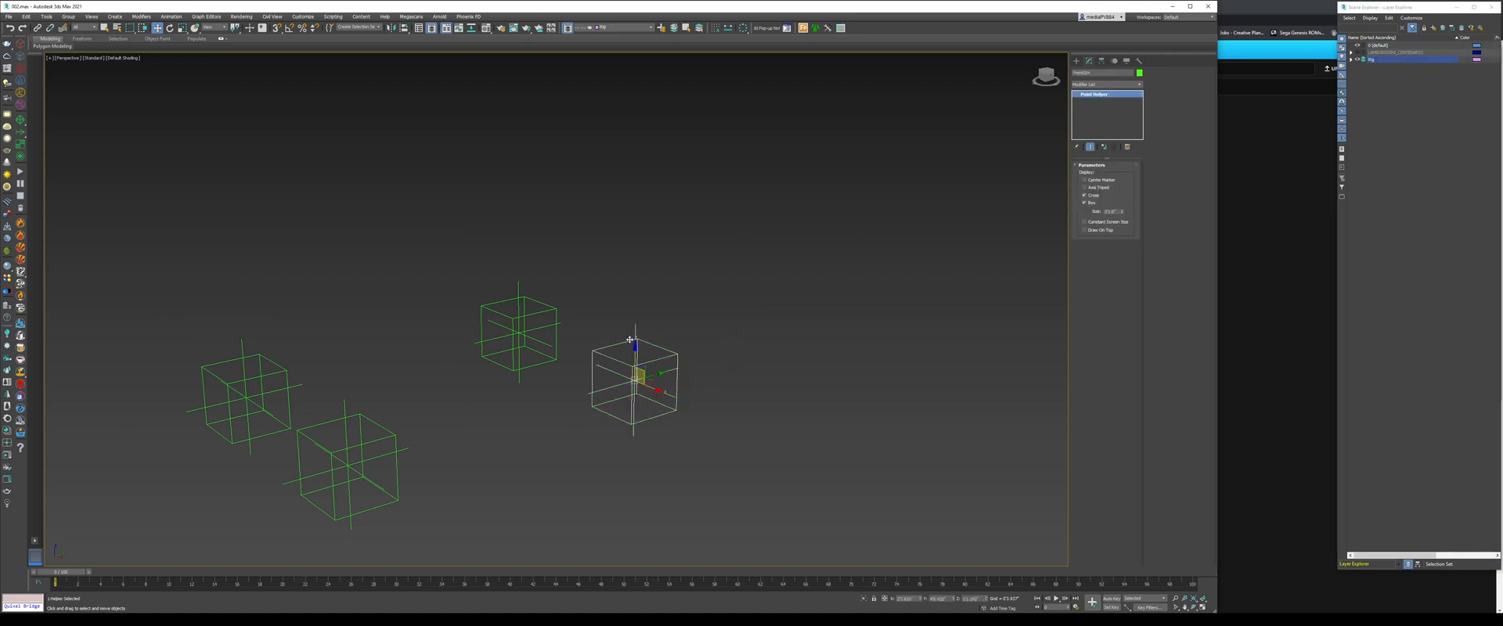
mouse_move(501, 343)
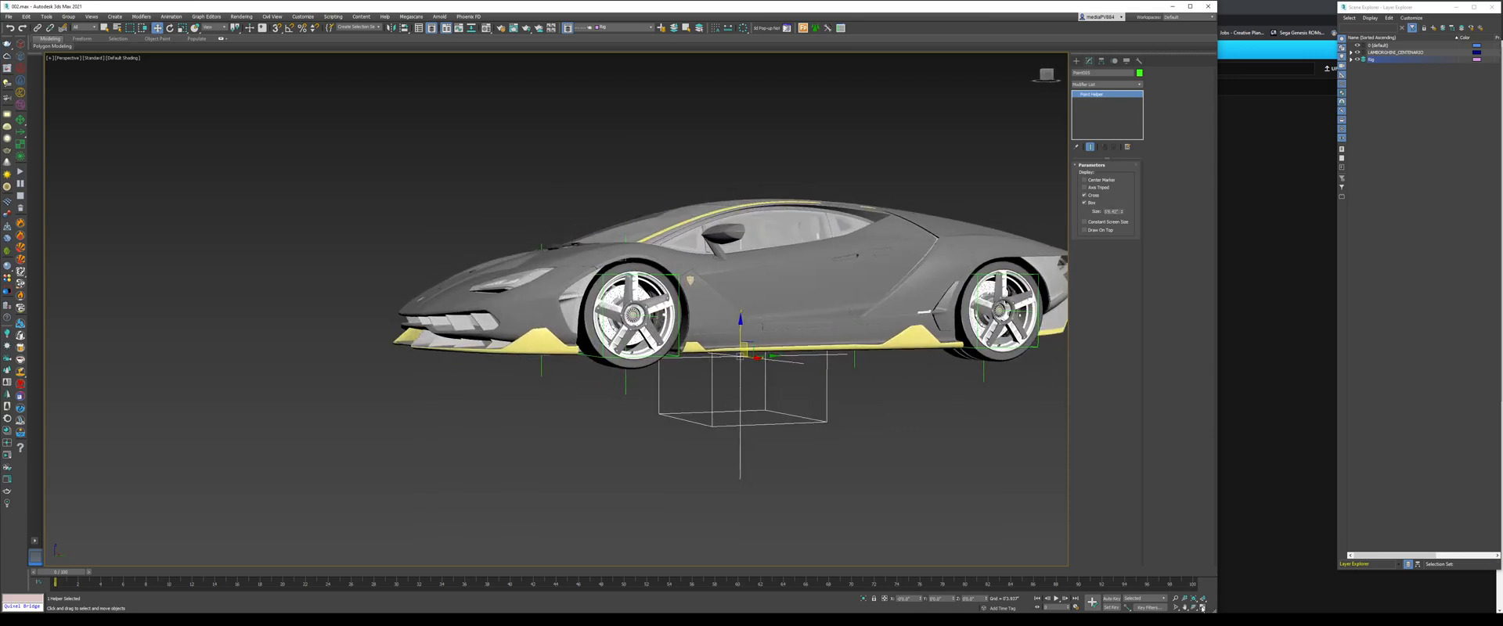
Check the chassis helper in the four-viewport layout, then return to the single Perspective view.
key(Alt+w)
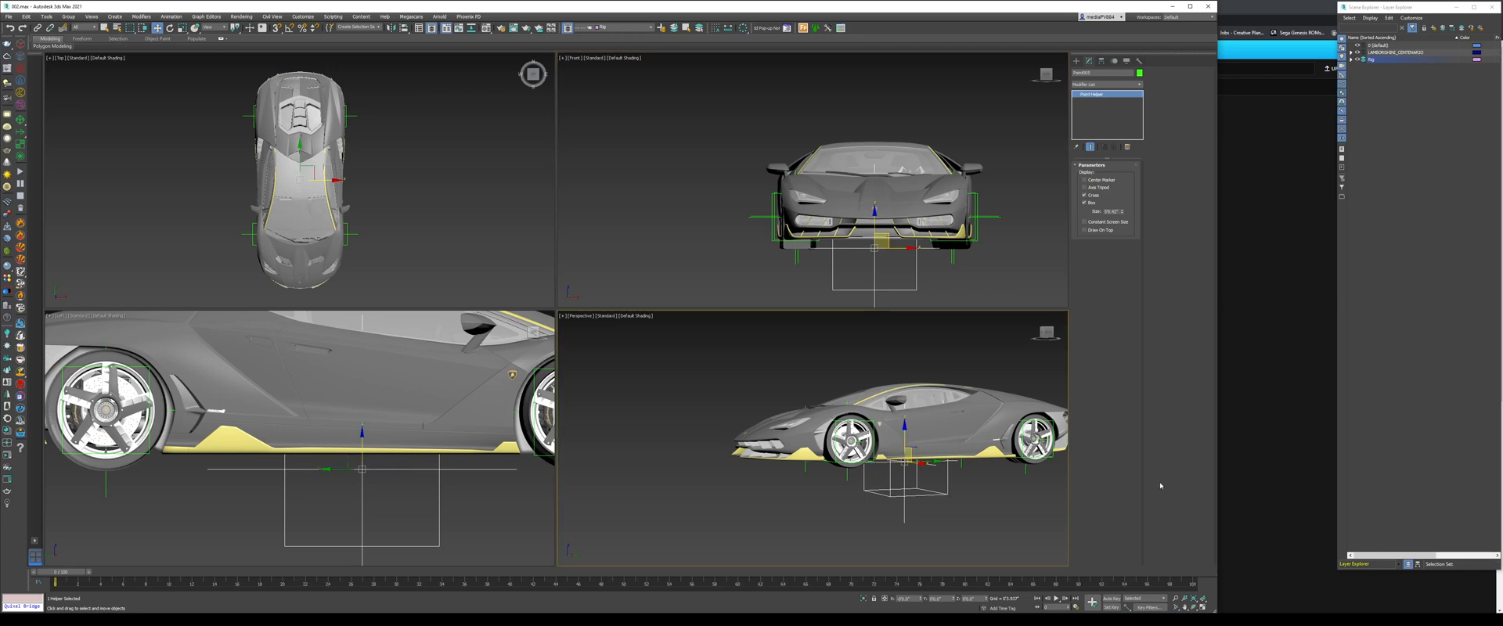
key(alt+w)
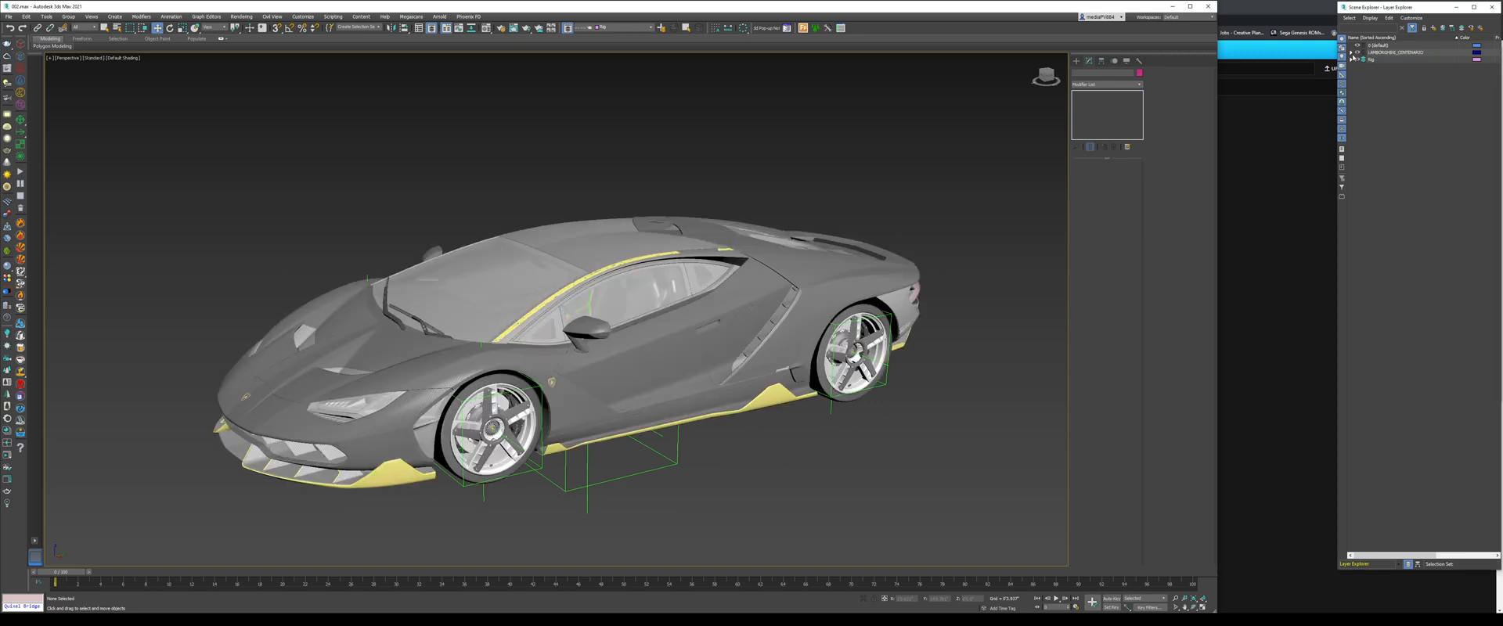
Expand the car layer and pick the wheel objects with their box helpers for isolation.
click(1358, 51)
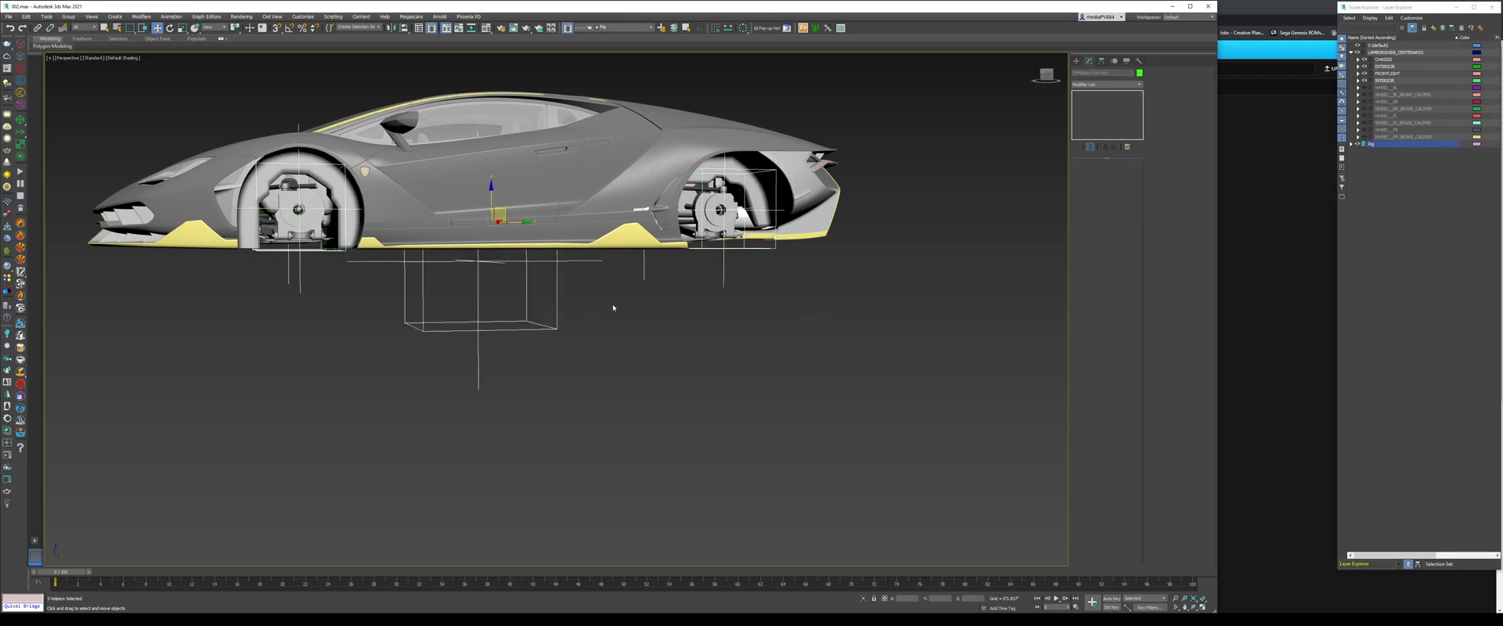
mouse_move(511, 368)
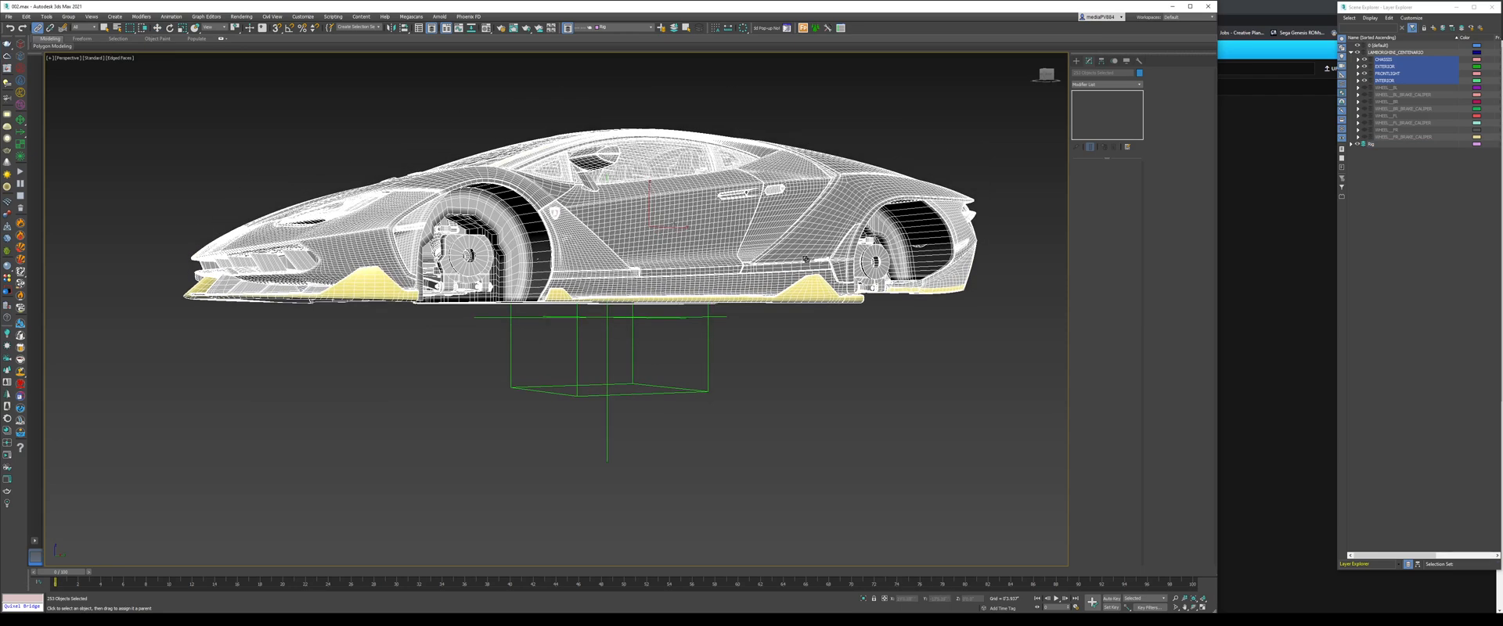
mouse_move(891, 355)
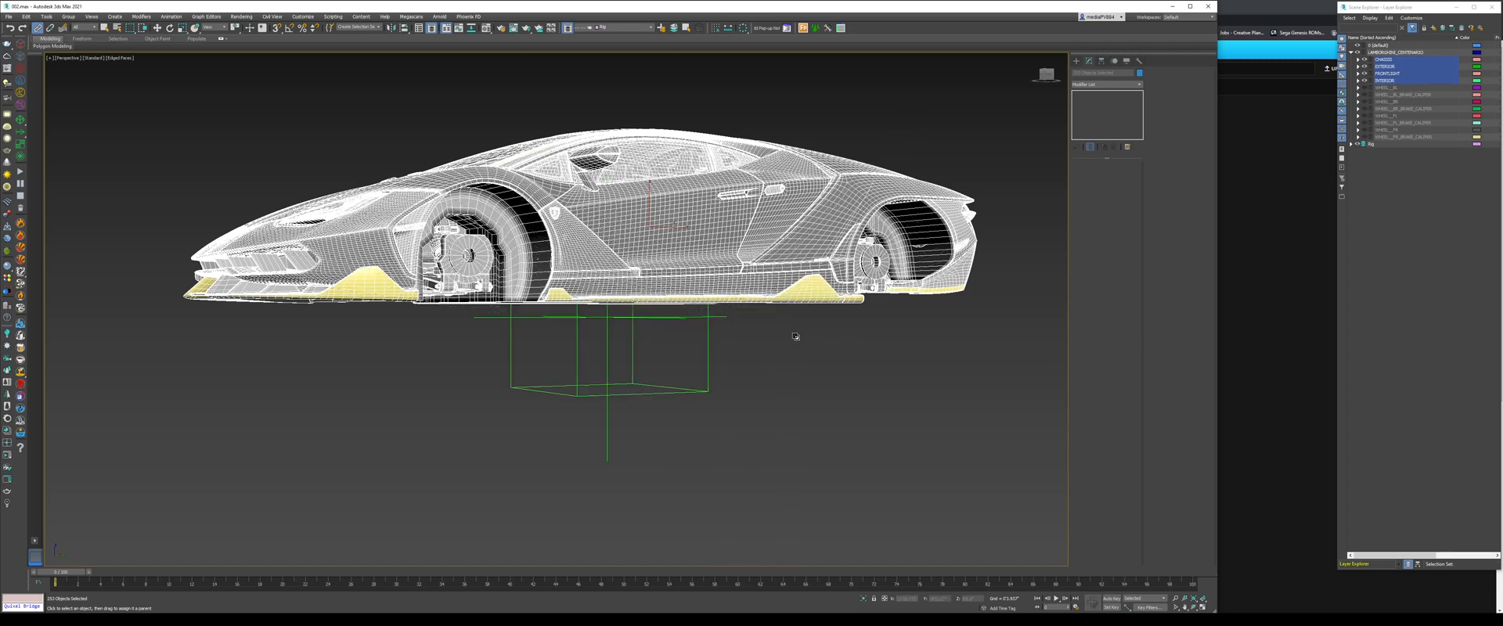
click(608, 315)
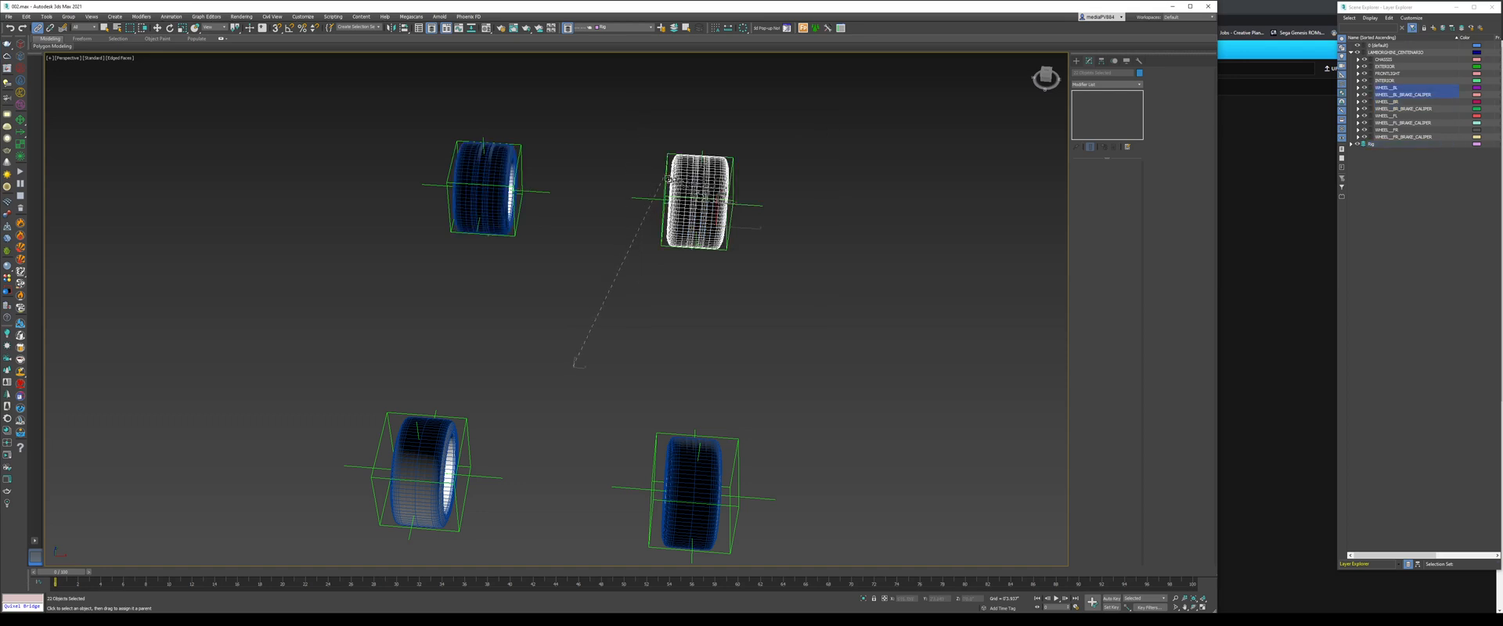
End Isolate so the full Lamborghini shows again across top, front, side and perspective views.
right_click(700, 202)
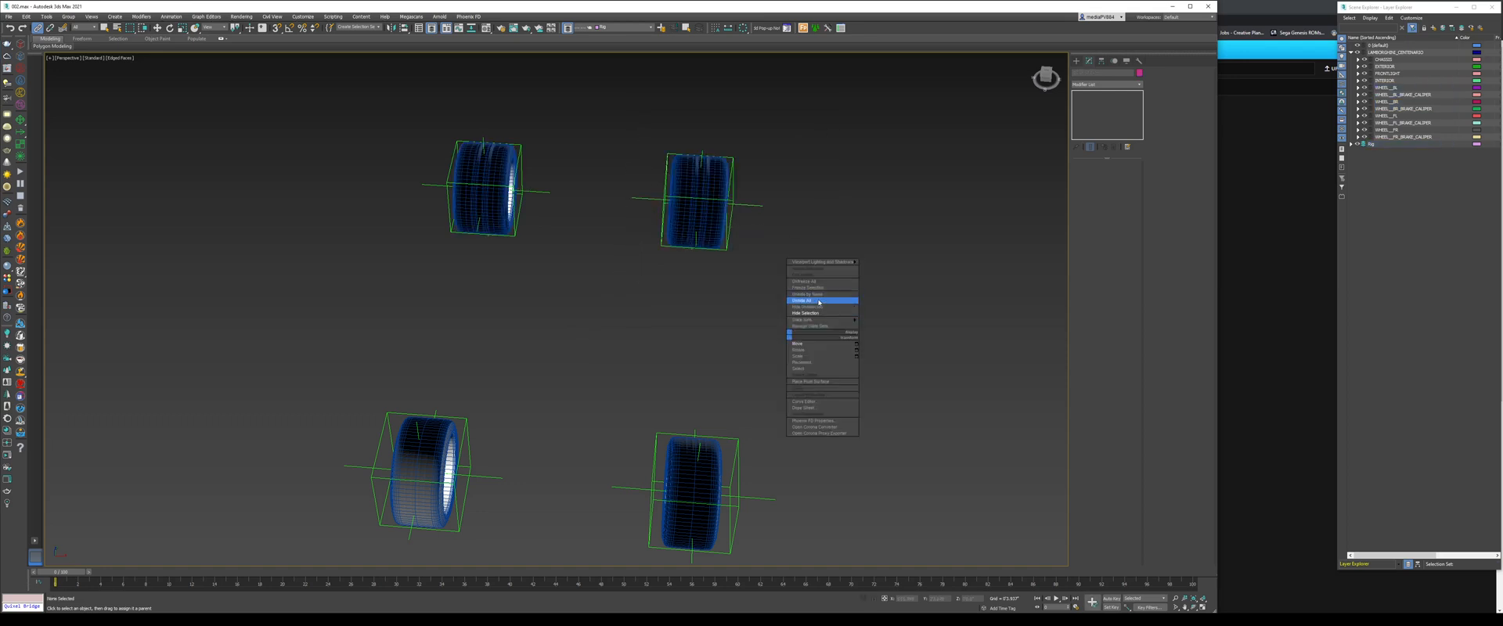
click(805, 301)
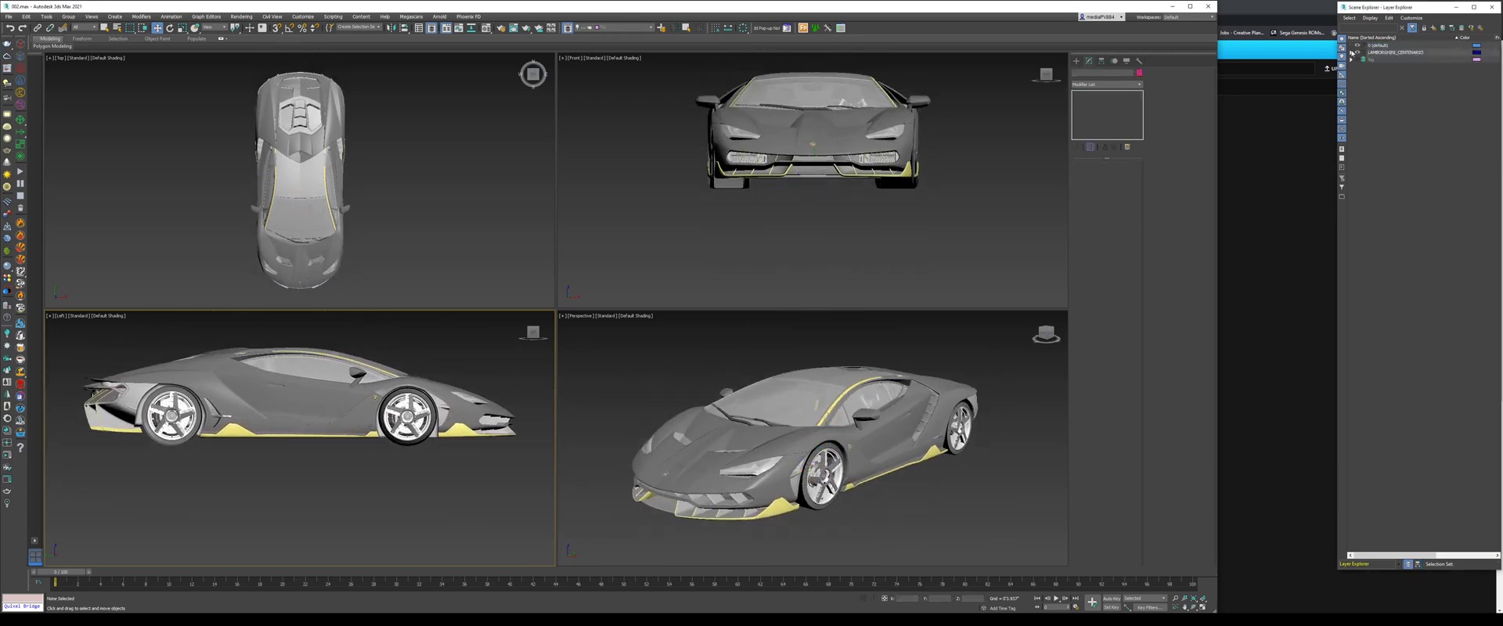
click(1349, 45)
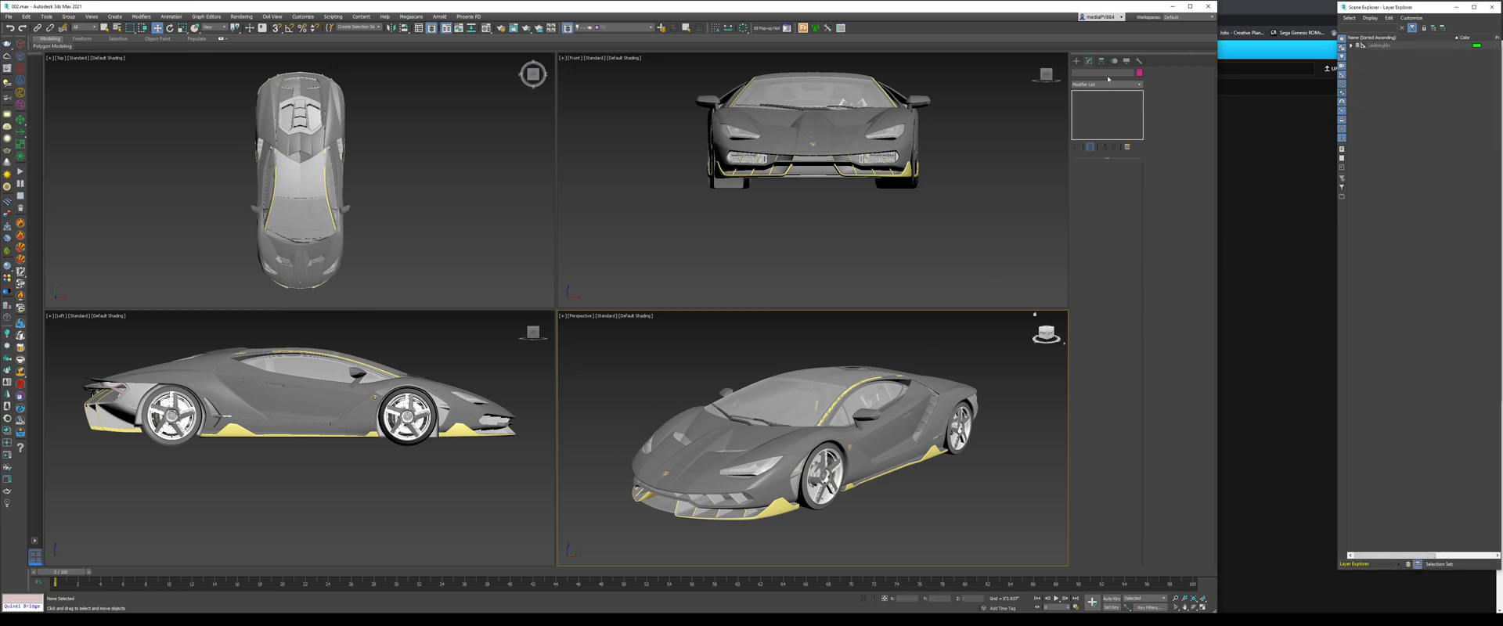
Start placing Point helpers at the wheels and chassis, with the named selection sets list shown.
click(1077, 72)
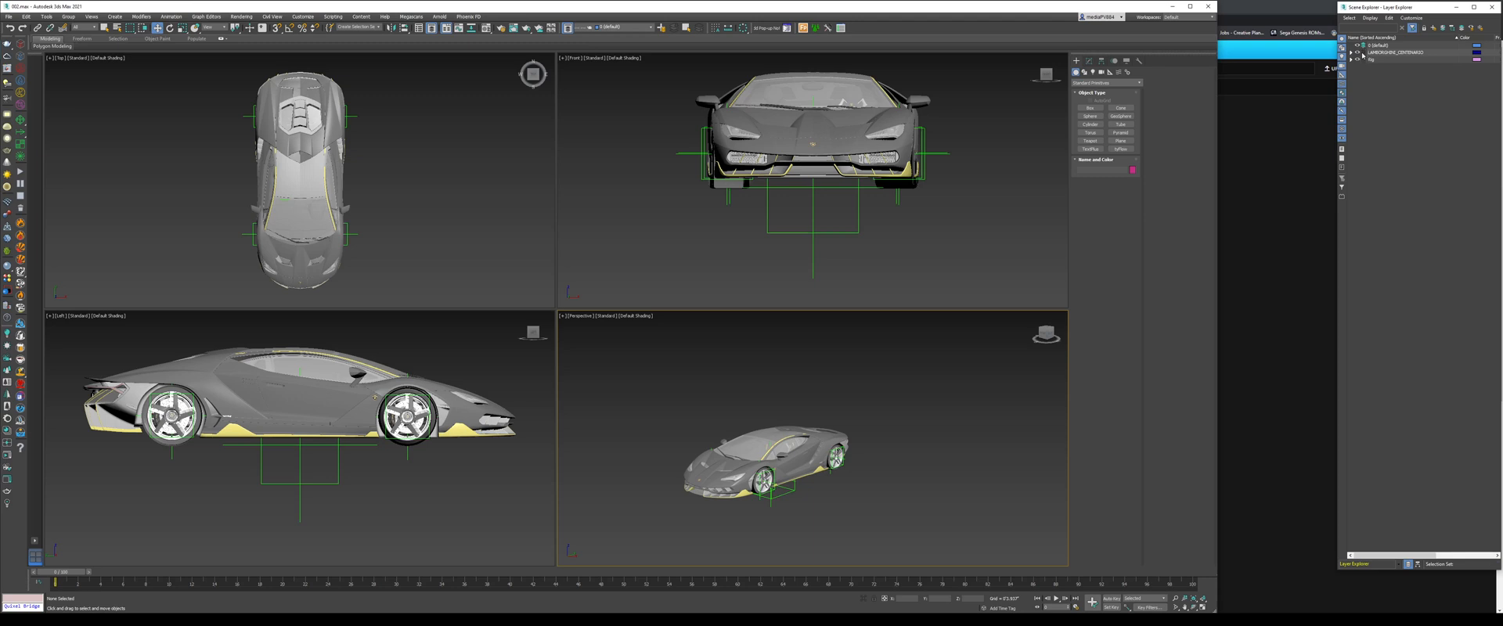
click(1351, 51)
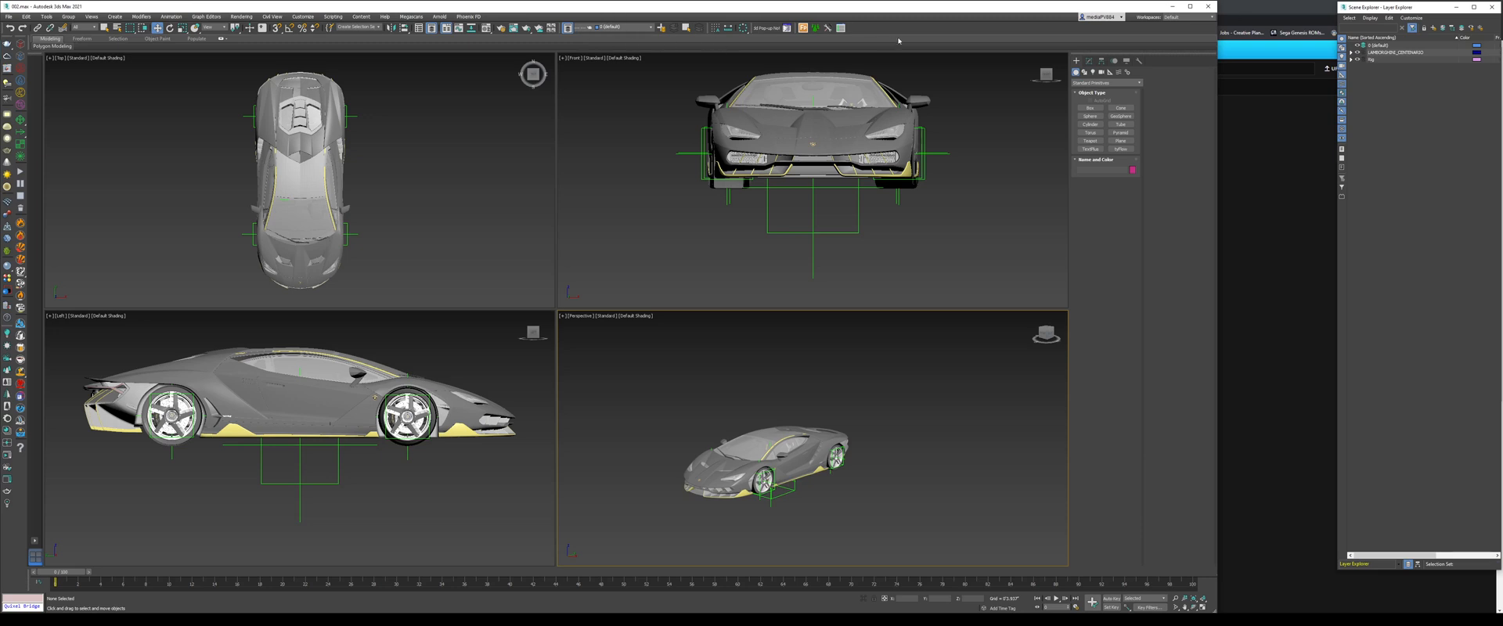
click(614, 26)
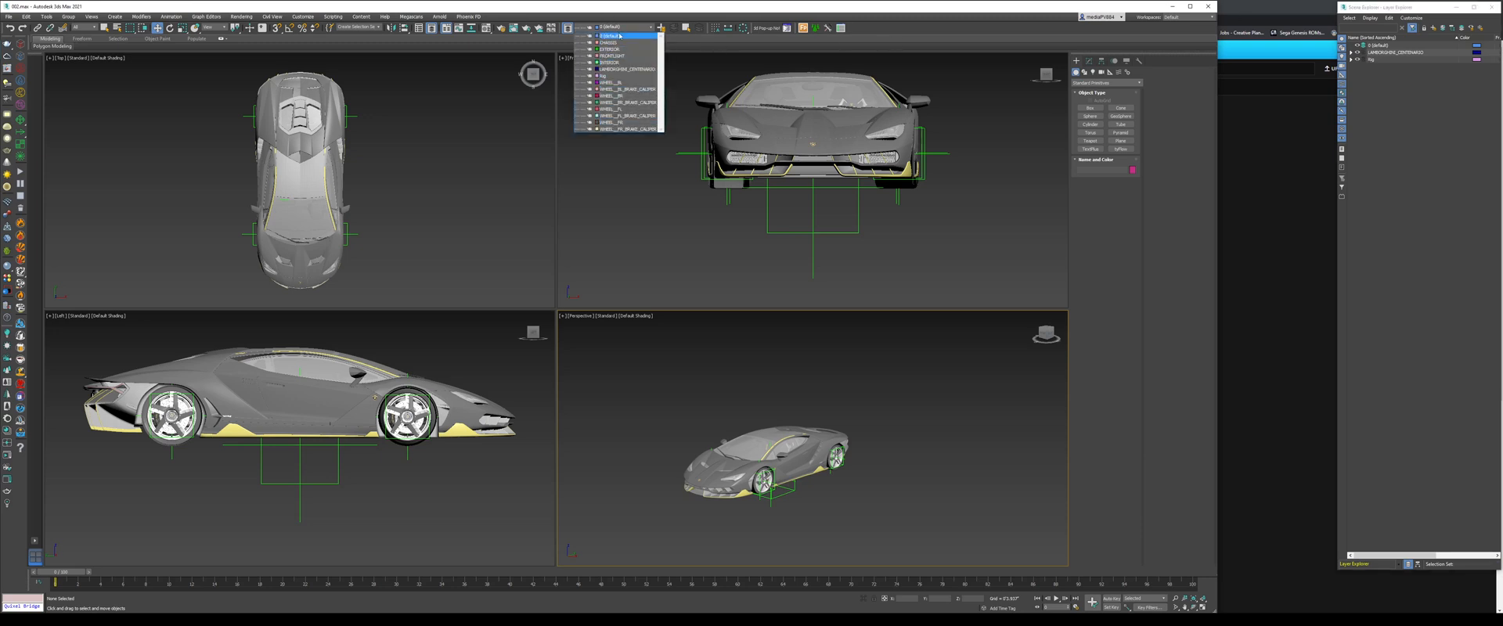